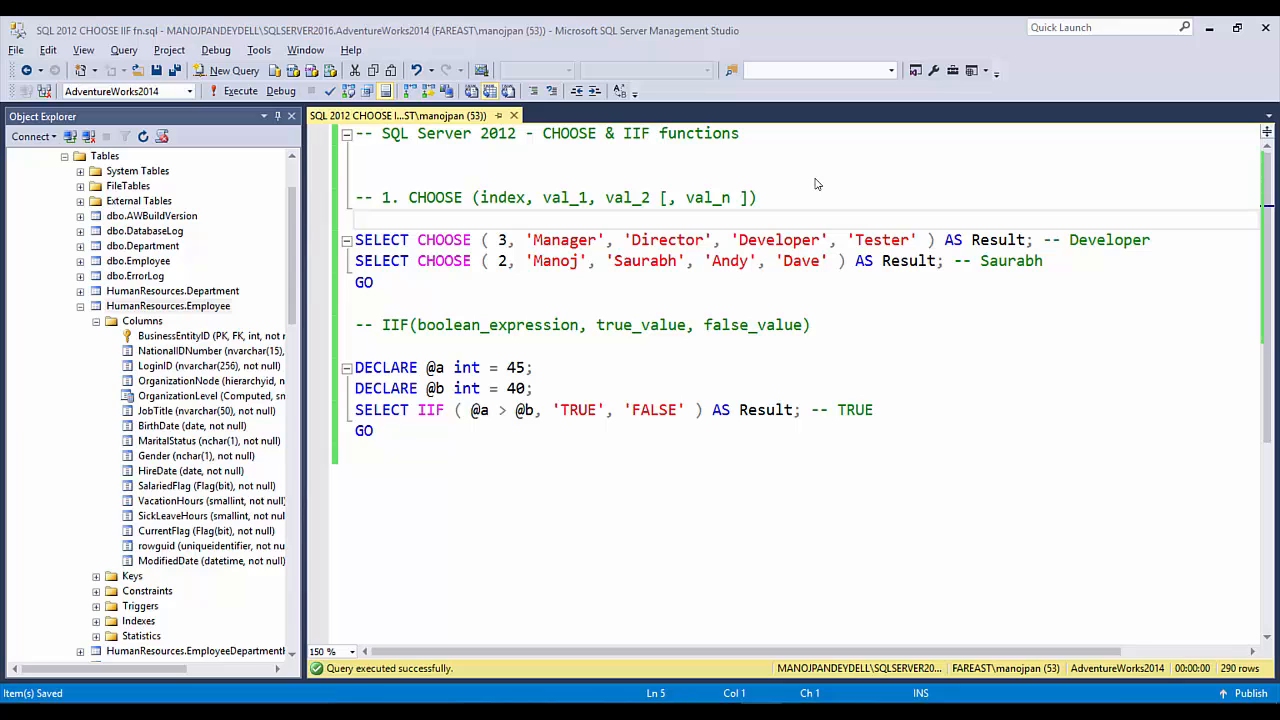
mouse_move(592, 132)
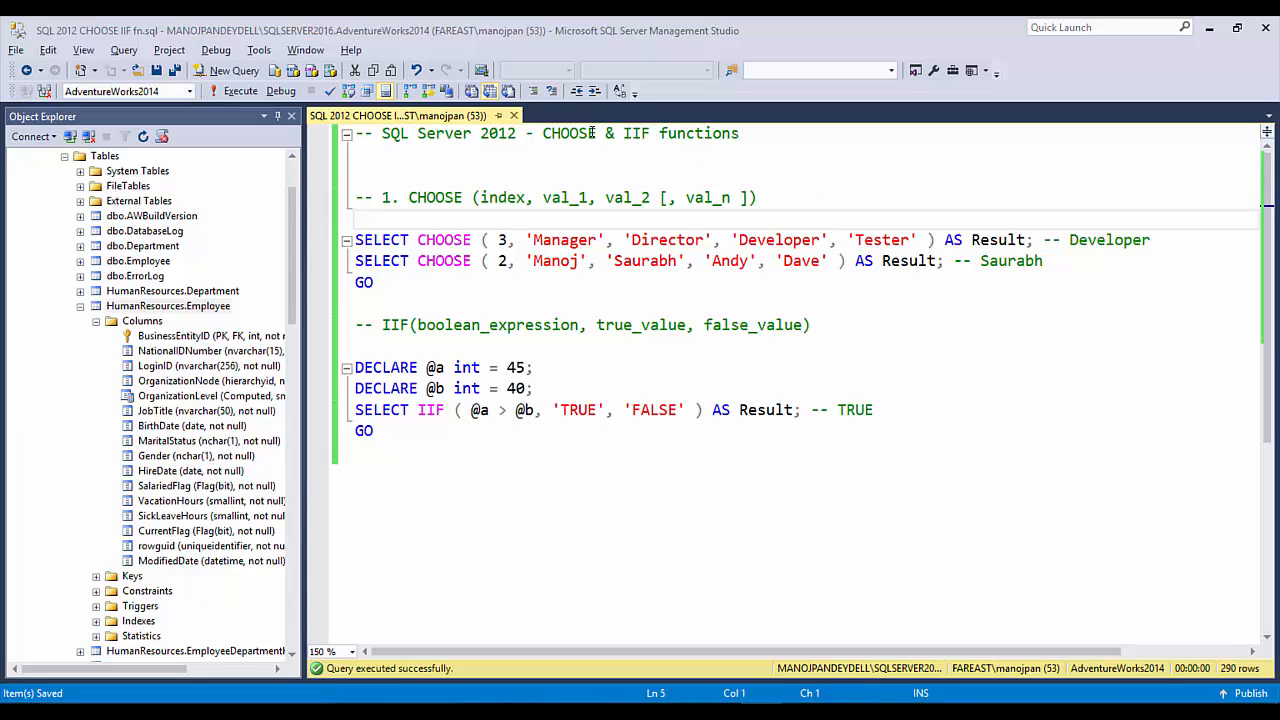
- Highlight 2012 and IIF in the title comment, then the CHOOSE value list in the syntax comment
double_click(498, 132)
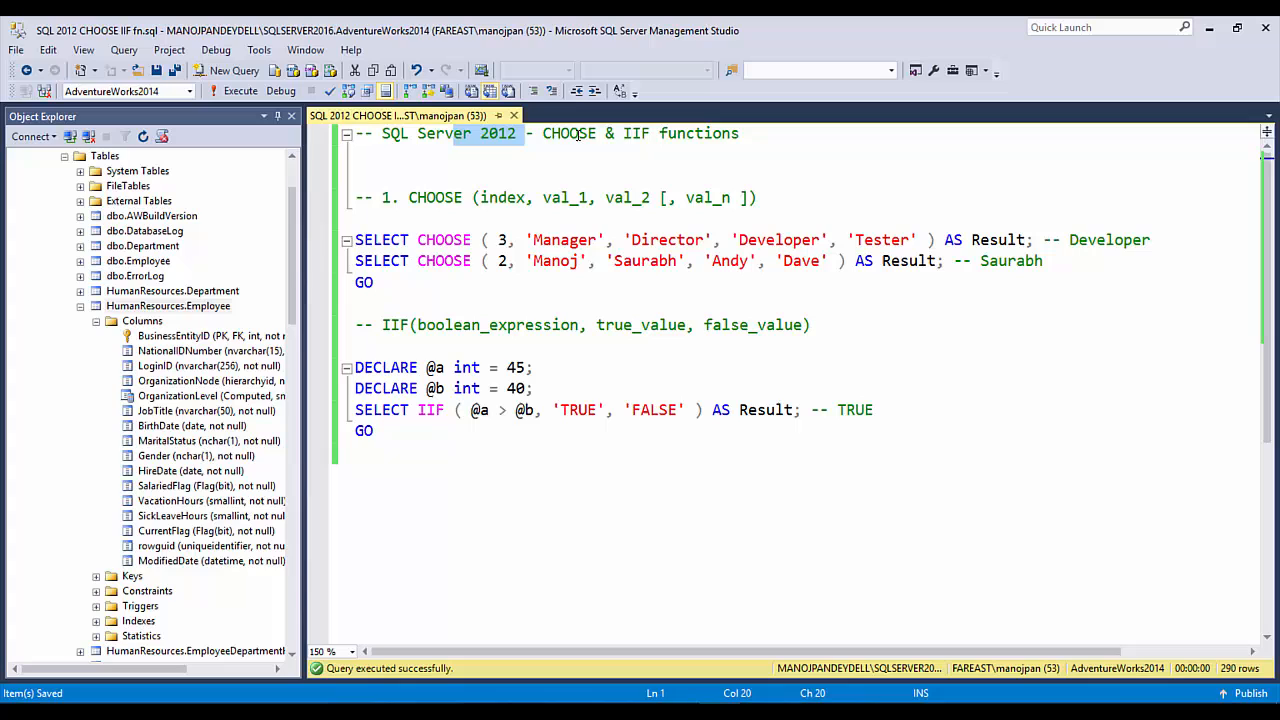
left_click(632, 132)
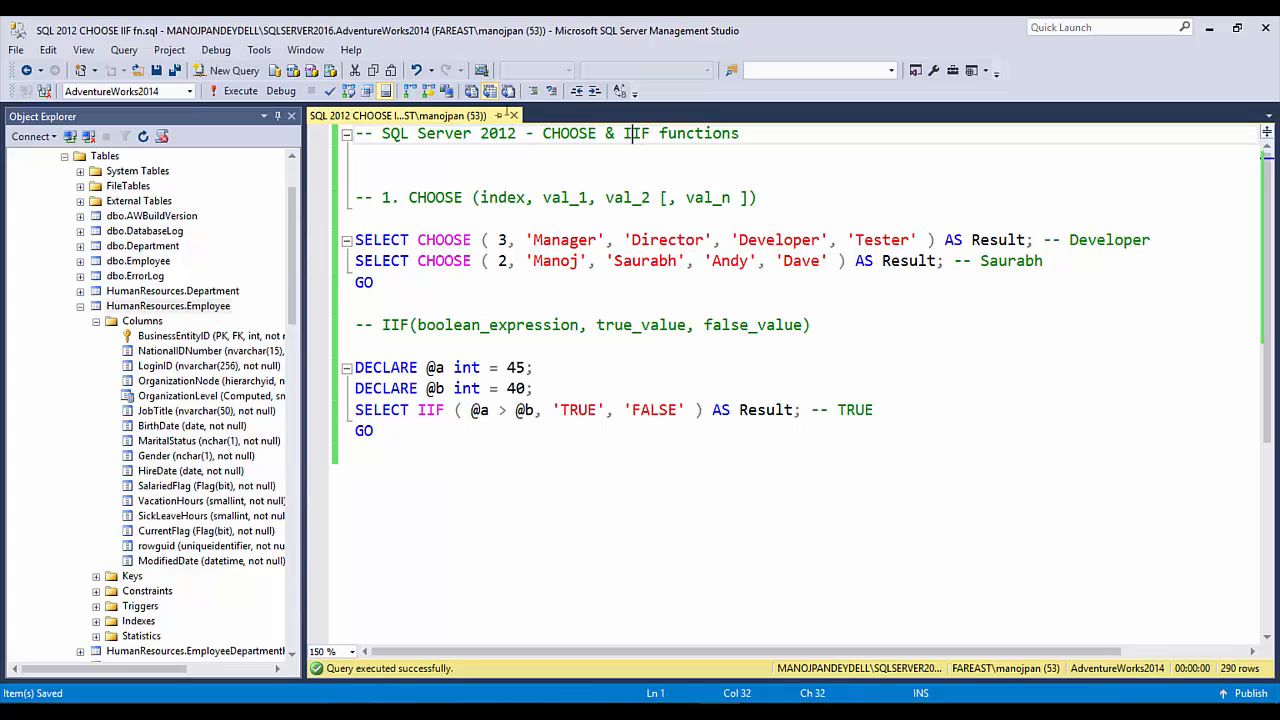
left_click(656, 162)
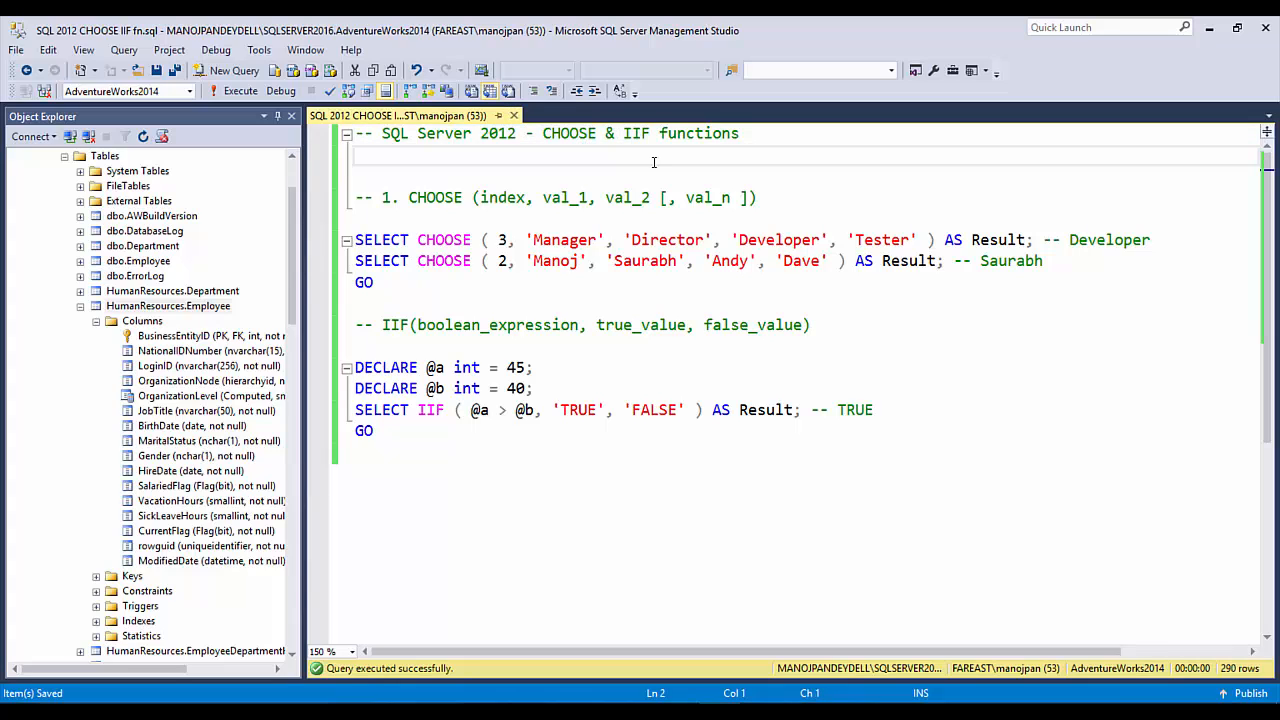
double_click(436, 198)
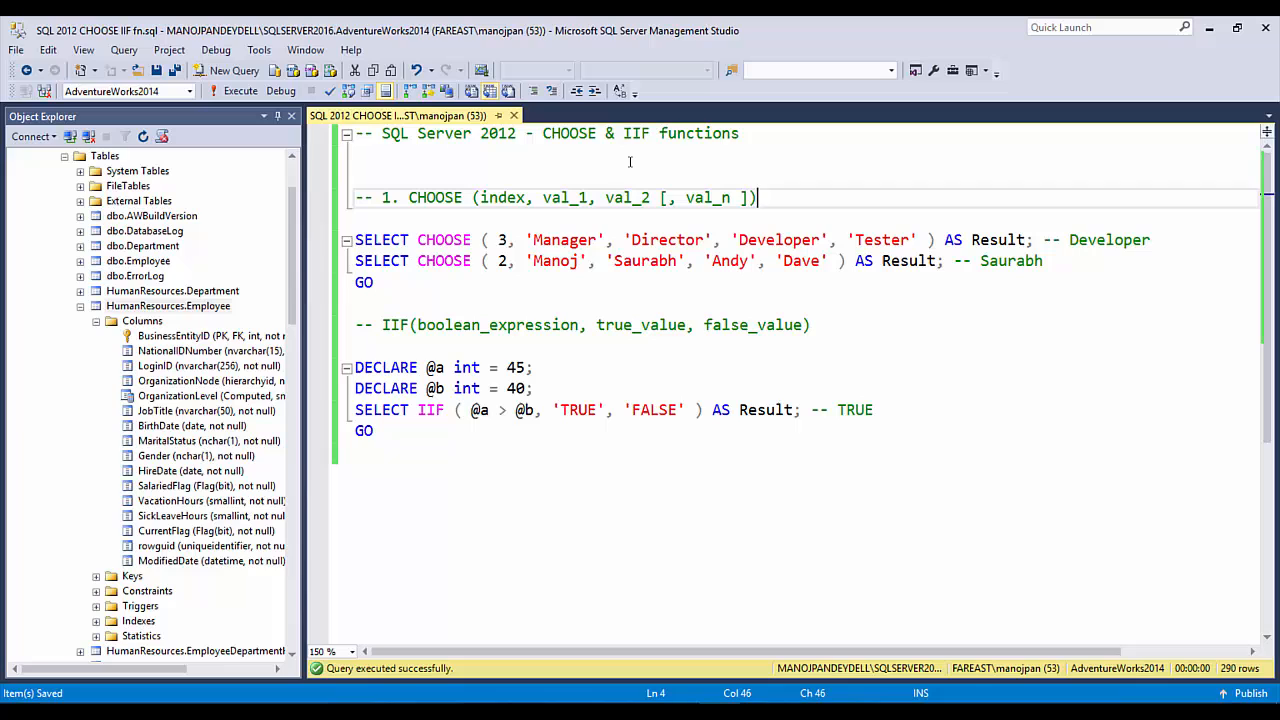
double_click(502, 198)
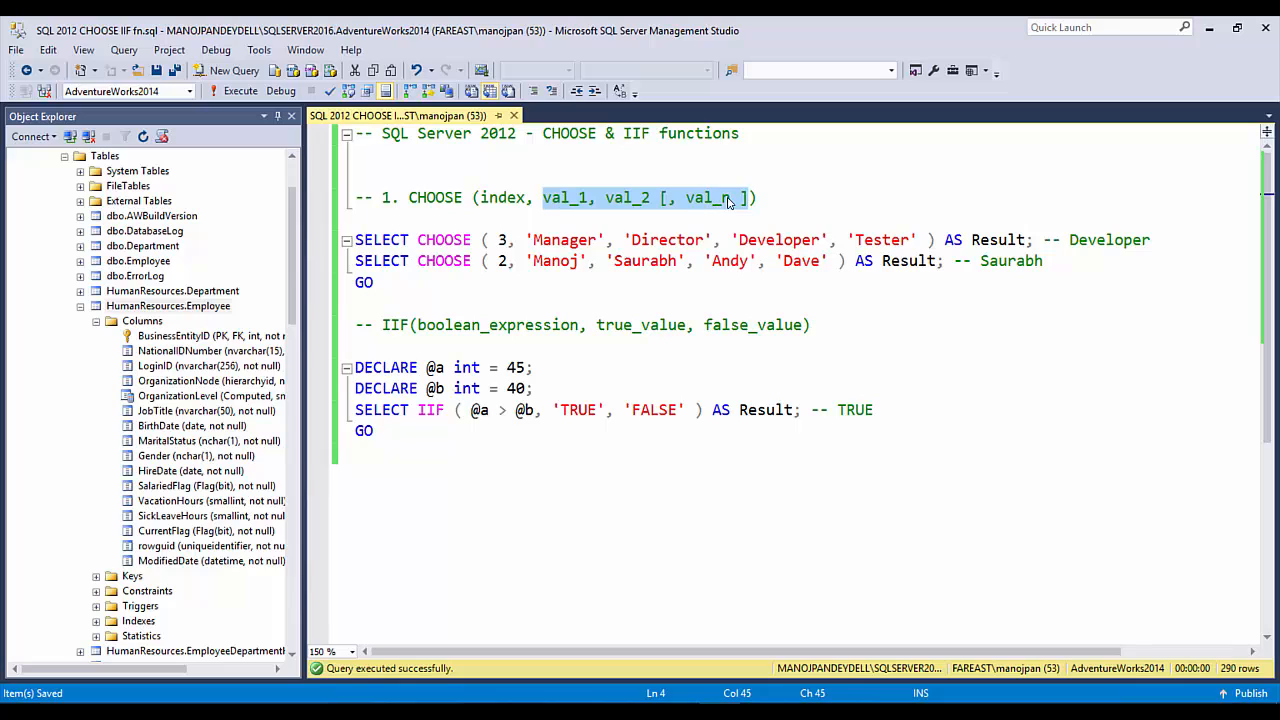
- Walk through the CHOOSE syntax arguments: index, val_1, val_2 and val_n
double_click(502, 198)
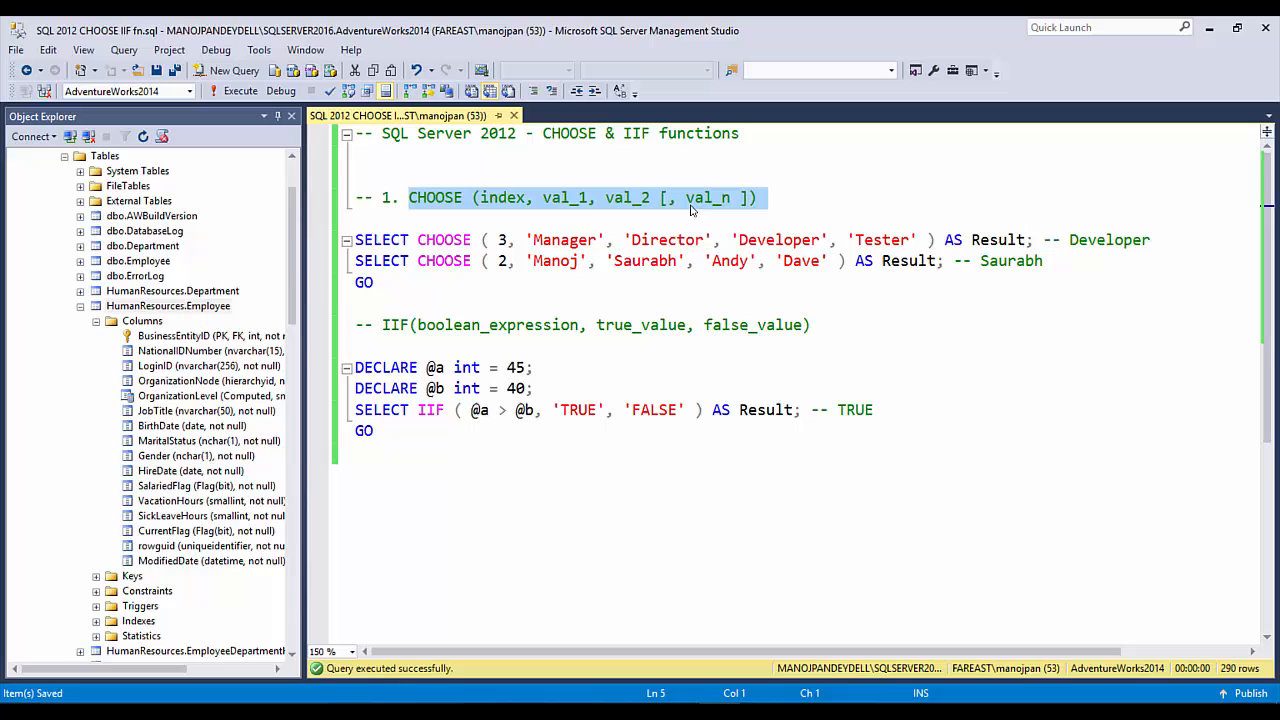
double_click(504, 198)
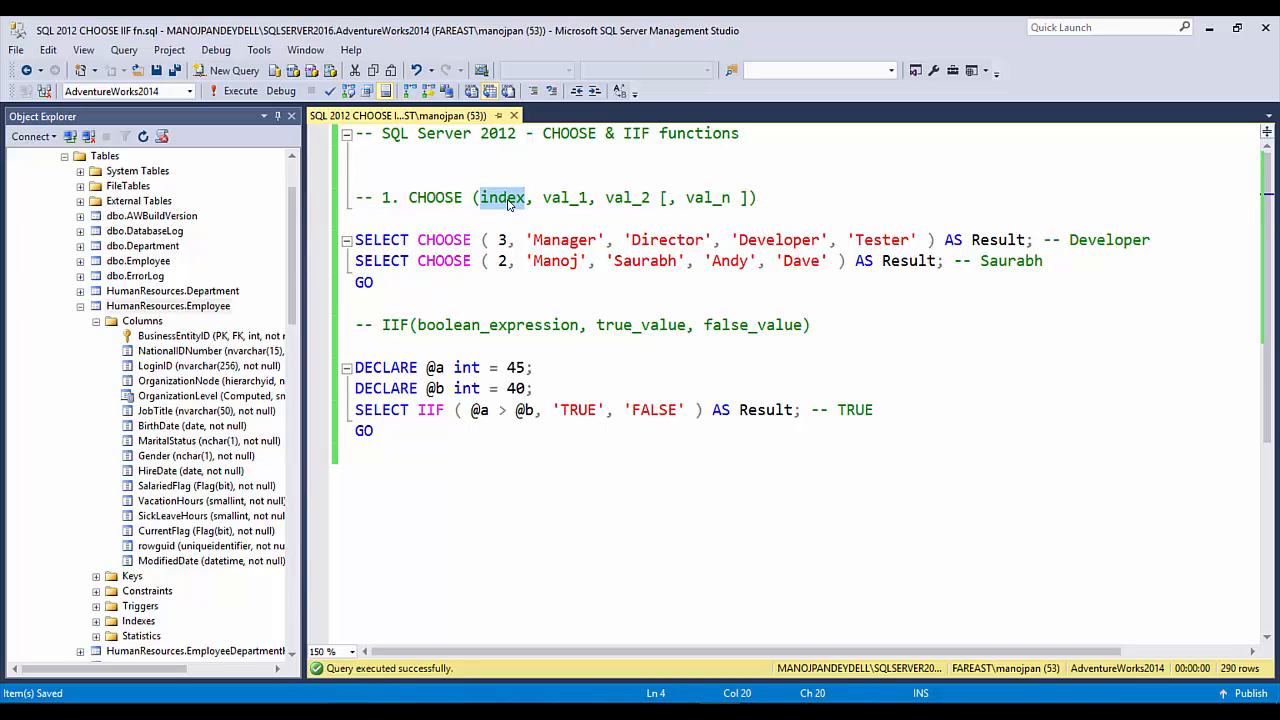
double_click(566, 198)
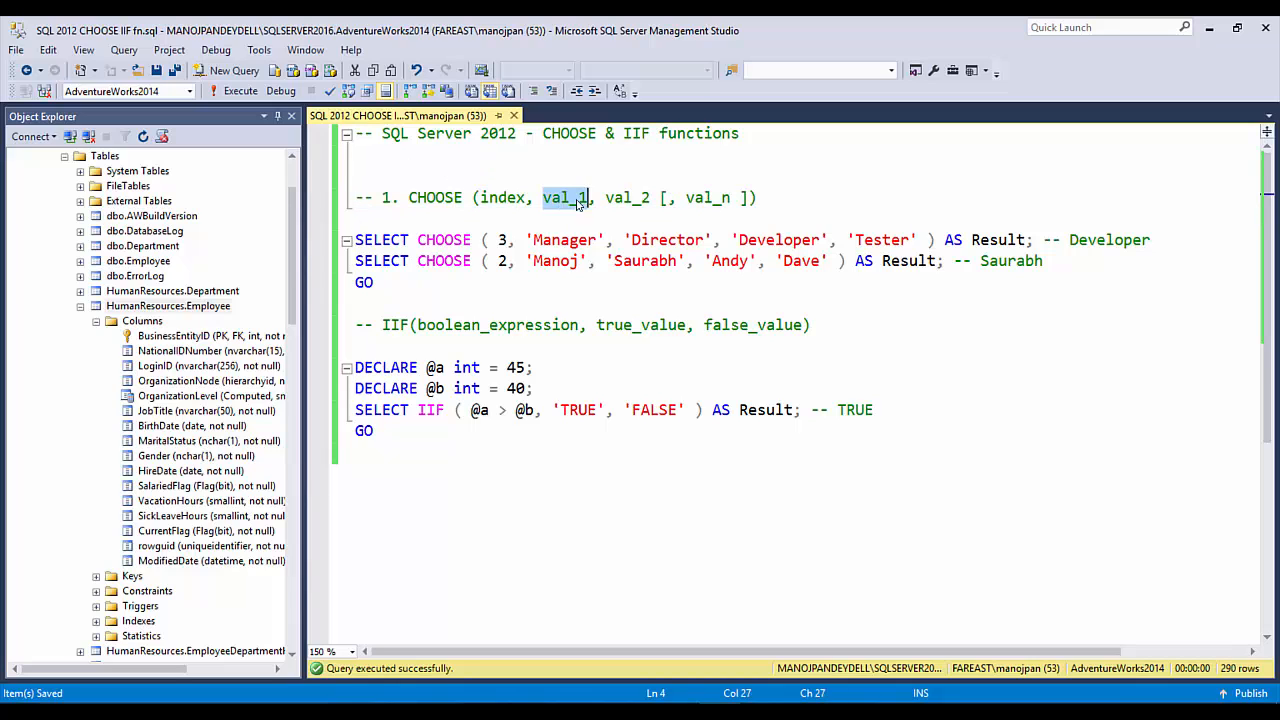
double_click(626, 198)
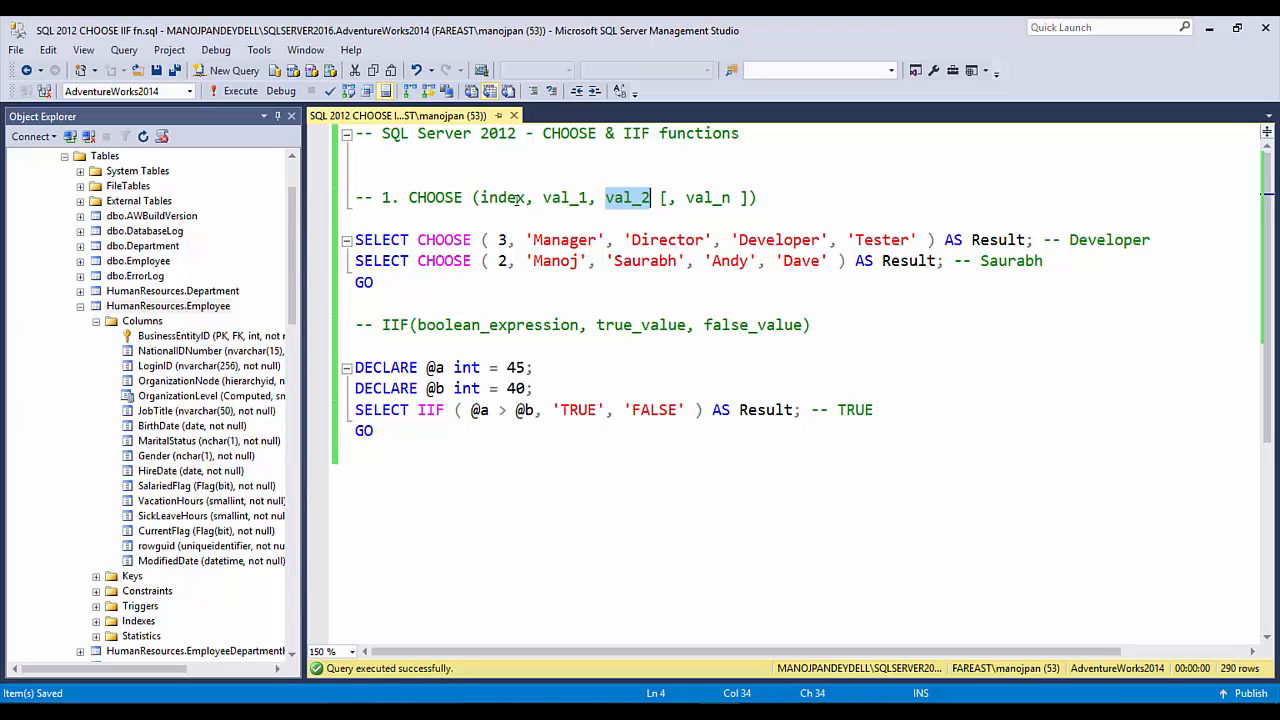
double_click(502, 198)
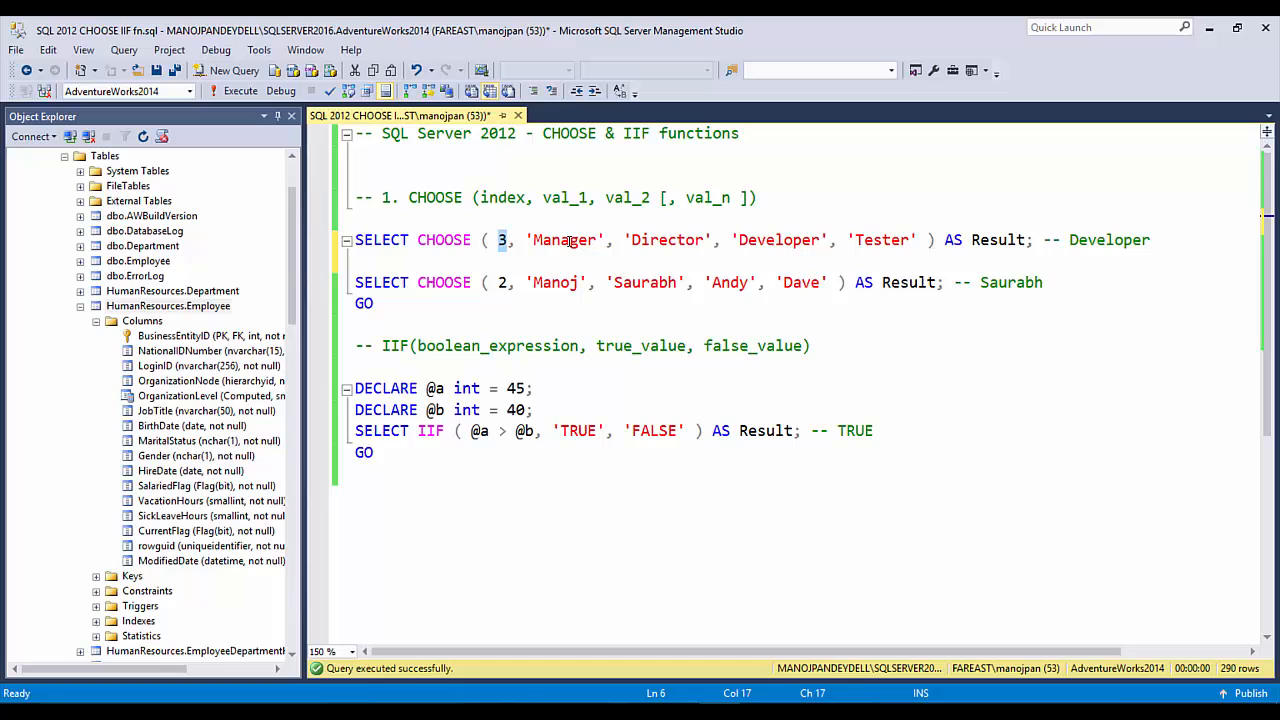
- Select the first CHOOSE query line and prepare to change its index from 3 to 1
left_click(802, 240)
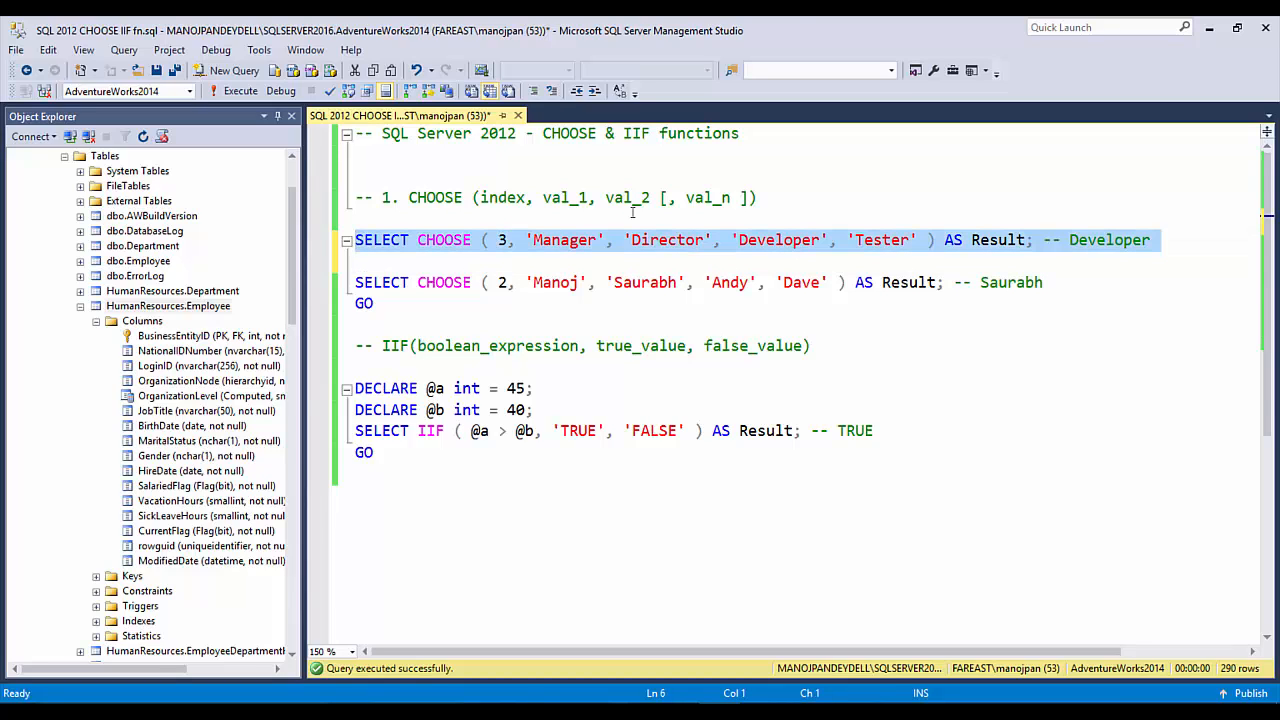
left_click(240, 92)
type("1")
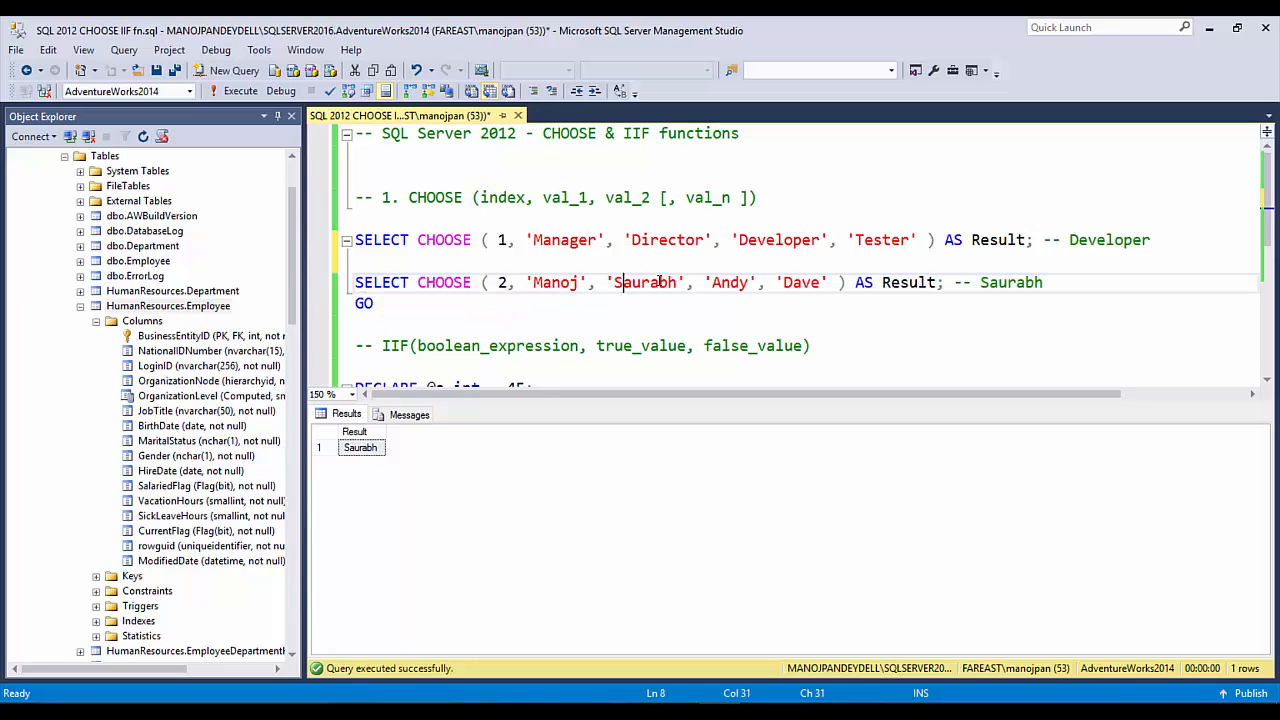
- Append 123 and 98.97 after 'Dave' in the second CHOOSE value list
left_click(780, 282)
type(", ")
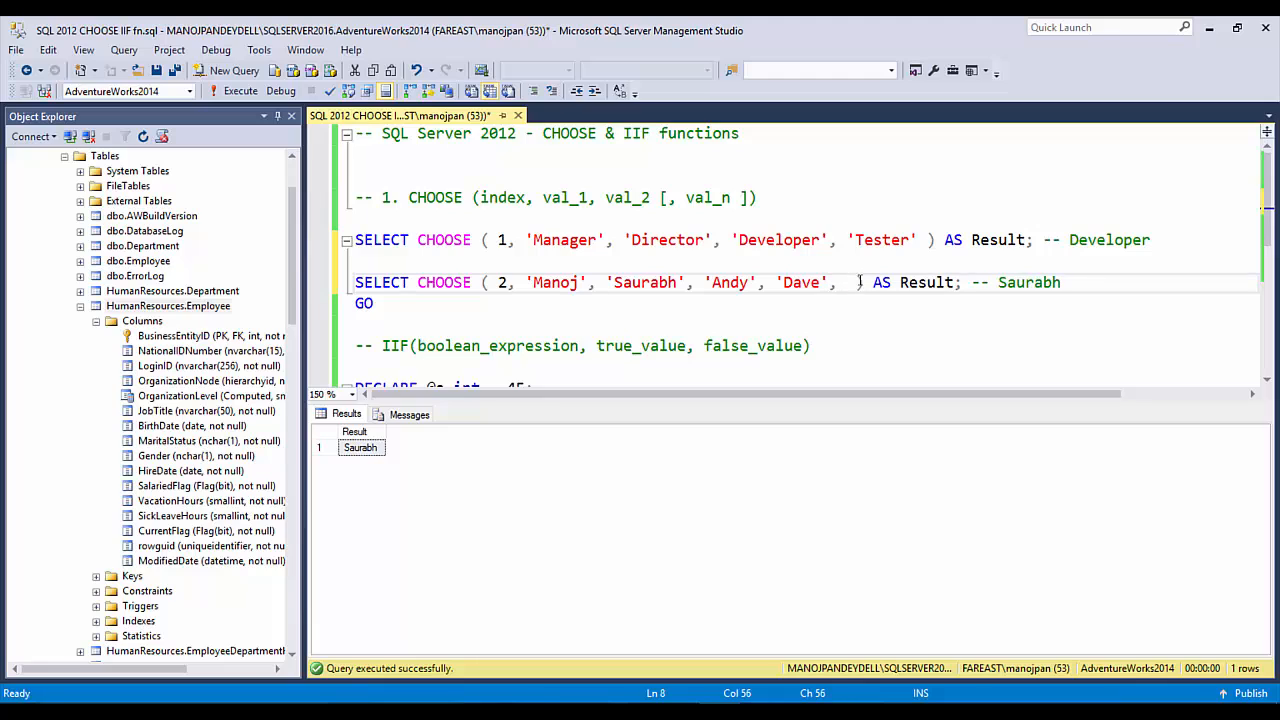
type("123")
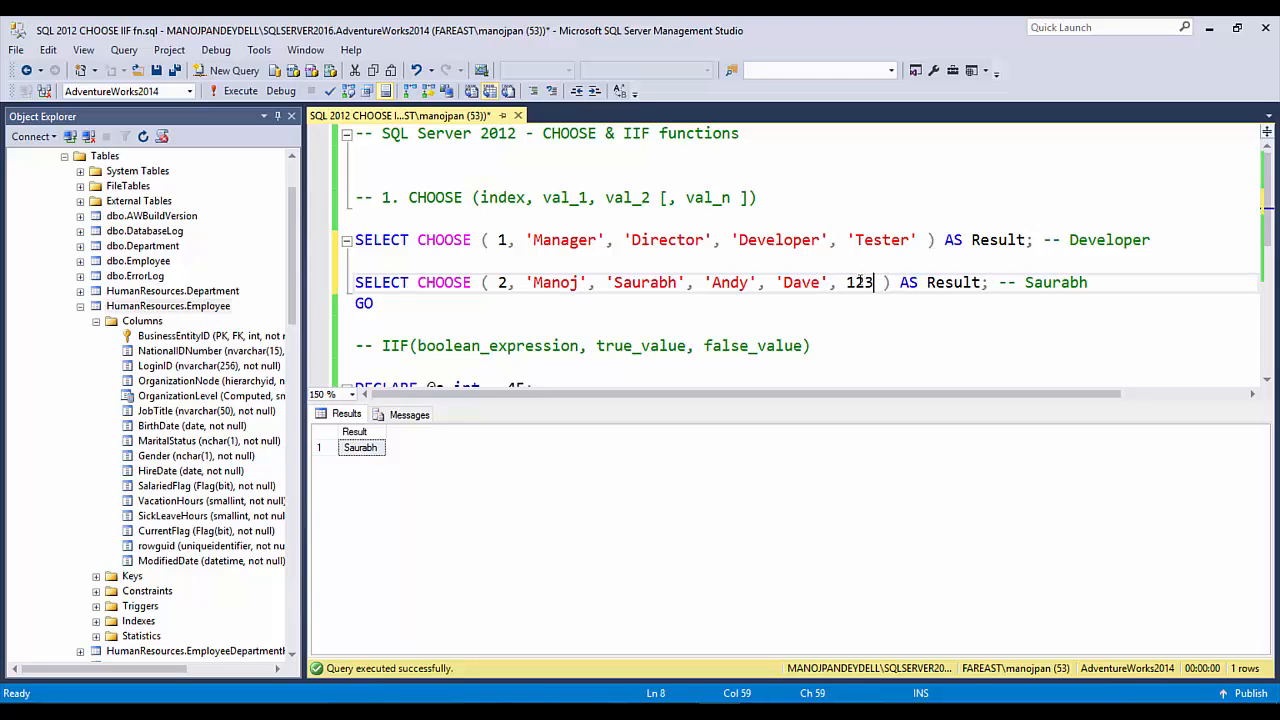
type(", 98.")
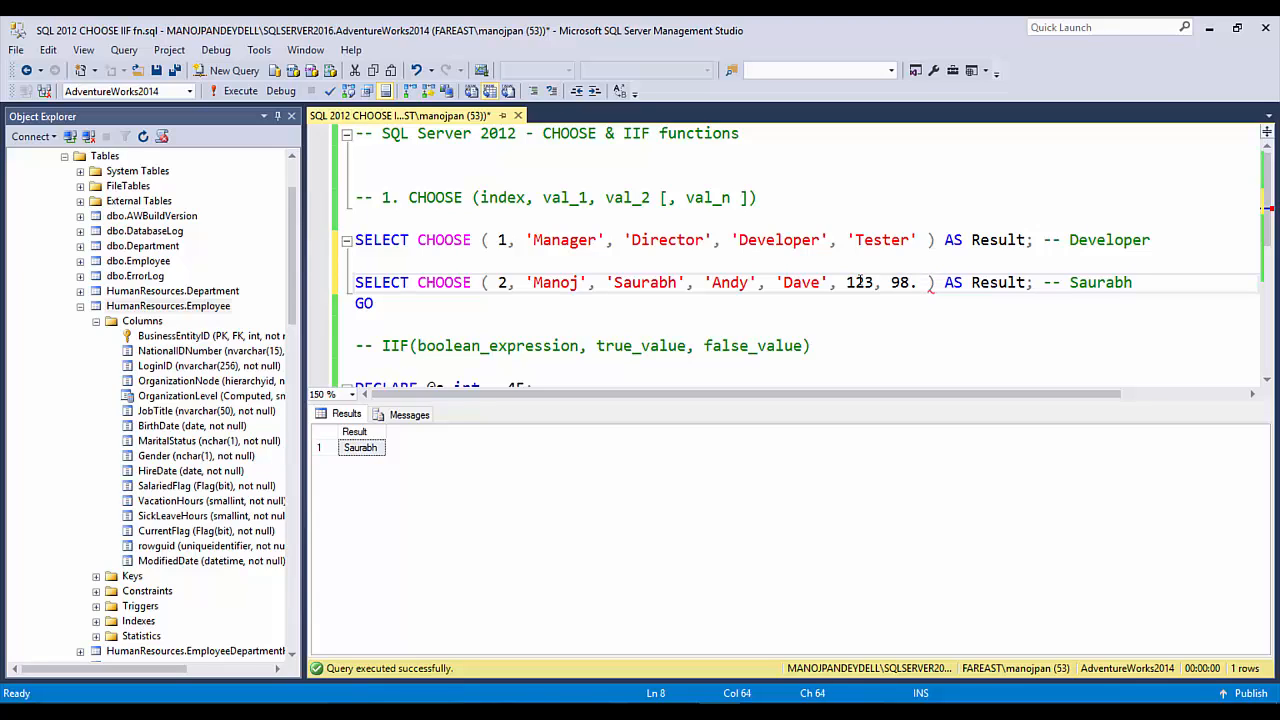
type("97")
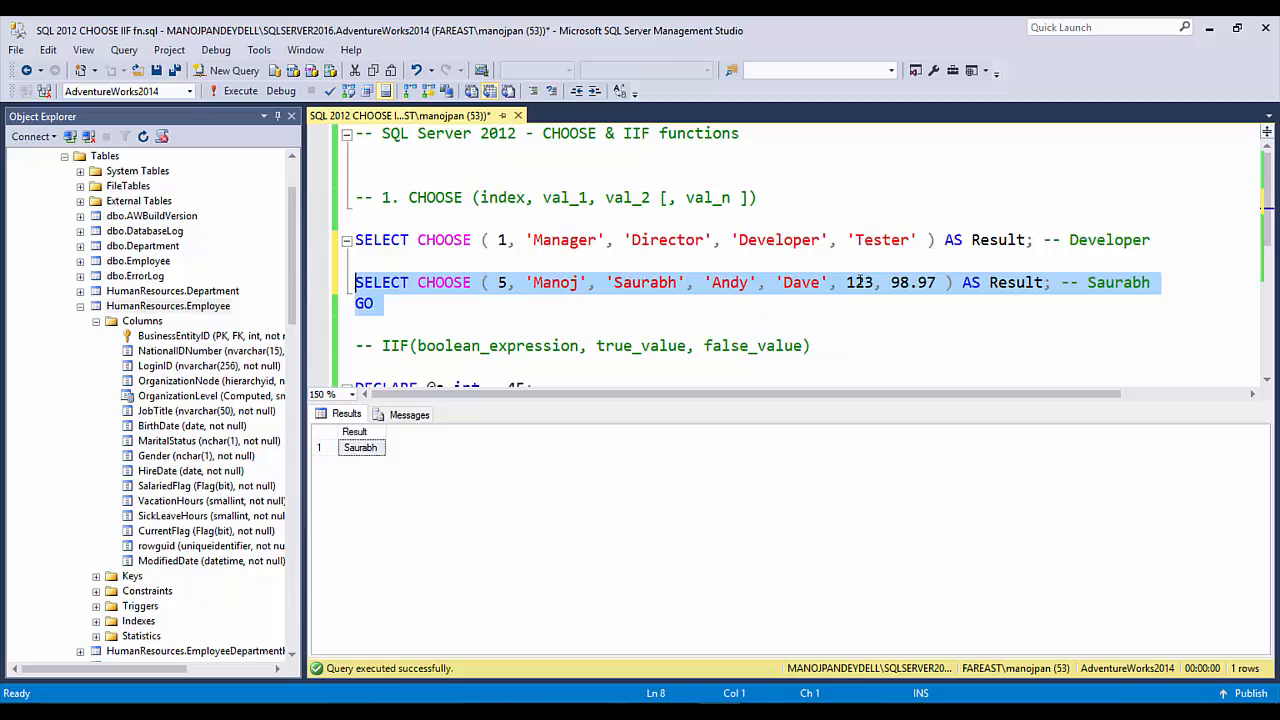
- Execute the second CHOOSE query returning 123.00, then review 123, 98.97 and the index 5
left_click(240, 92)
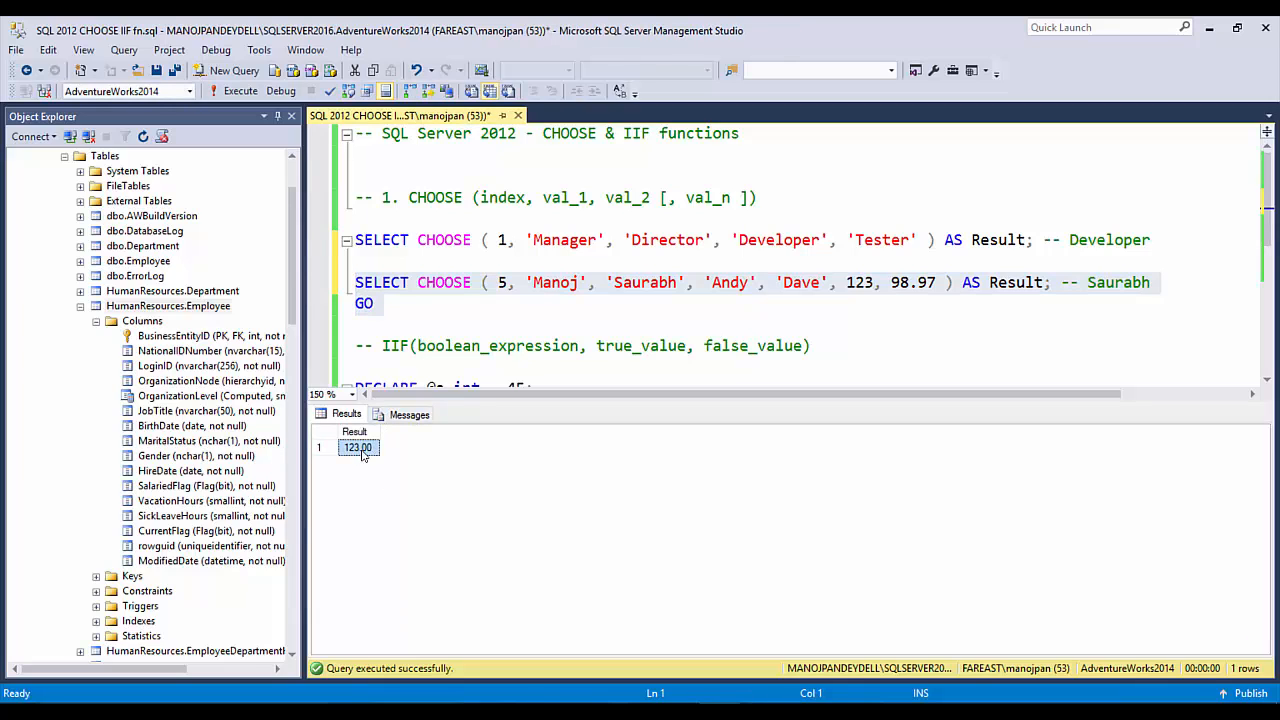
mouse_move(800, 344)
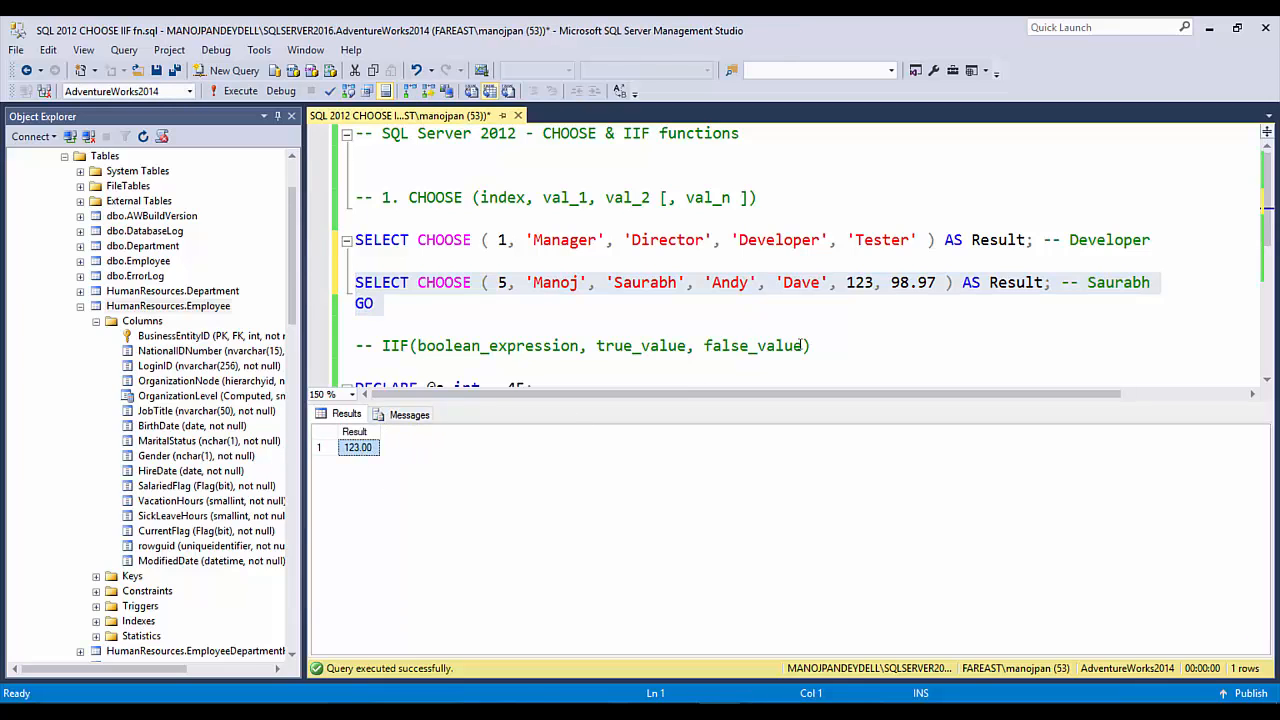
double_click(860, 282)
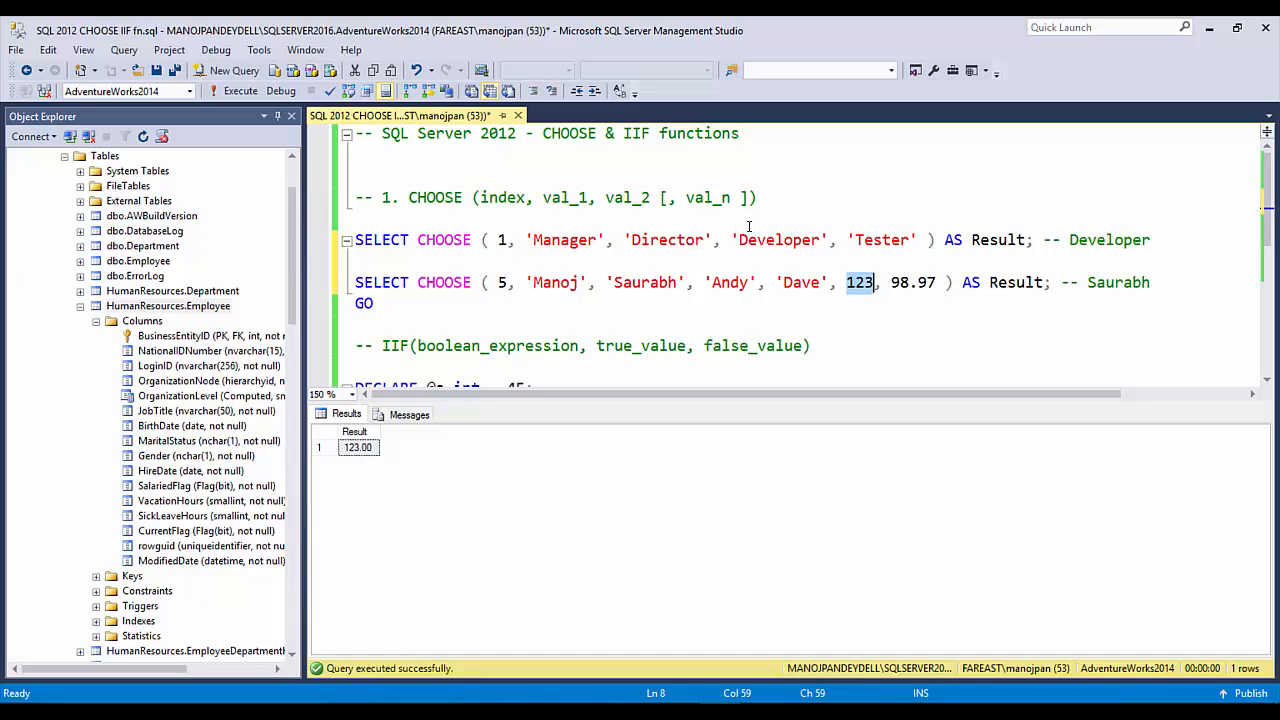
left_click(912, 282)
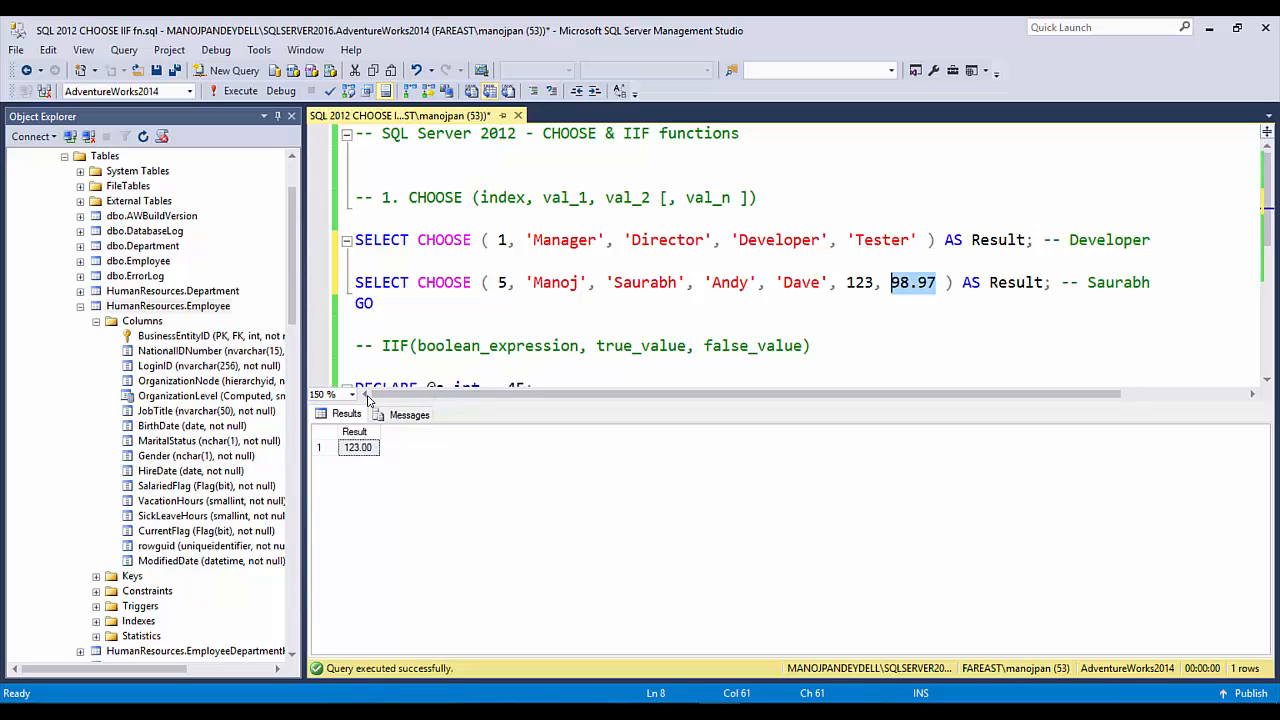
left_click(500, 282)
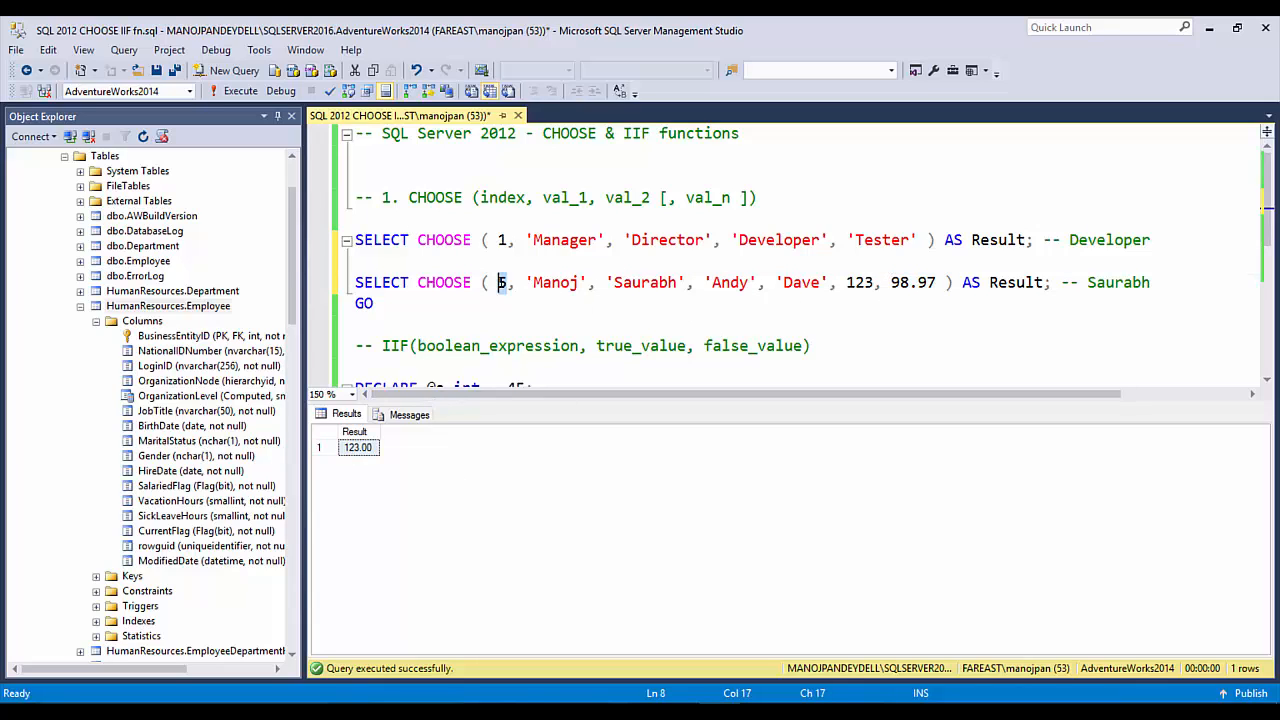
mouse_move(544, 314)
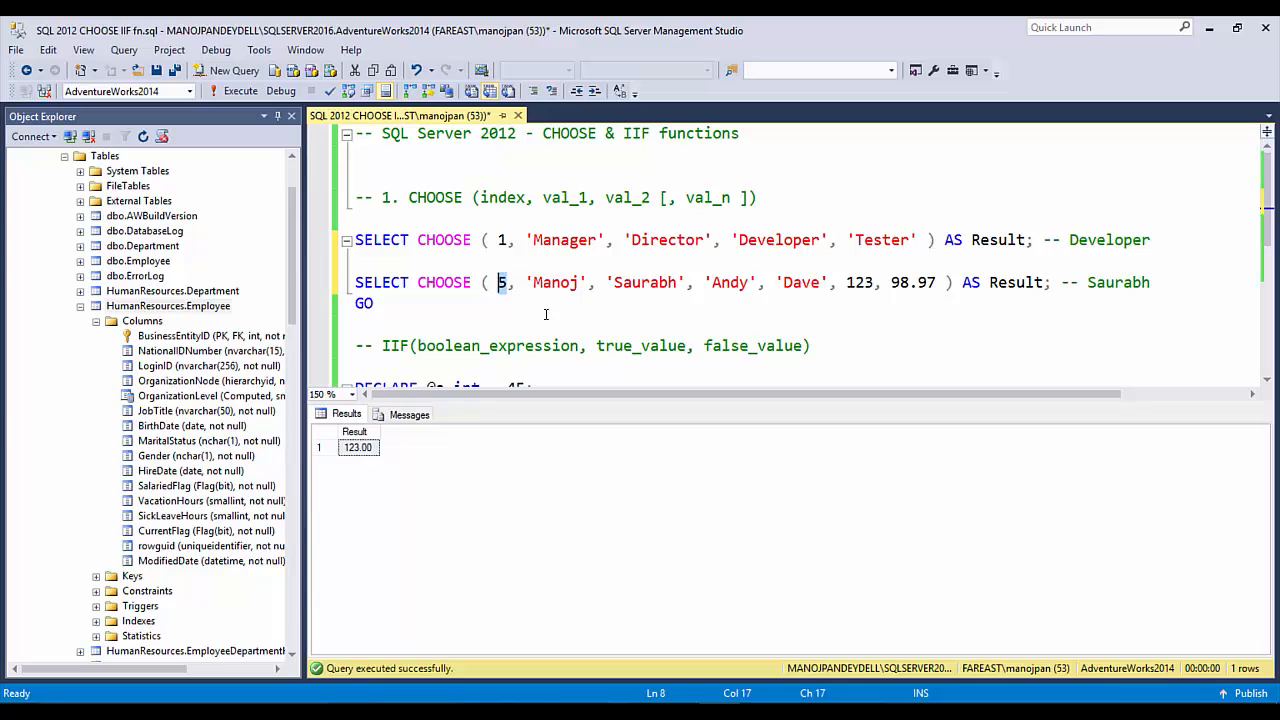
- Change the second CHOOSE index to 2 and execute it, hitting the varchar-to-numeric Msg 8114 error
type("2")
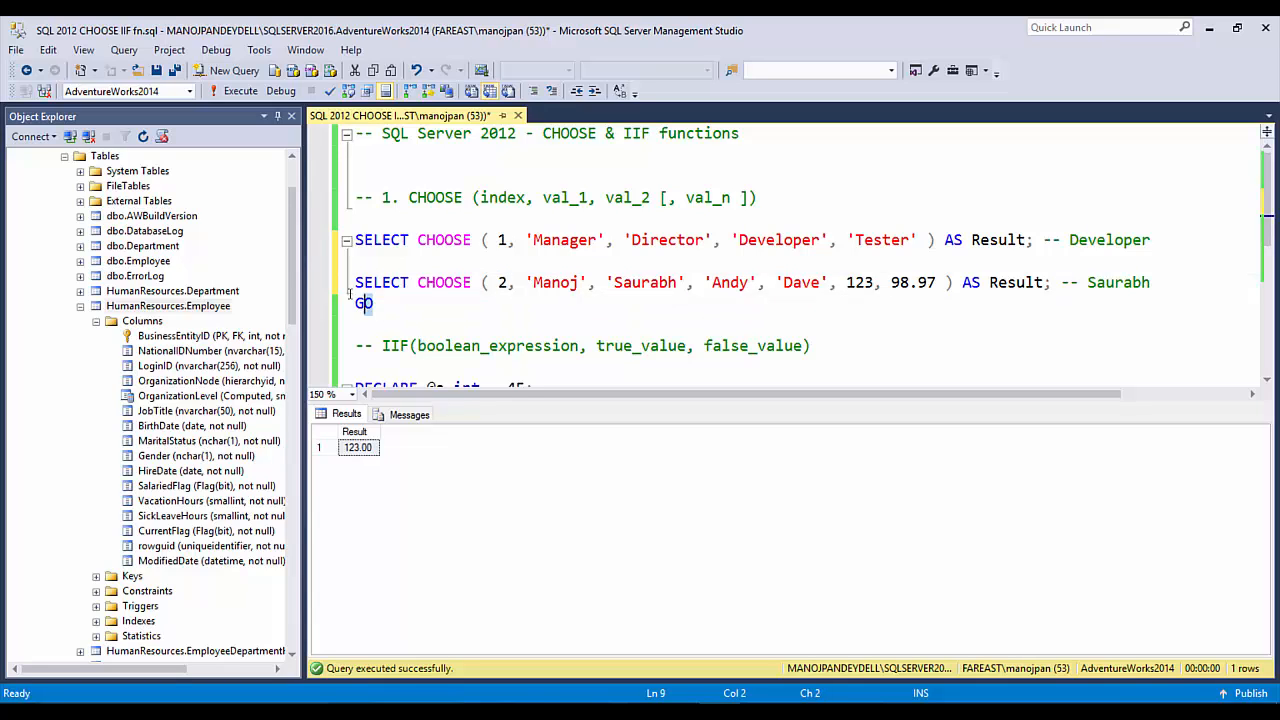
left_click(240, 90)
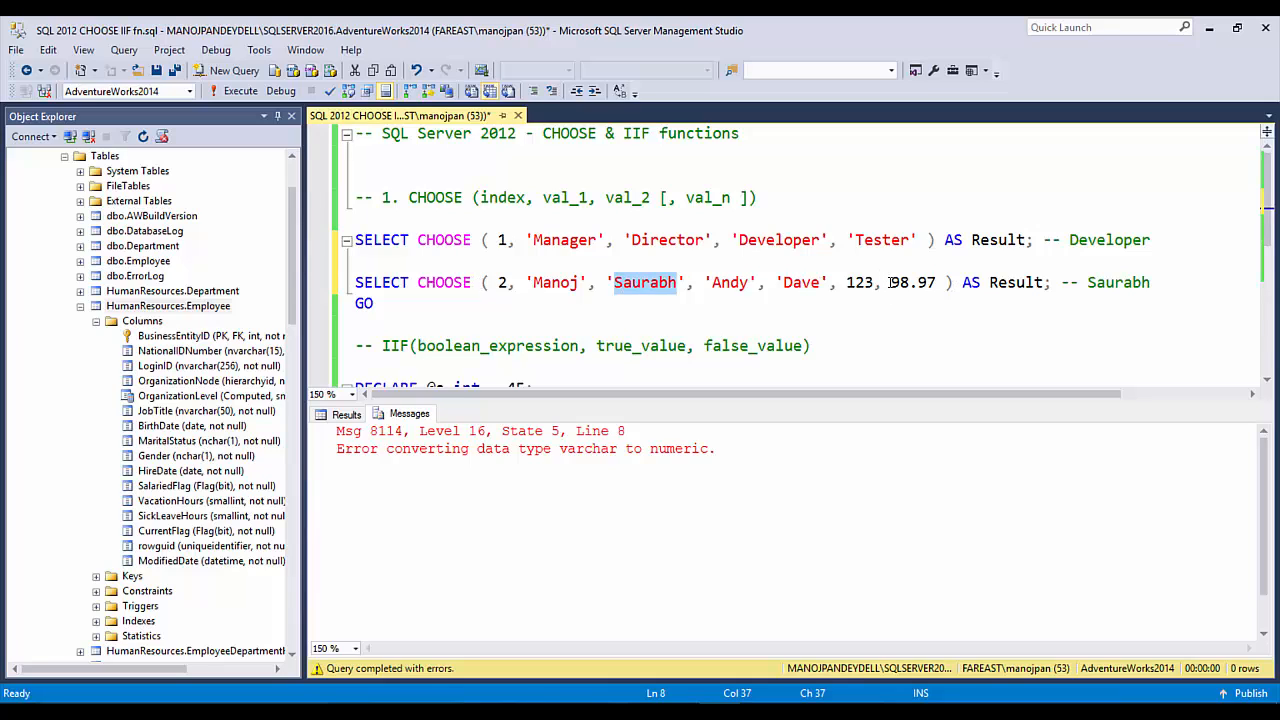
double_click(912, 282)
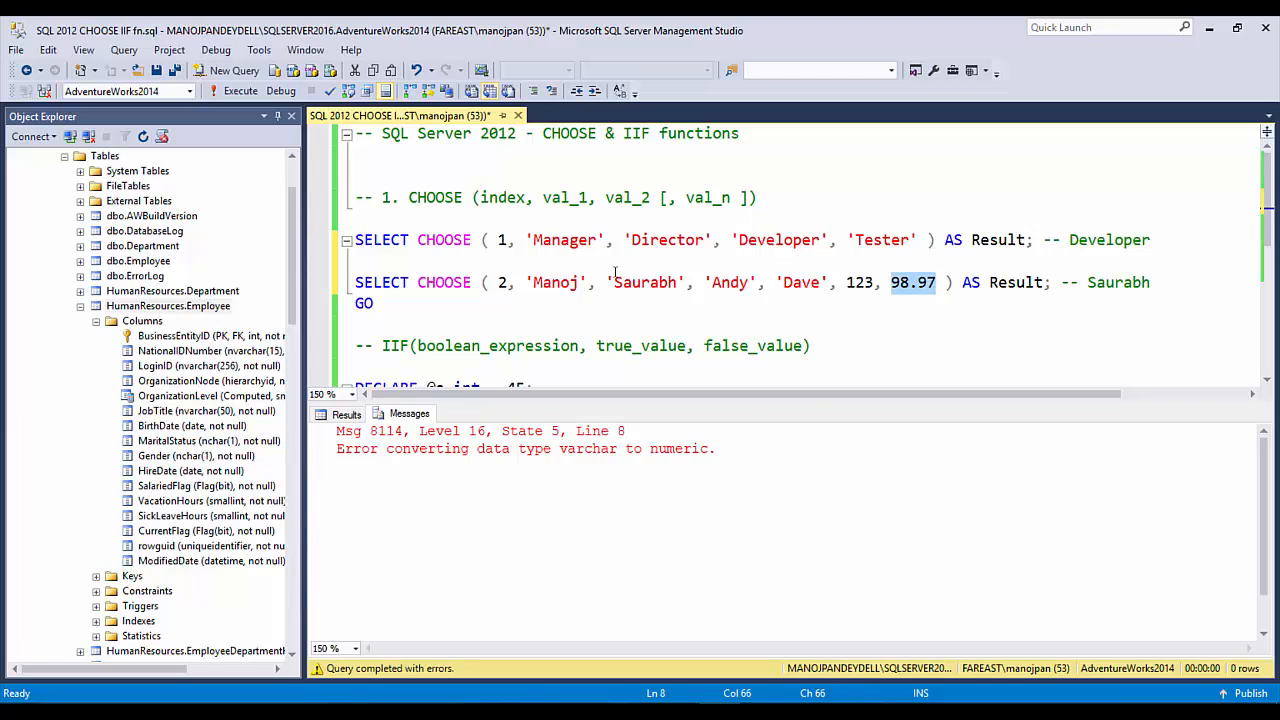
left_click(700, 304)
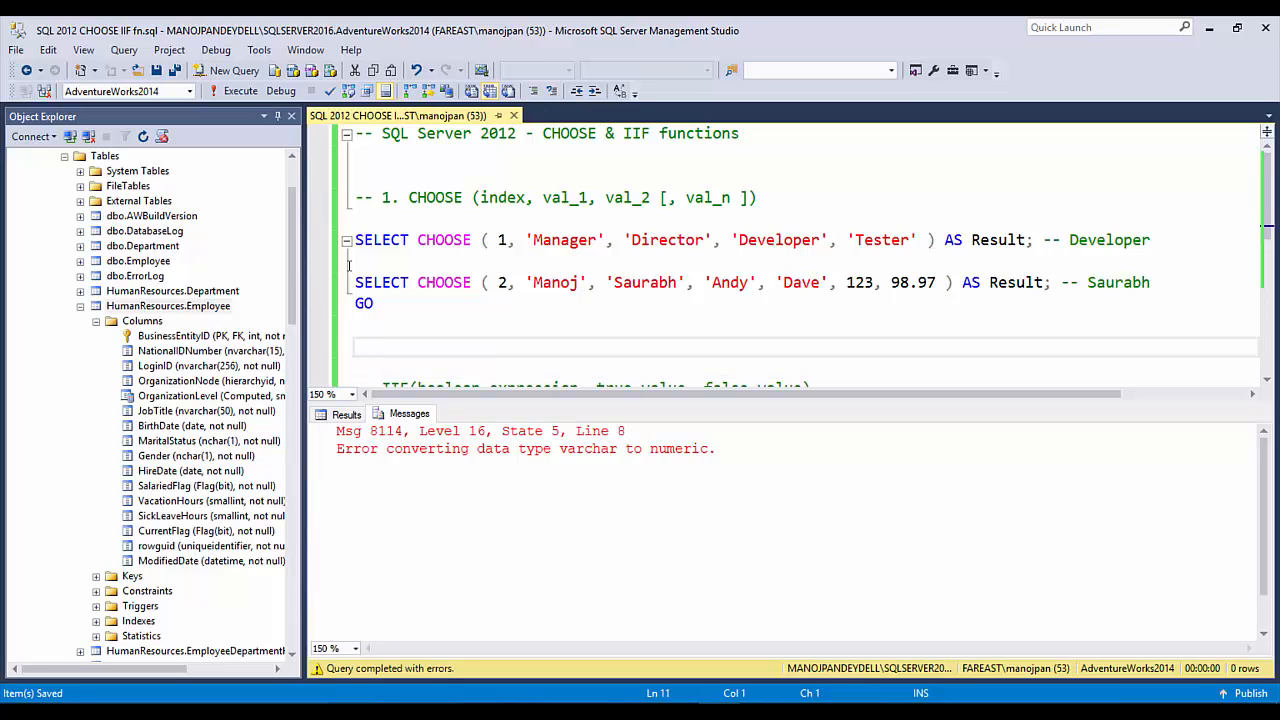
- Collapse the Employee node and write select * from [Production].[ProductCategory]
scroll("down", 3)
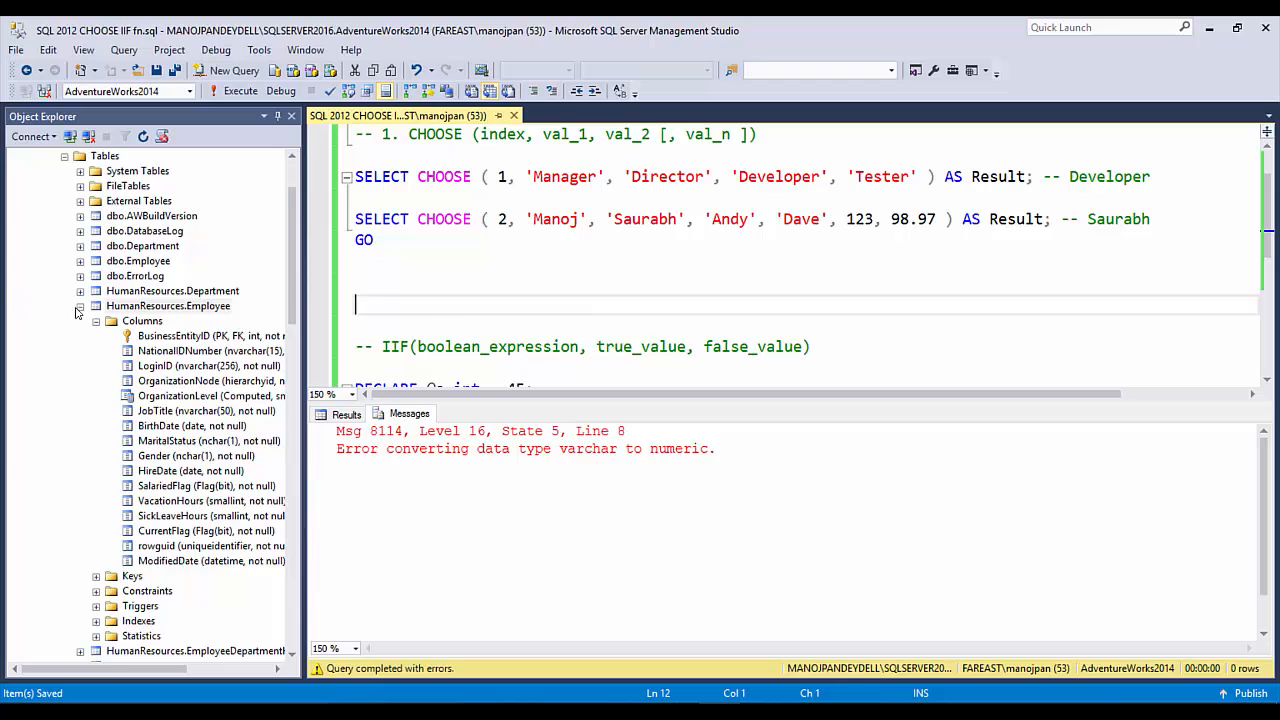
left_click(80, 306)
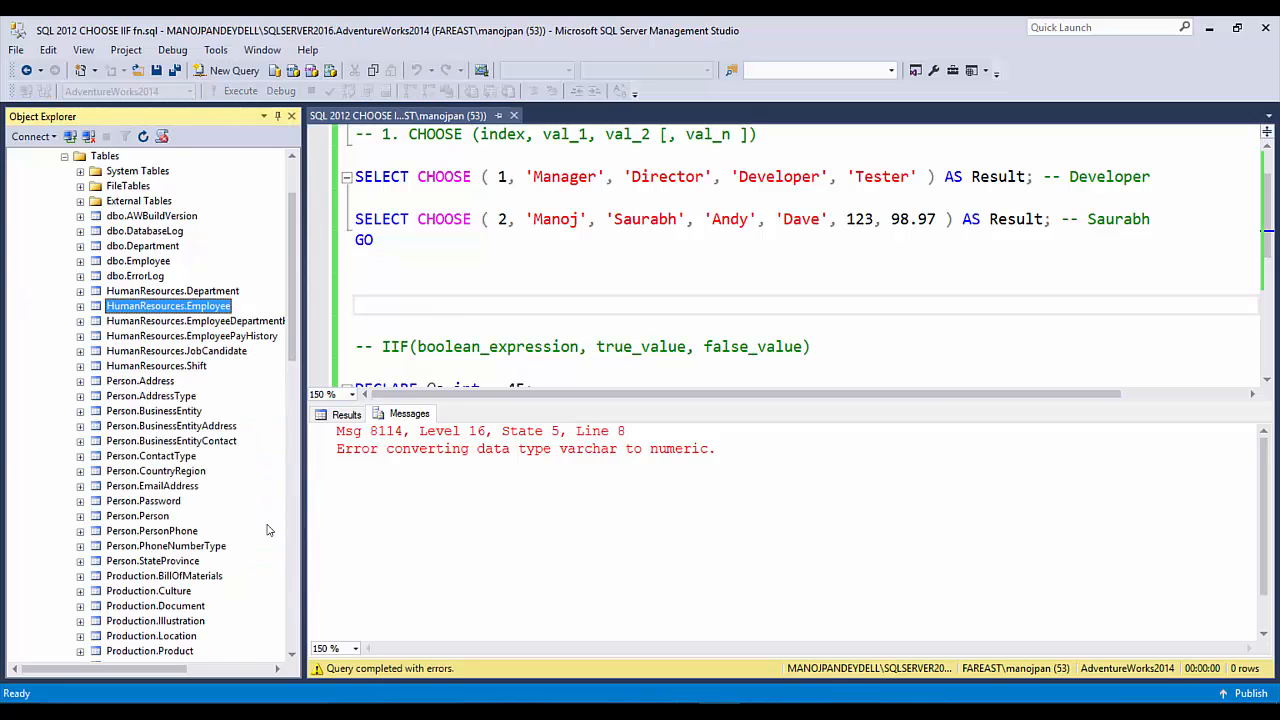
scroll("down", 3)
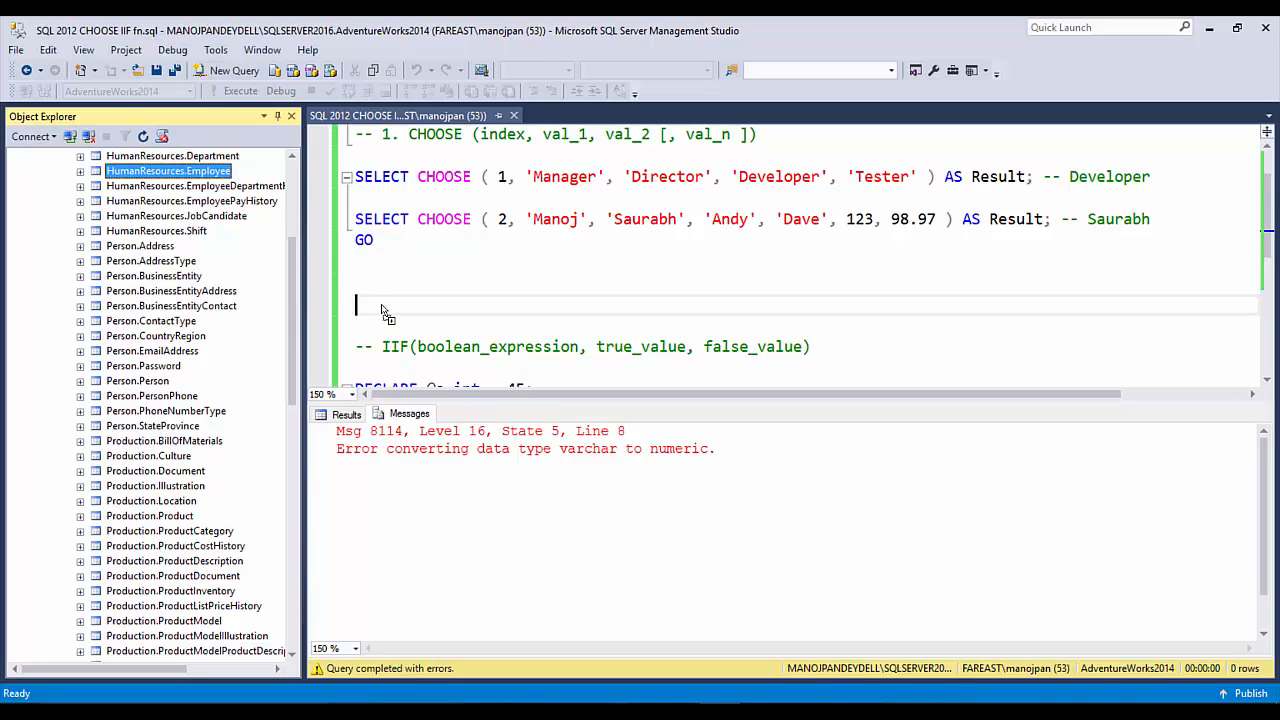
type("select [Production].[ProductCategory]")
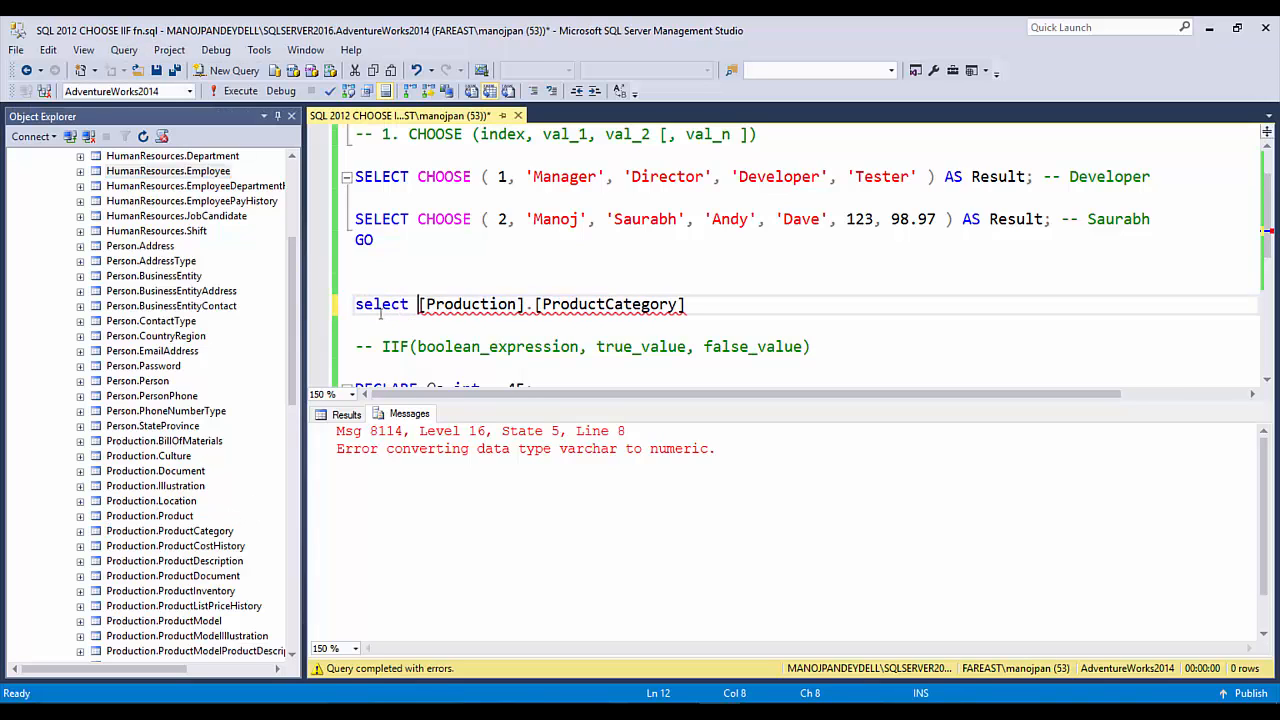
type("* from")
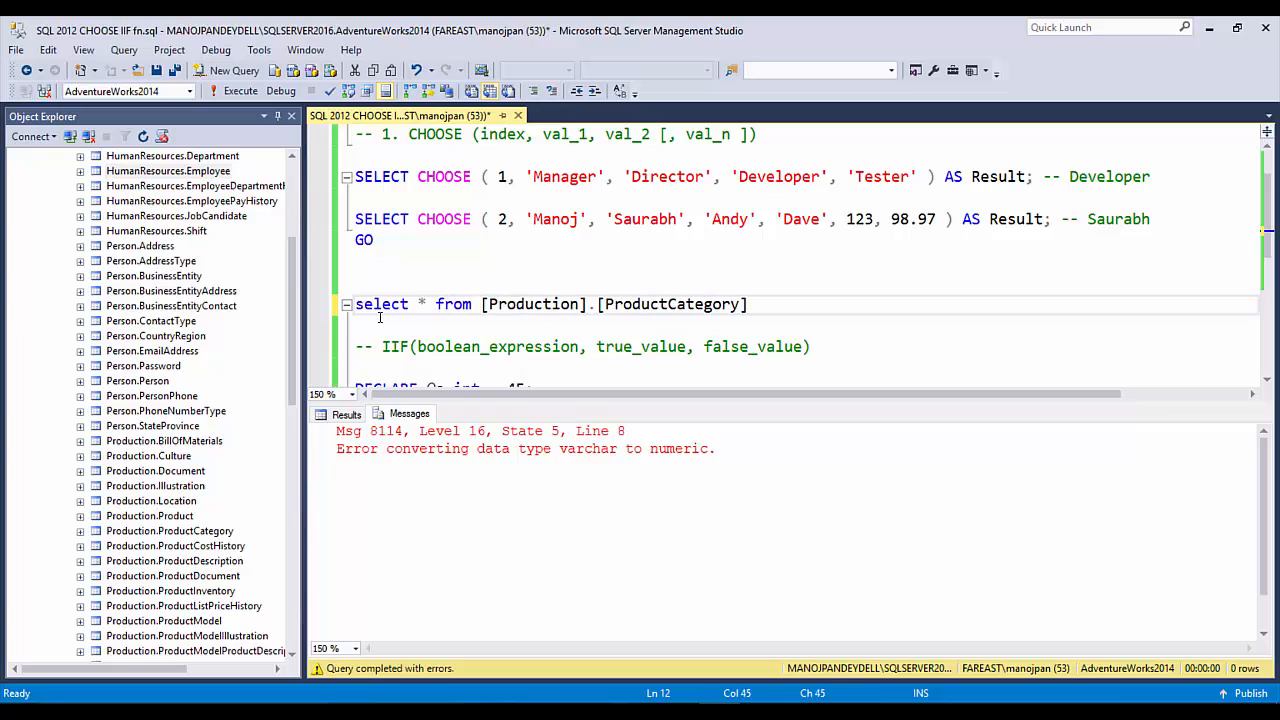
- Execute the ProductCategory query listing four categories, then break it onto two lines
left_click(240, 92)
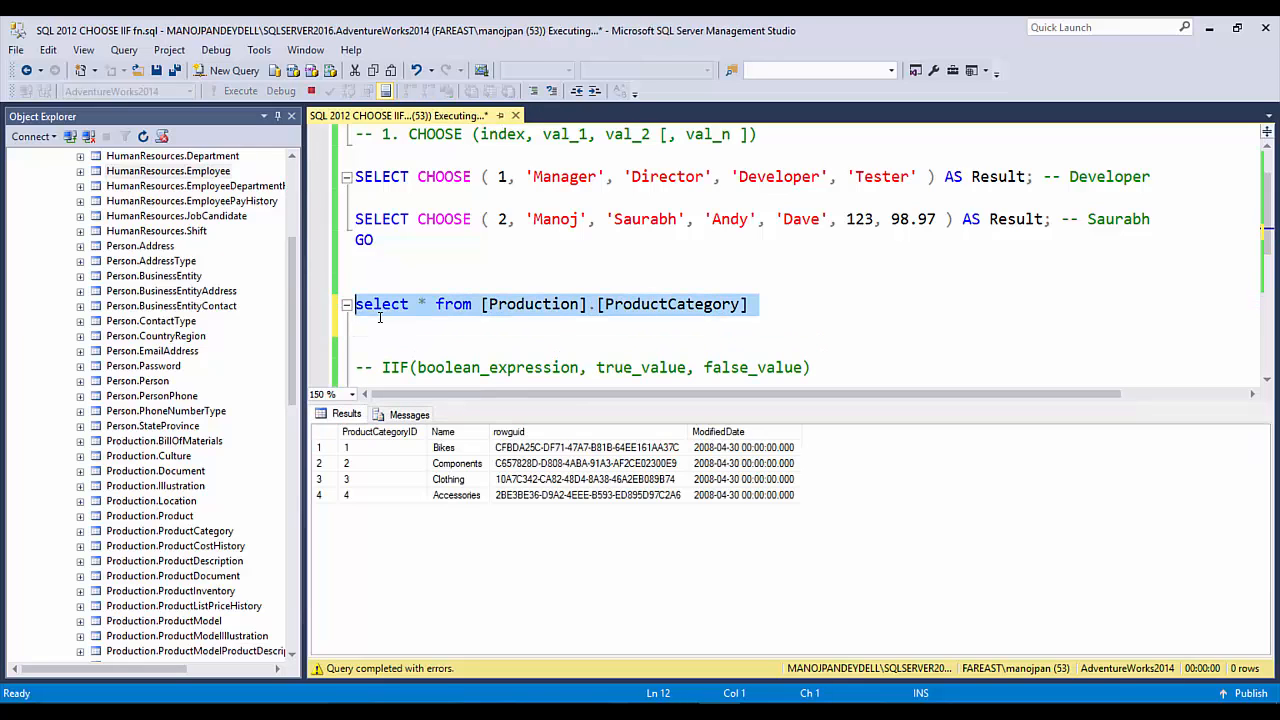
left_click(240, 90)
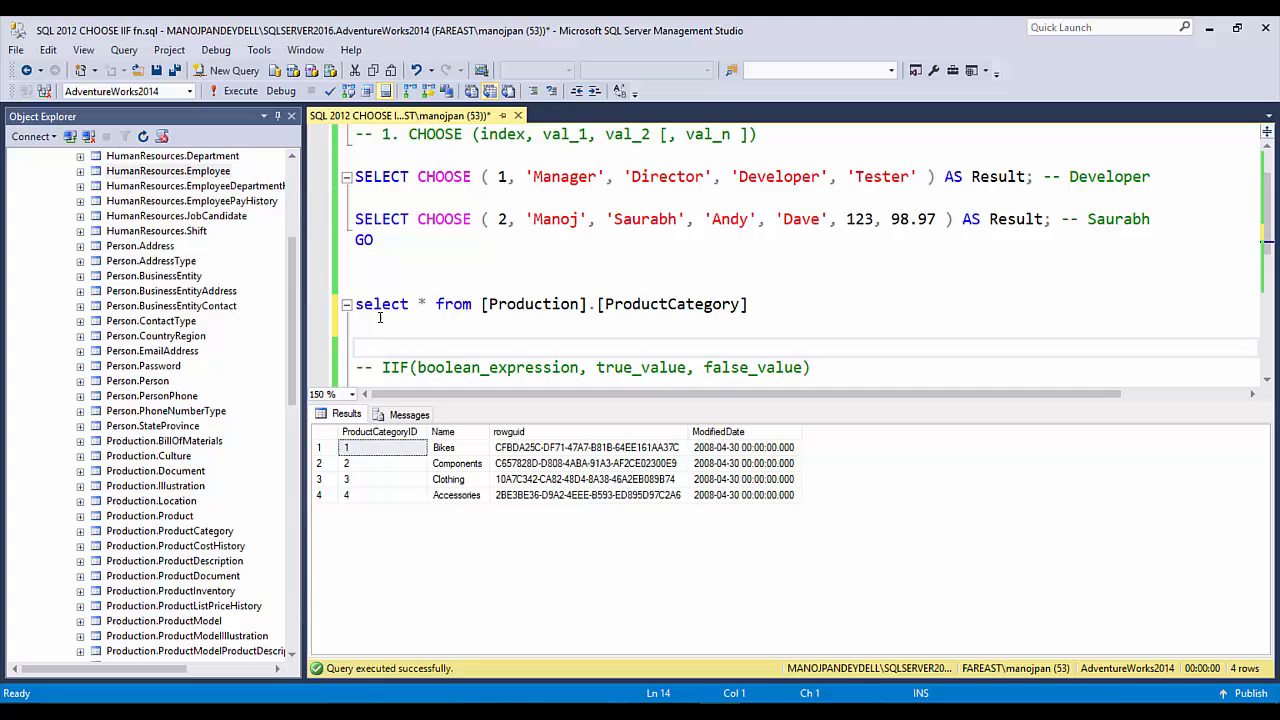
key("ctrl+s")
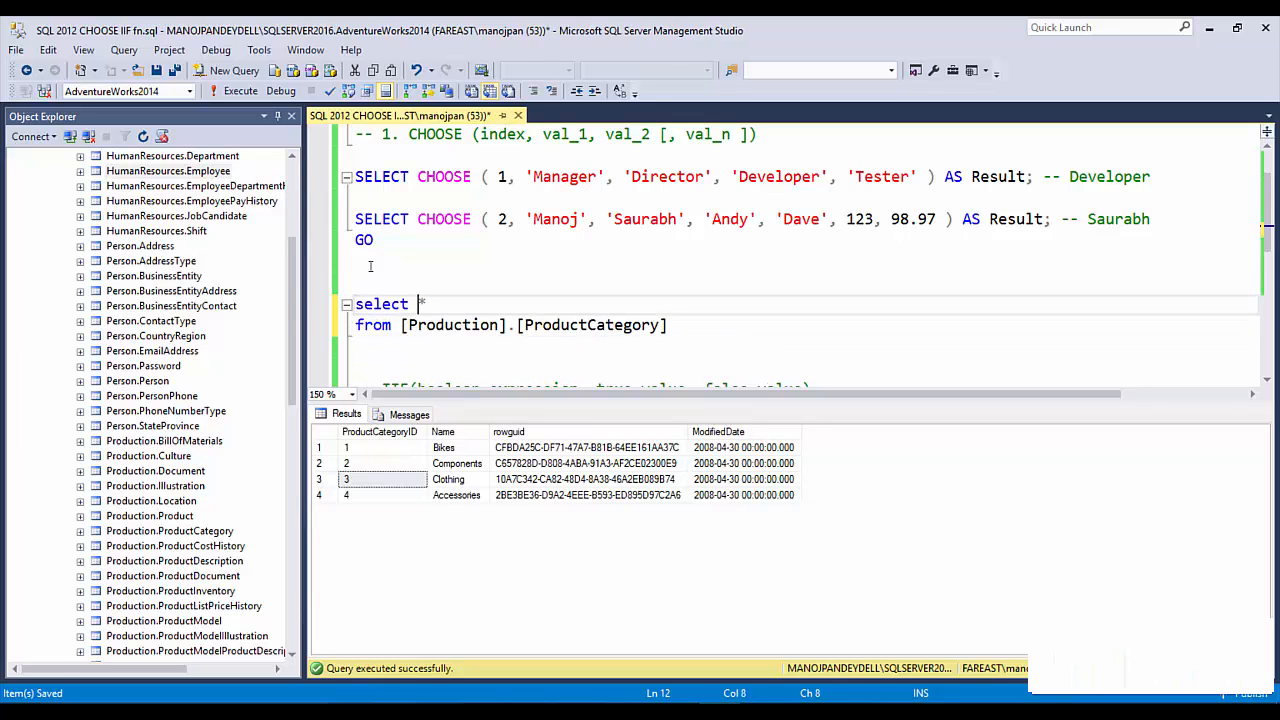
- Insert CHOOSE(ProductCategoryID, 'A','B','C','D') as ProdCategID into the ProductCategory select
type("CHOOSE (),")
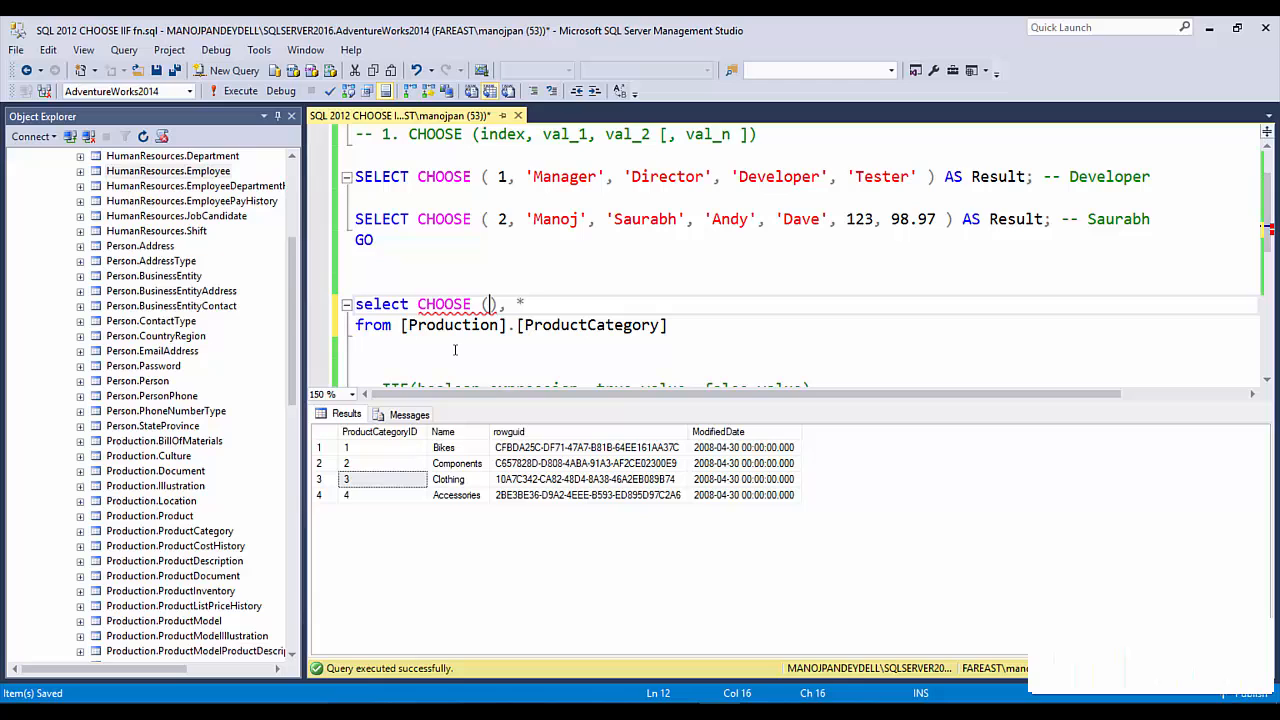
type("ProductCategoryID,")
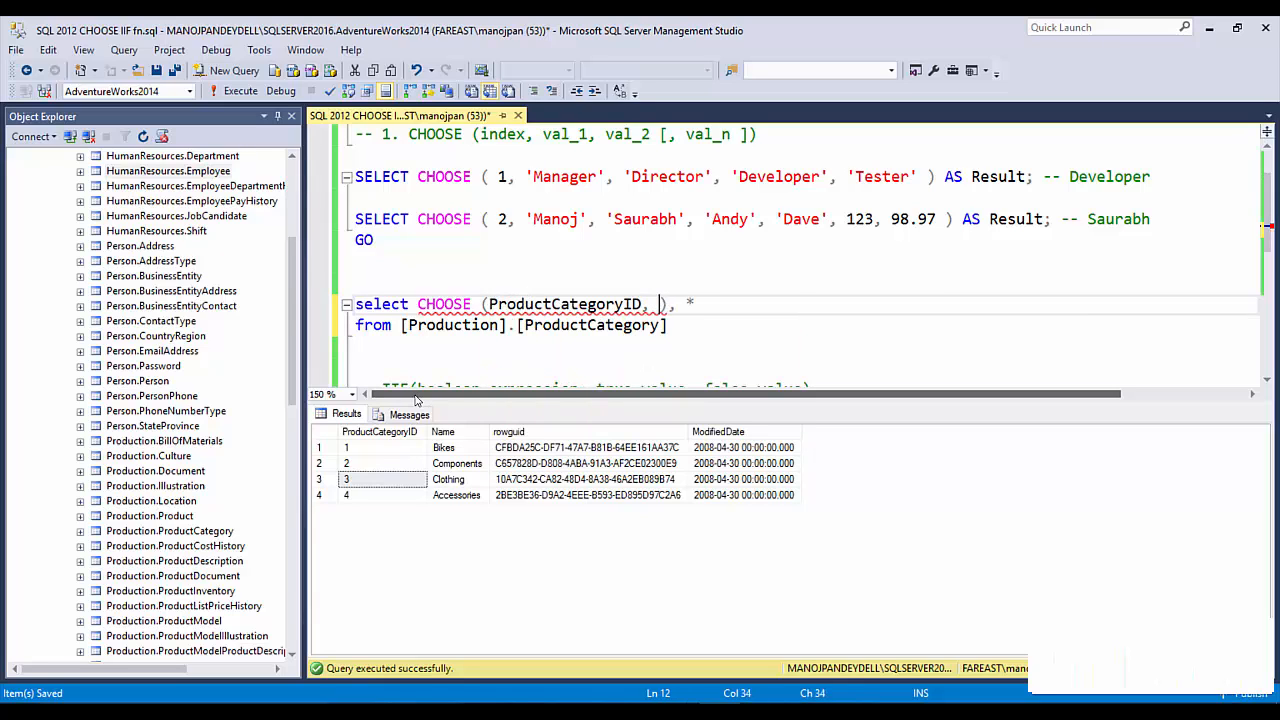
type("'A', 'B', 'C', '")
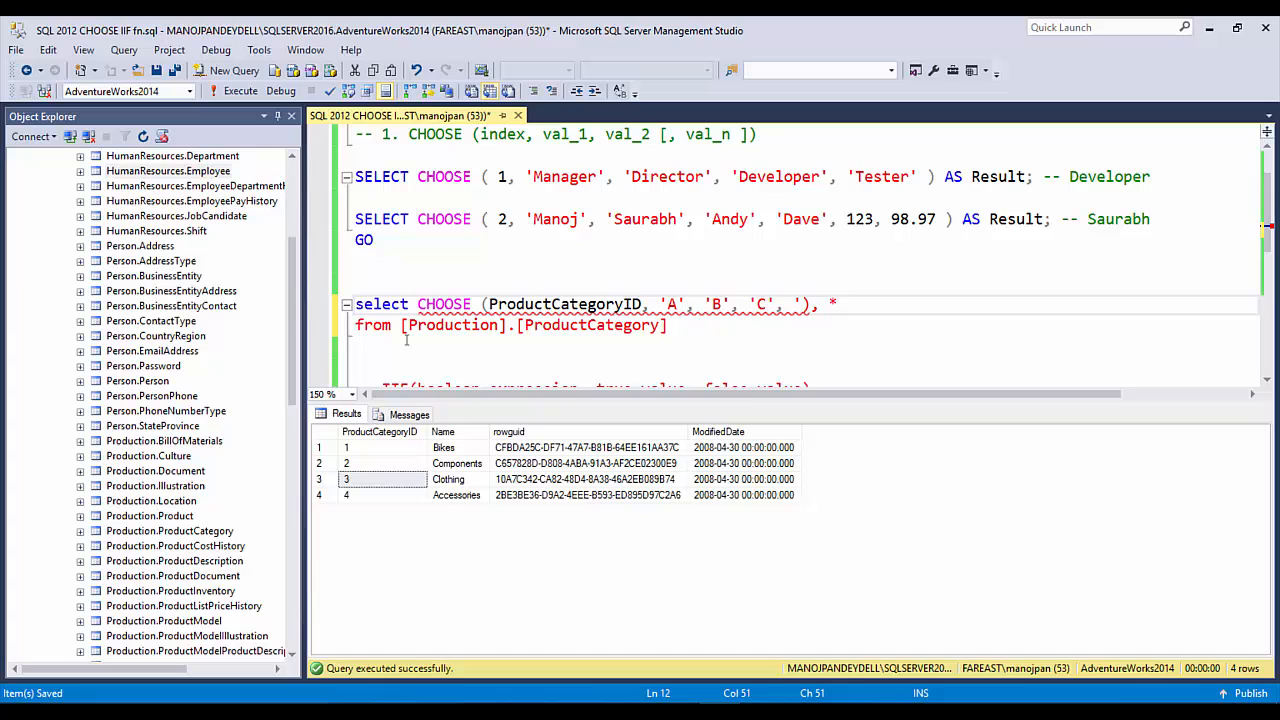
type("'D'")
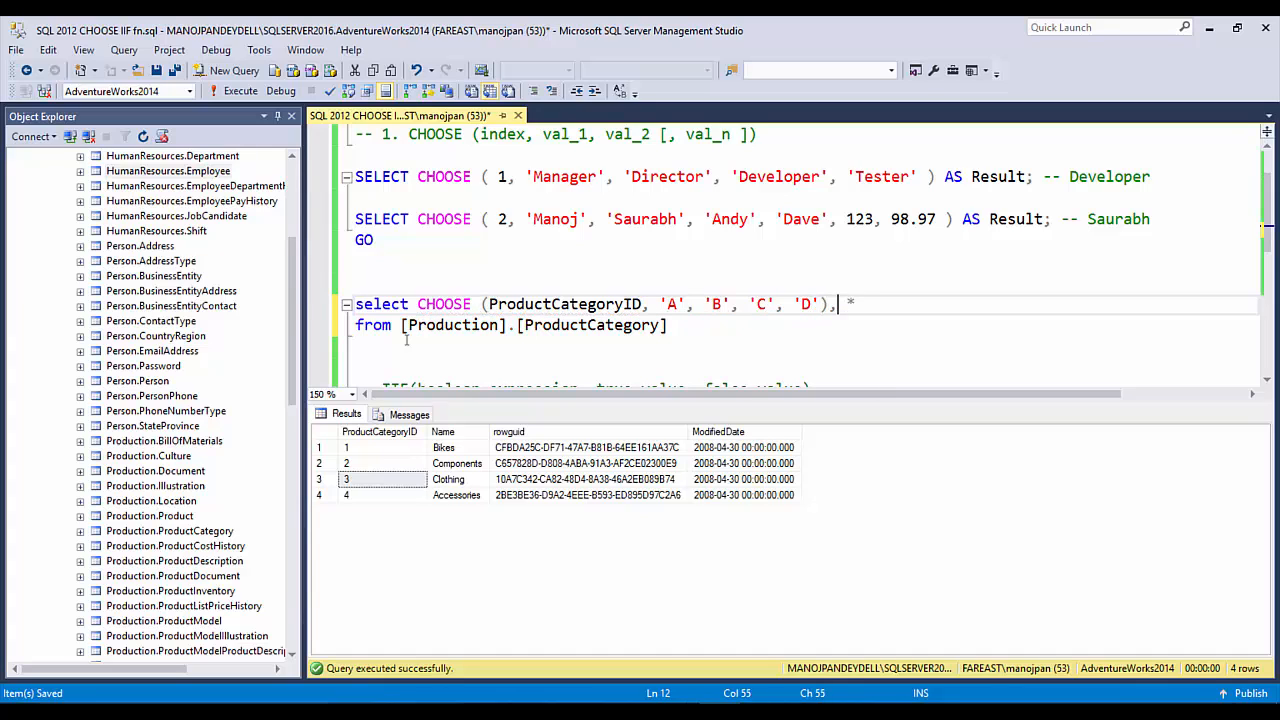
type("as ProdI")
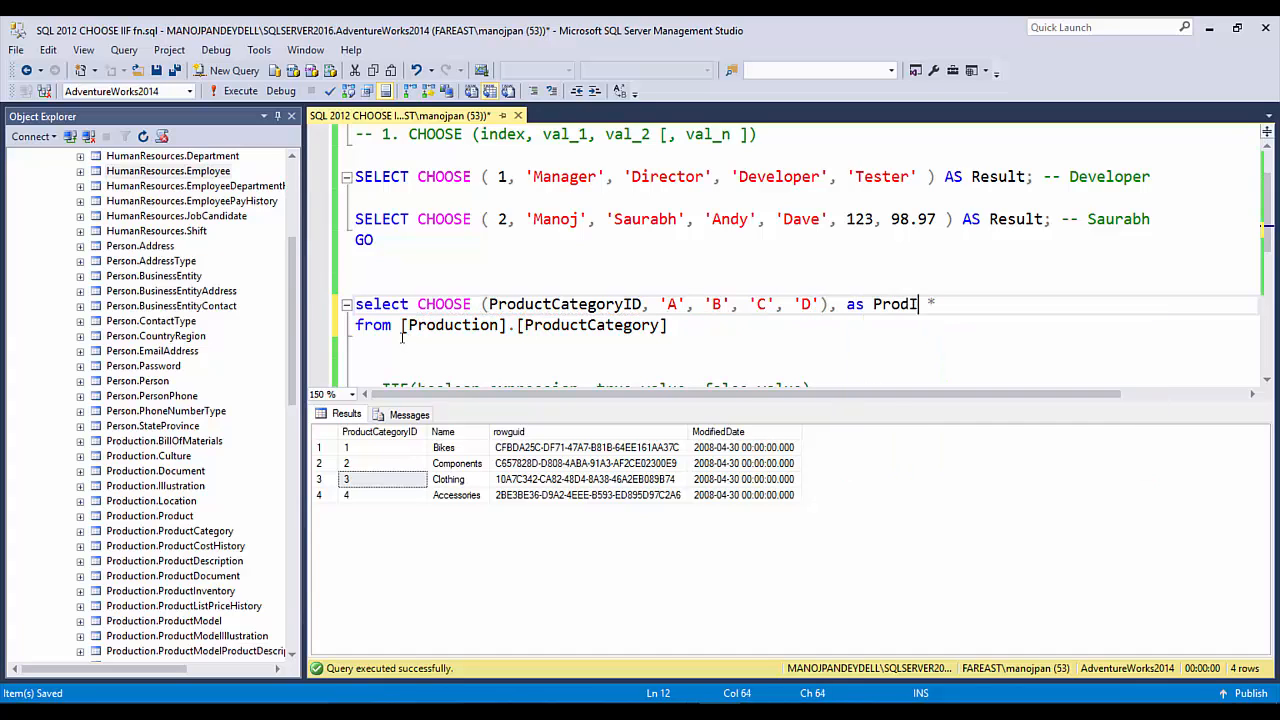
type("CategID,")
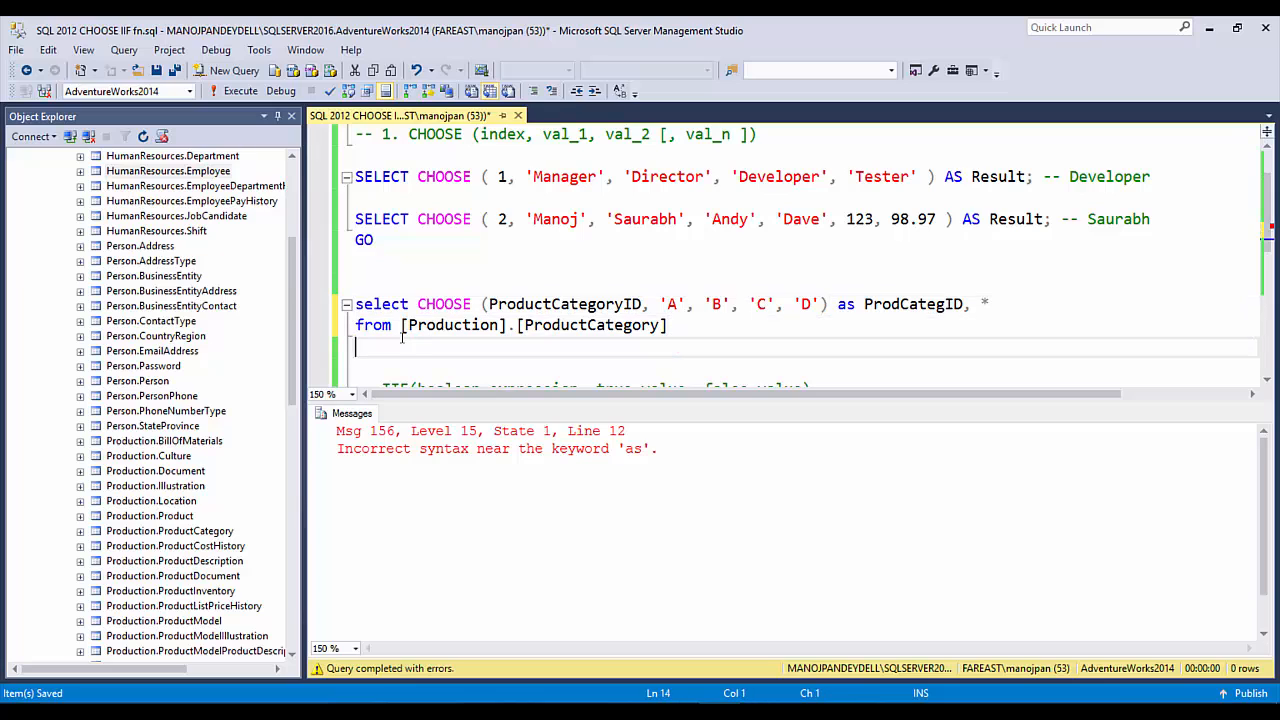
- Execute the corrected CHOOSE query showing A–D in ProdCategID, then run again to show Person rows
left_click(240, 92)
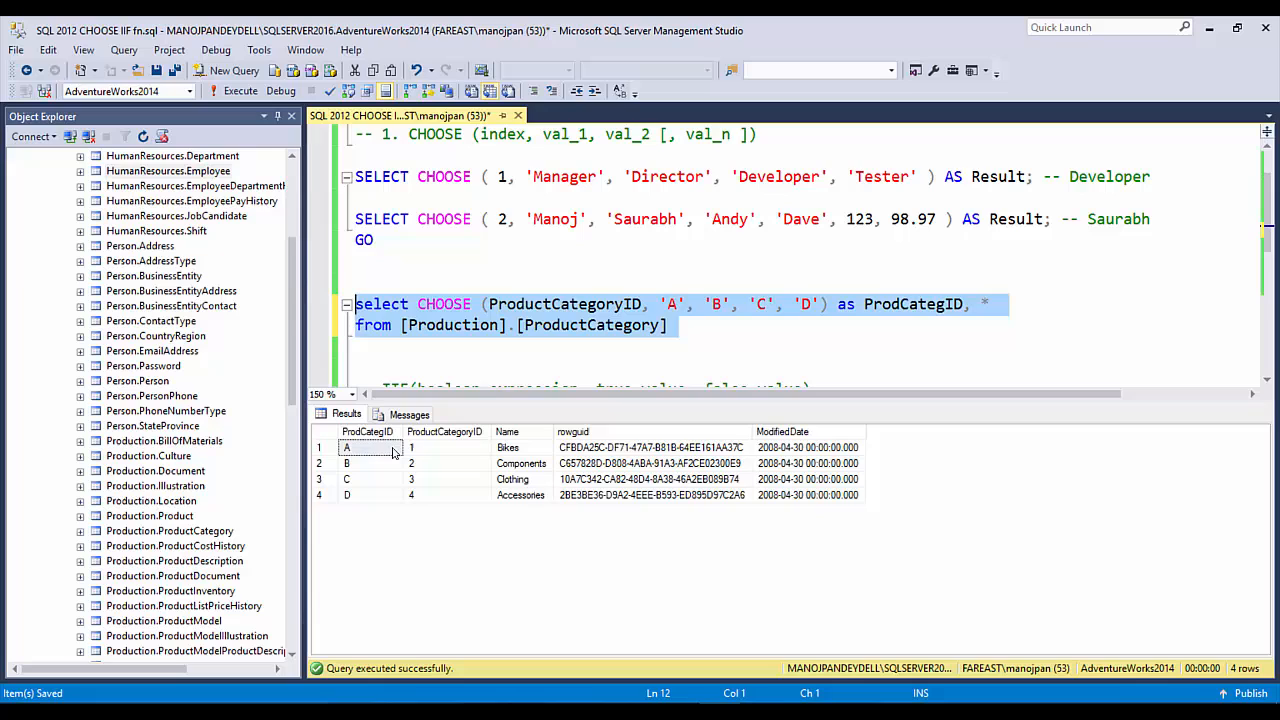
left_click(448, 464)
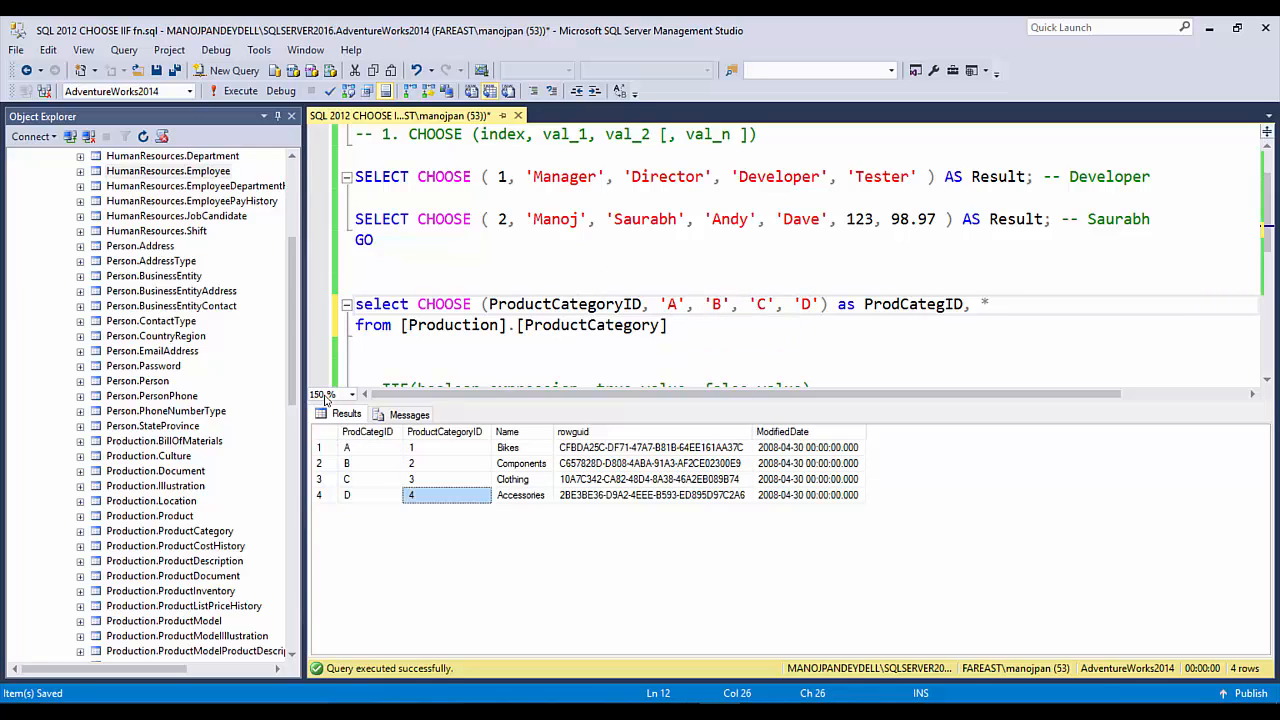
left_click(240, 92)
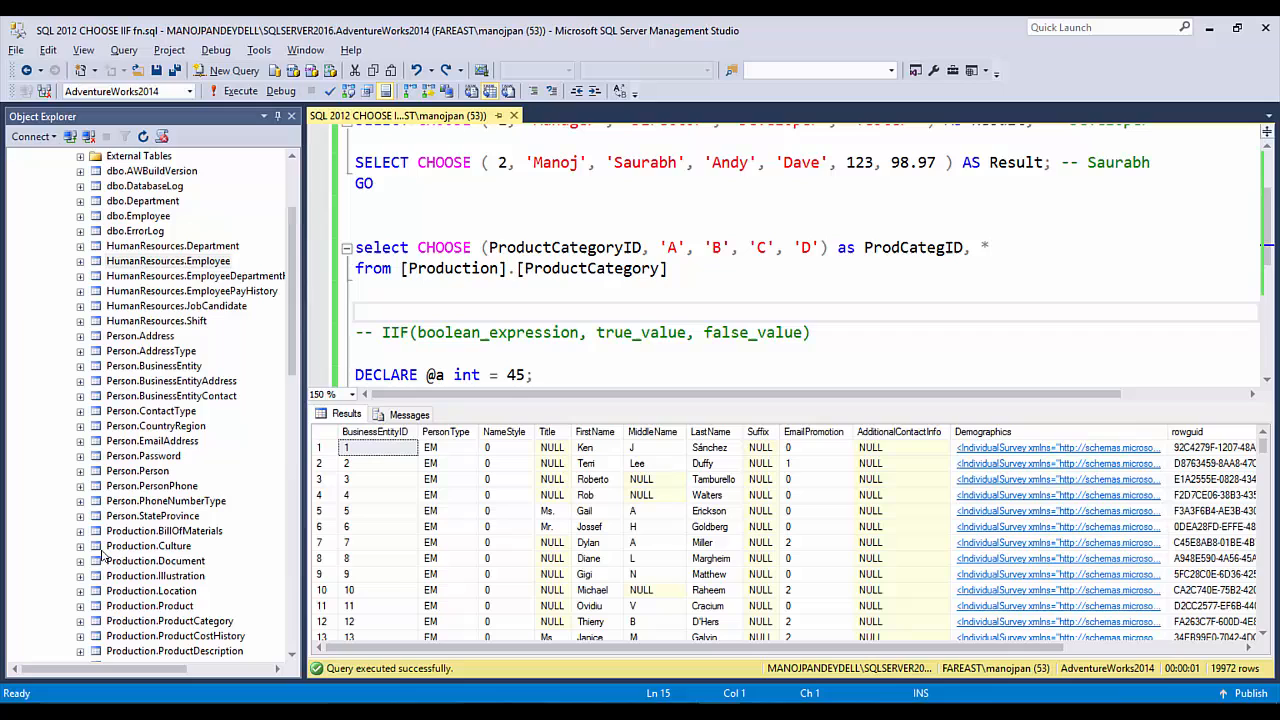
- Write select * from [Person].[Person], execute it, and place the cursor right after select
type("[Person].[Person]")
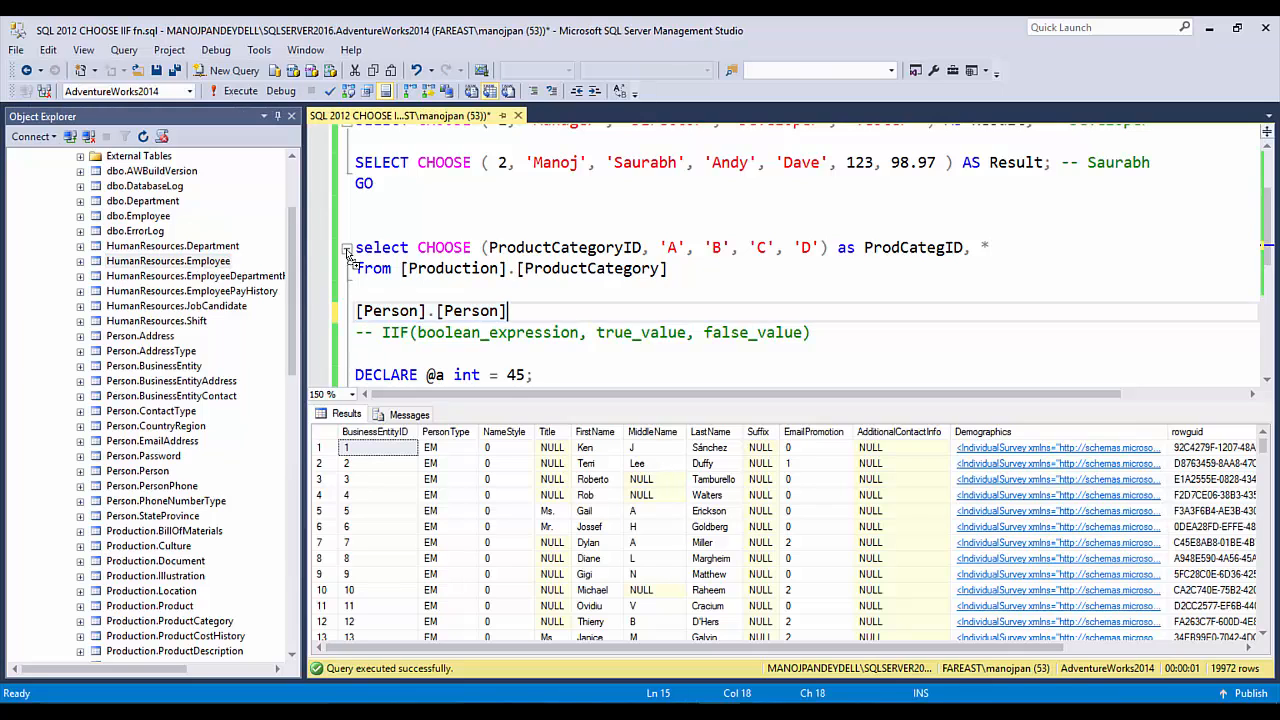
type("select *")
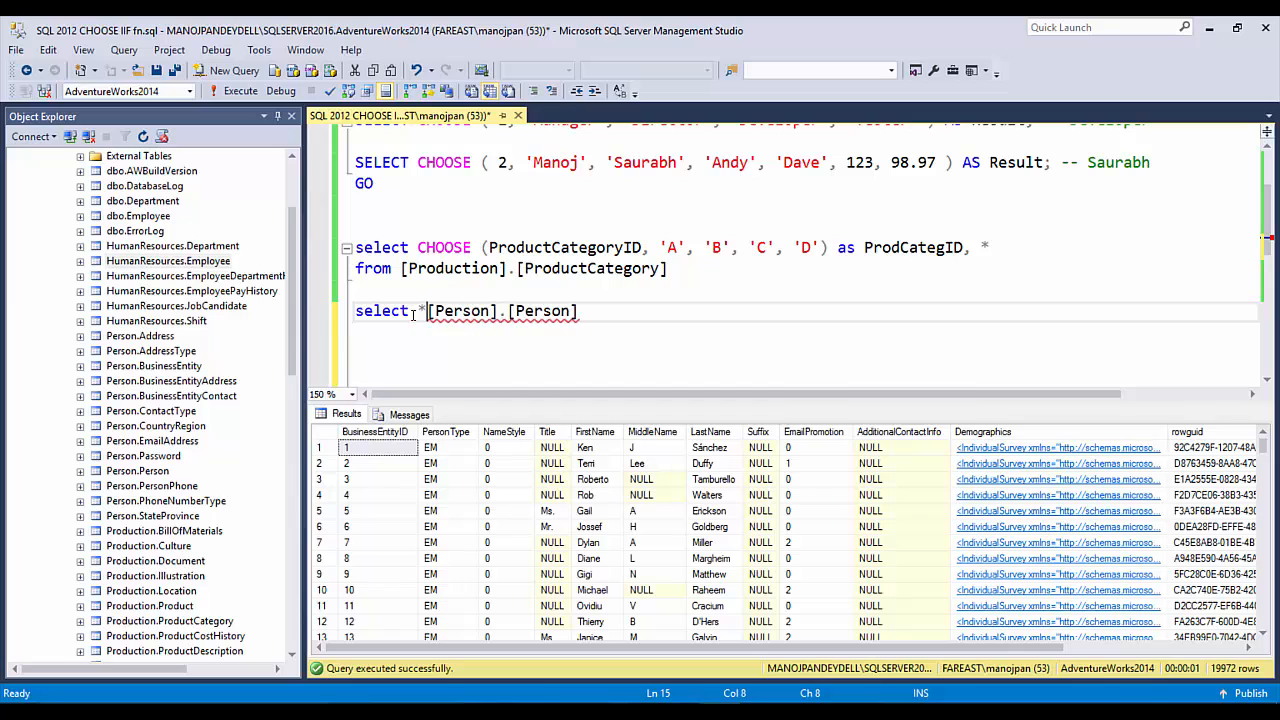
type("form")
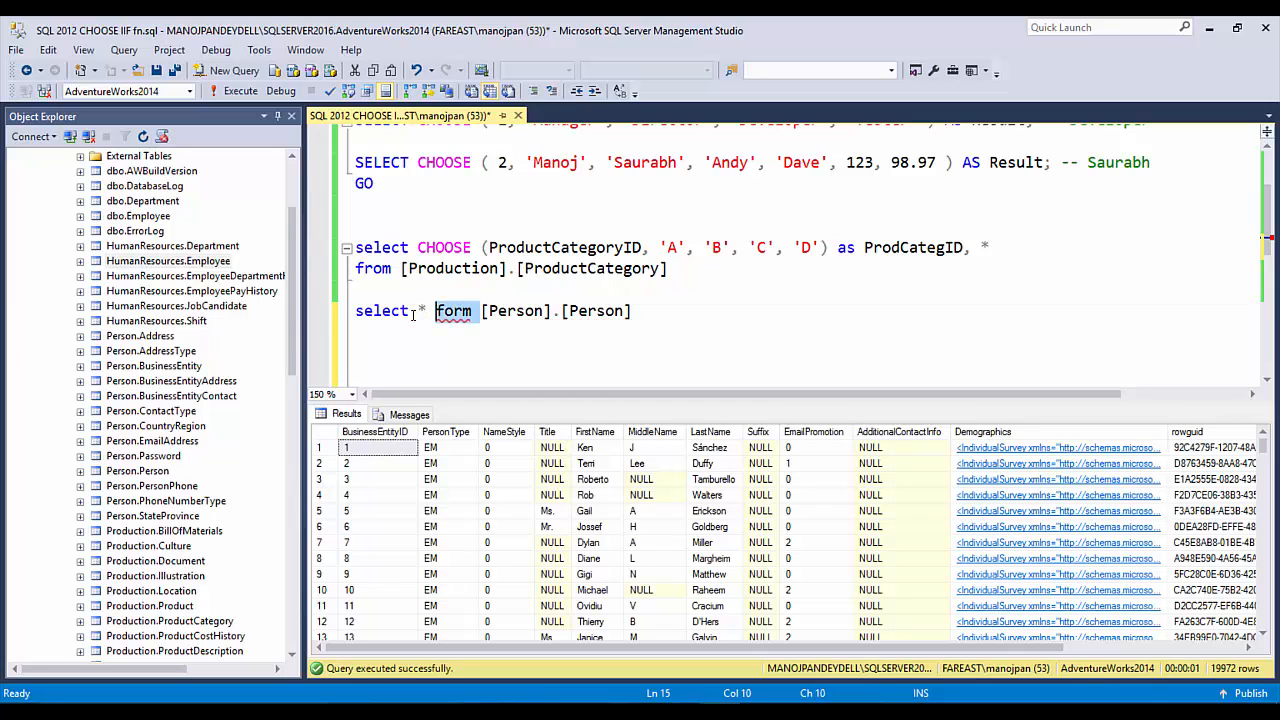
left_click(240, 90)
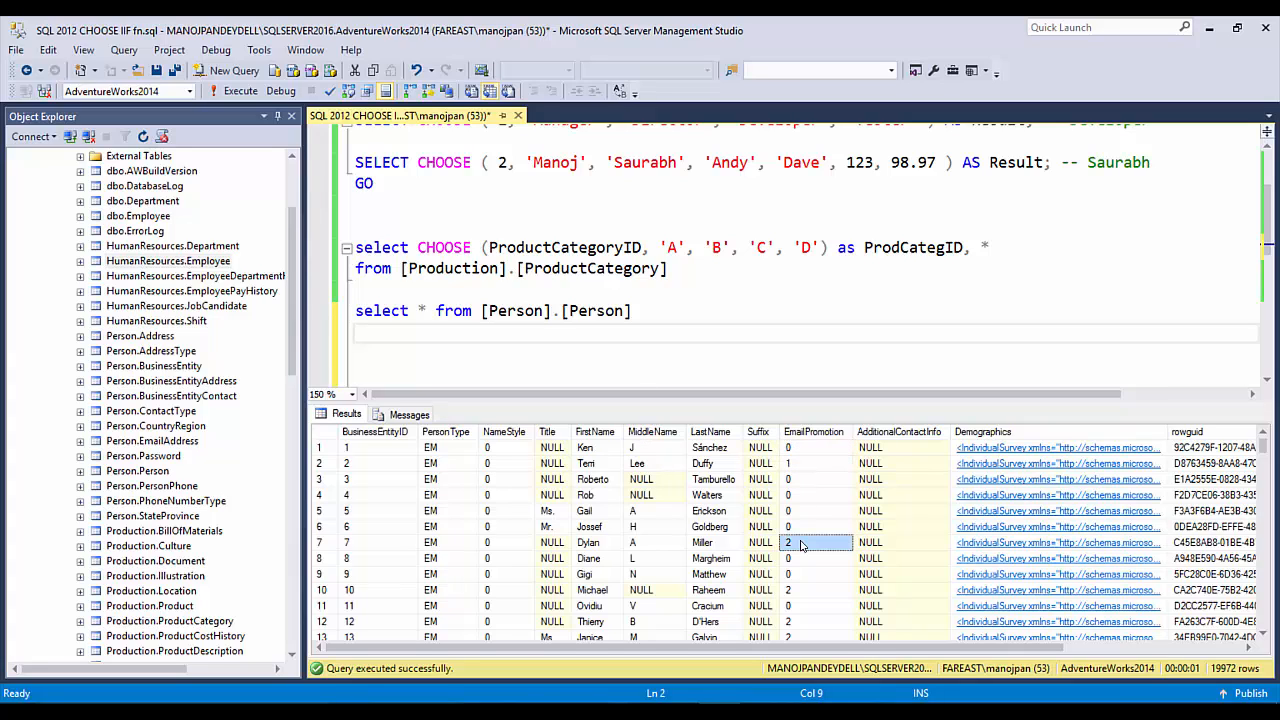
left_click(626, 344)
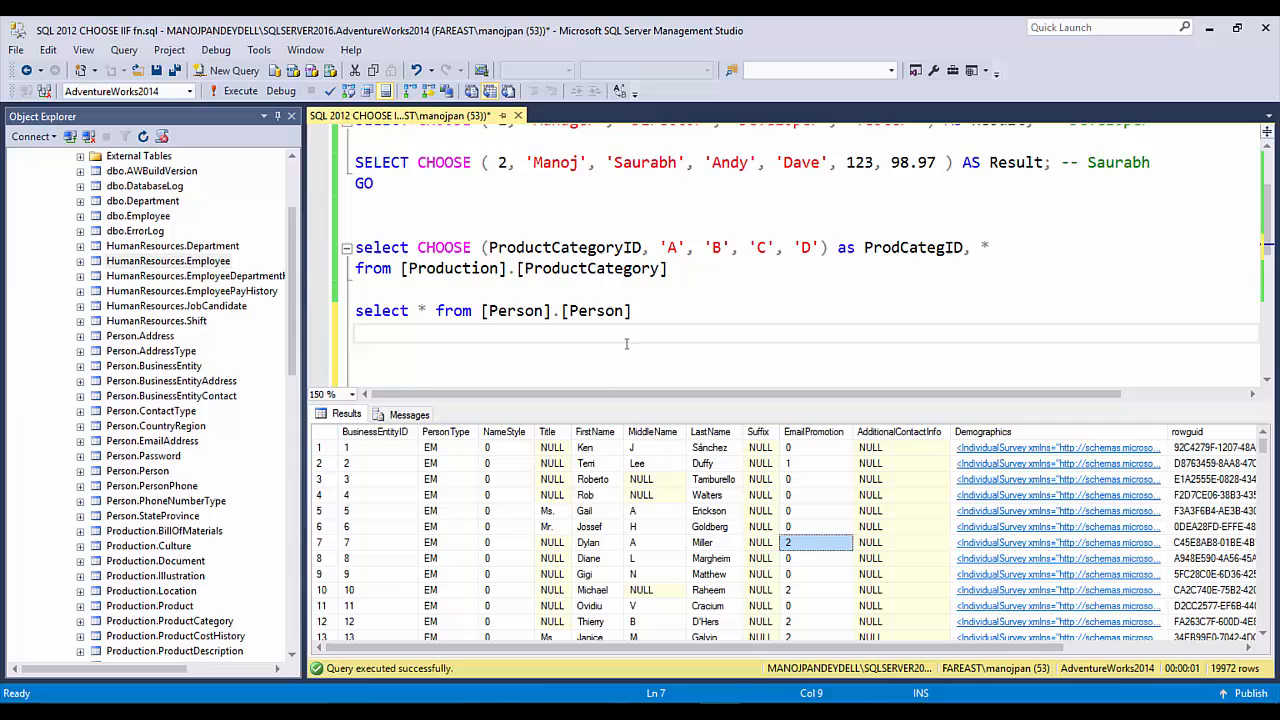
left_click(726, 348)
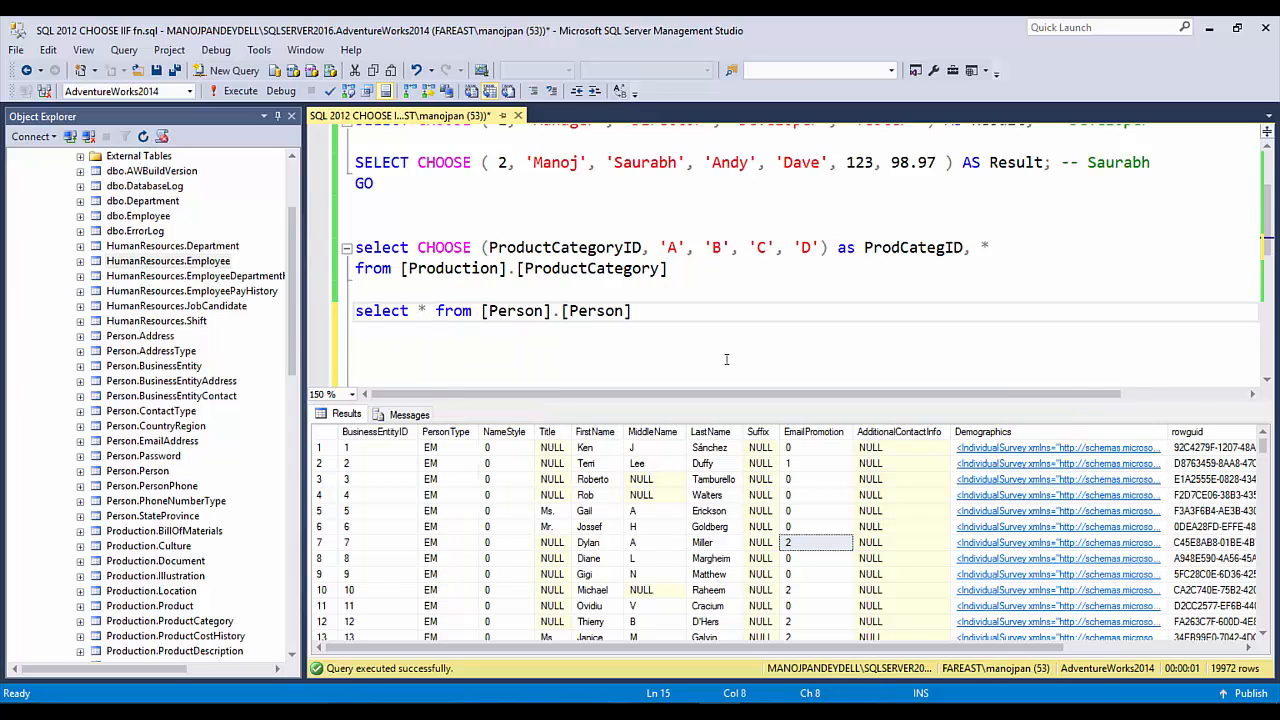
- Add CHOOSE(EmailPromotion, 'No', 'Yes', 'N/A') to the Person query and execute it
type("CHOOSE")
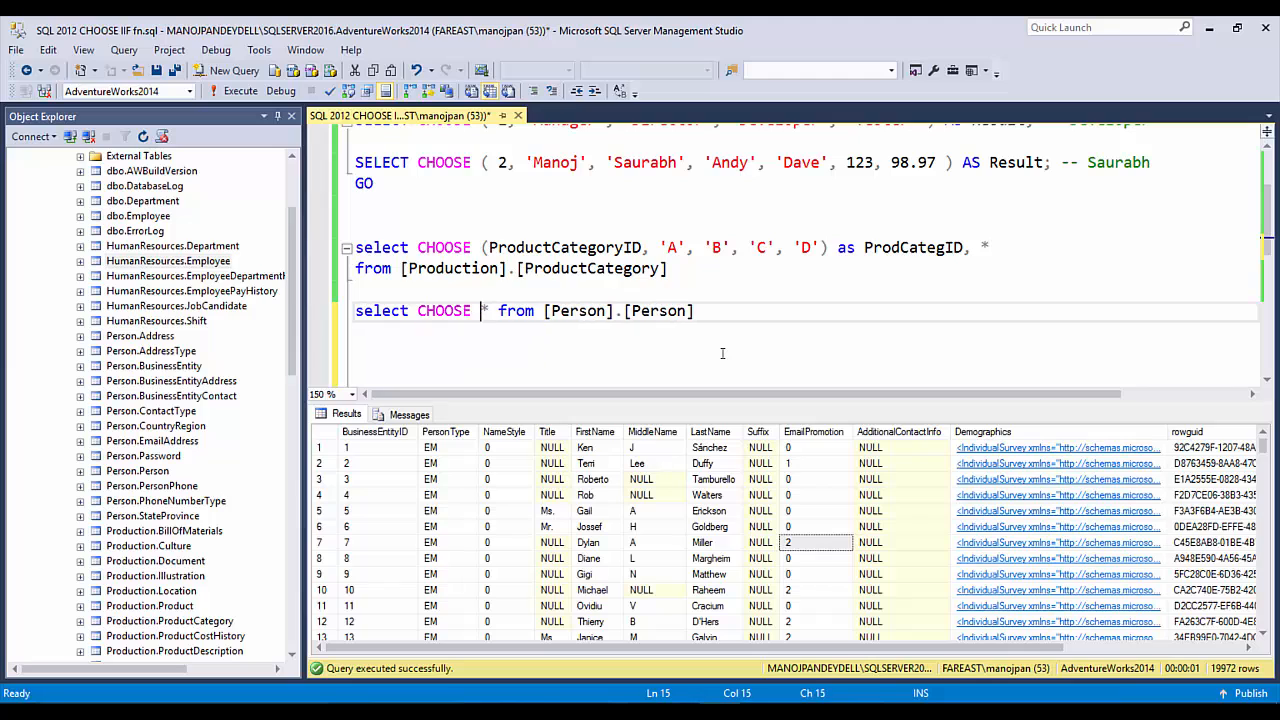
type("(),")
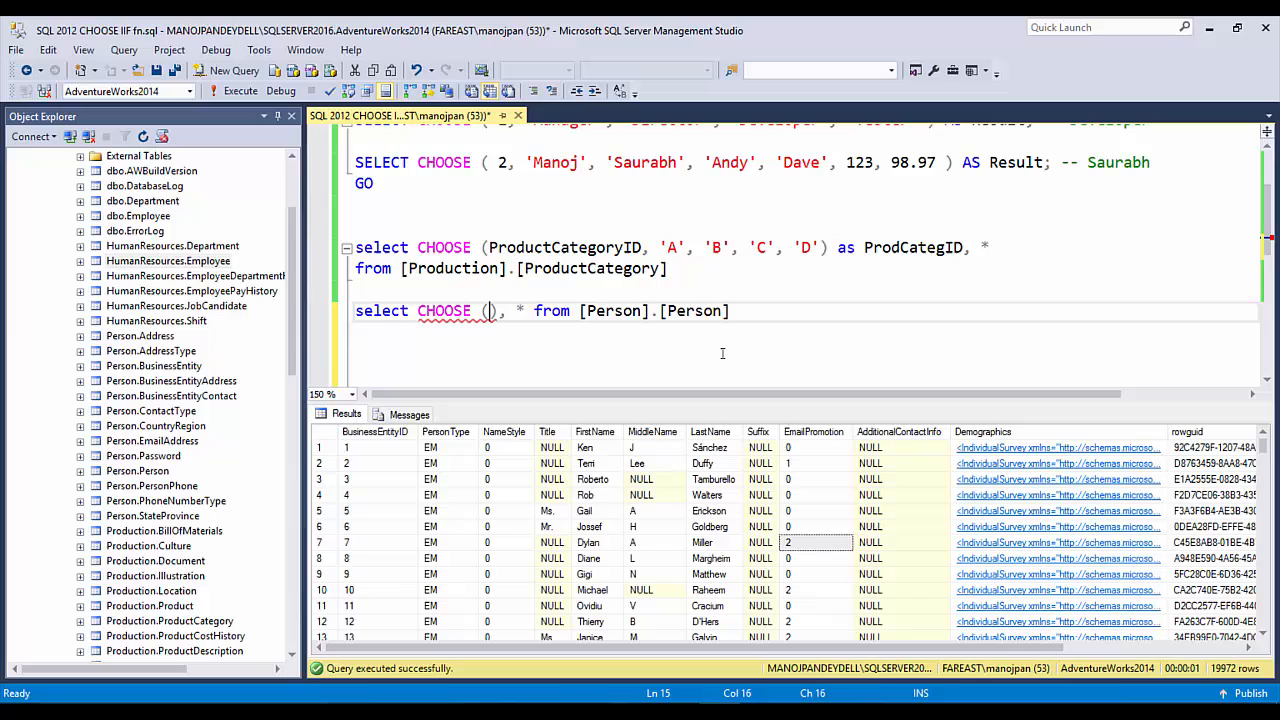
type("Email")
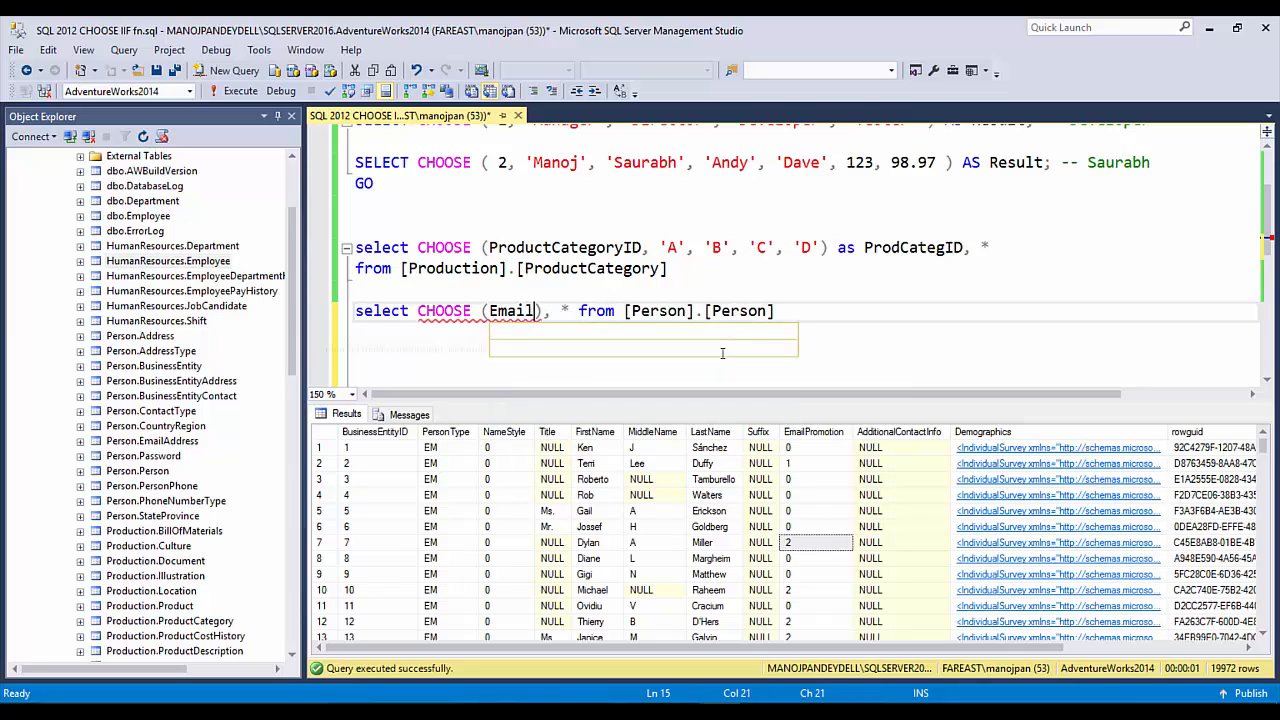
type("Promotion, '")
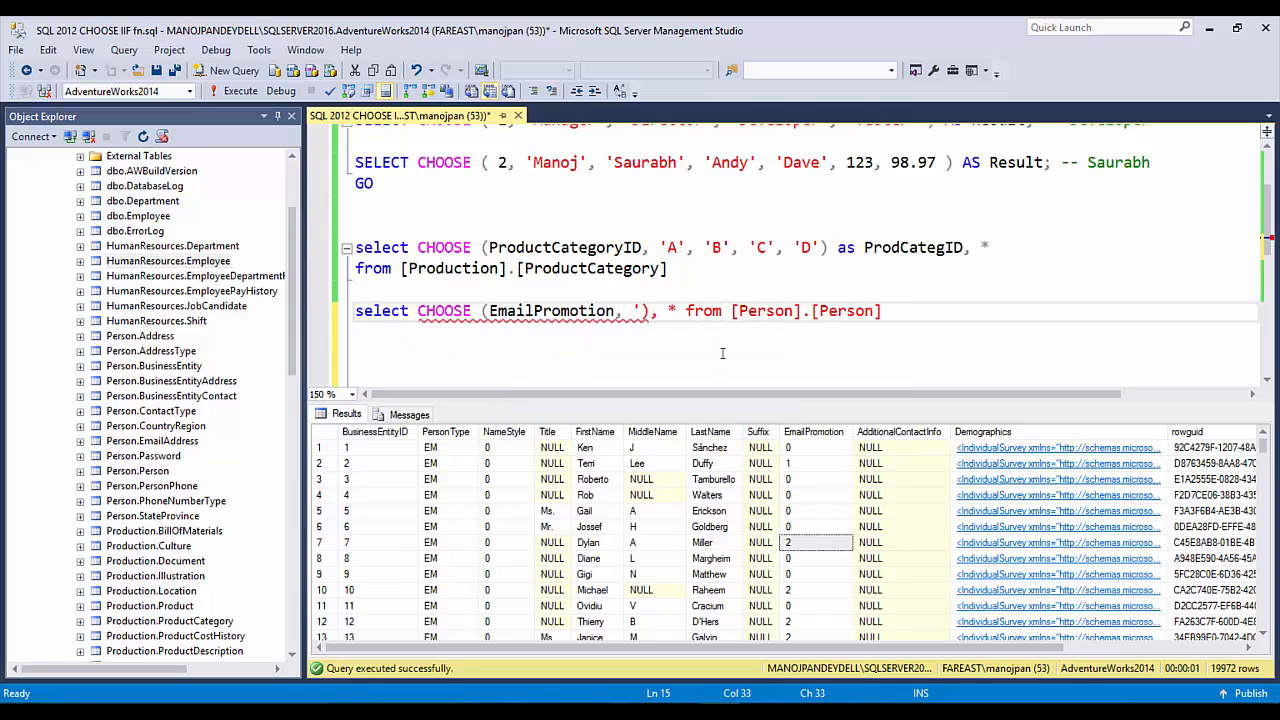
type("No")
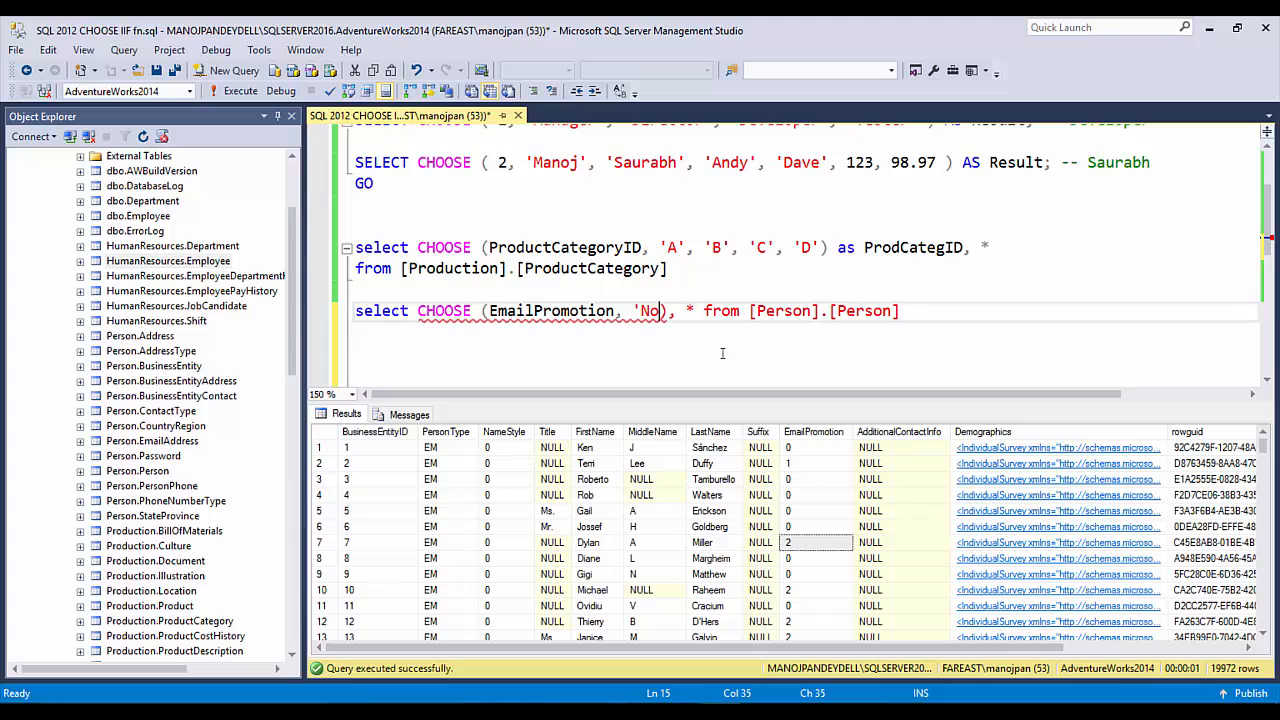
type(", 'Yes'")
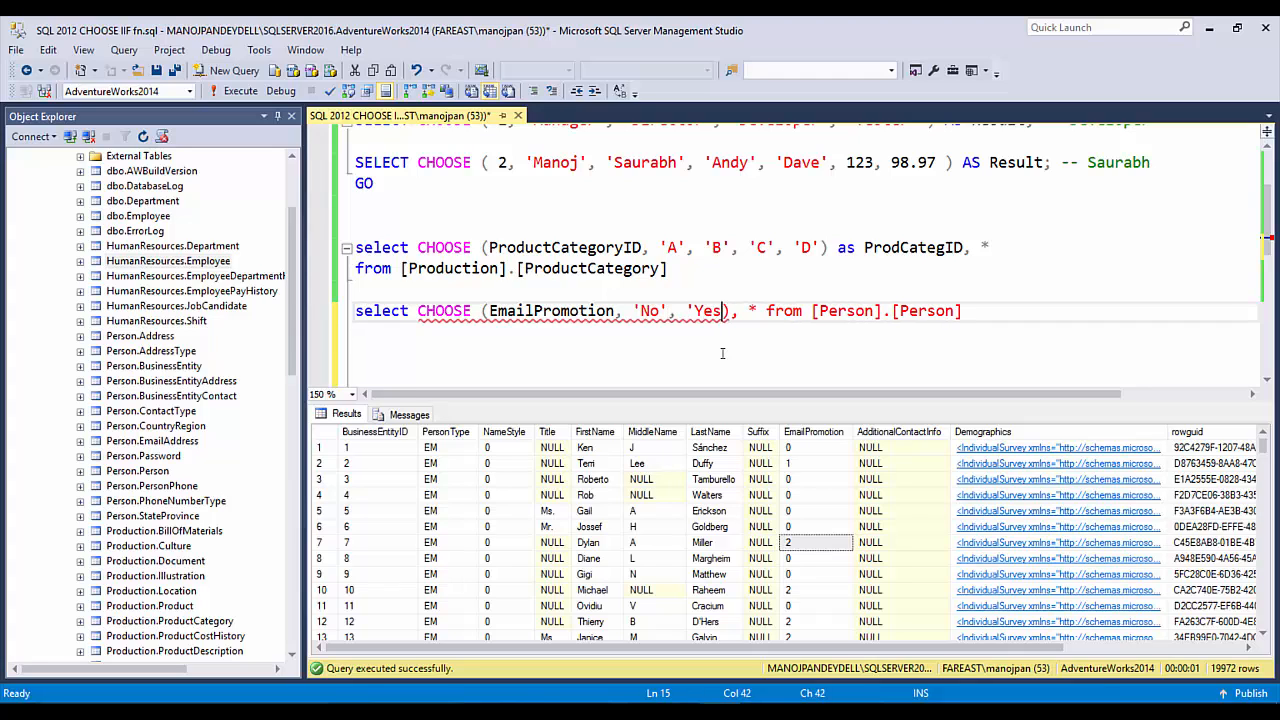
type(", '")
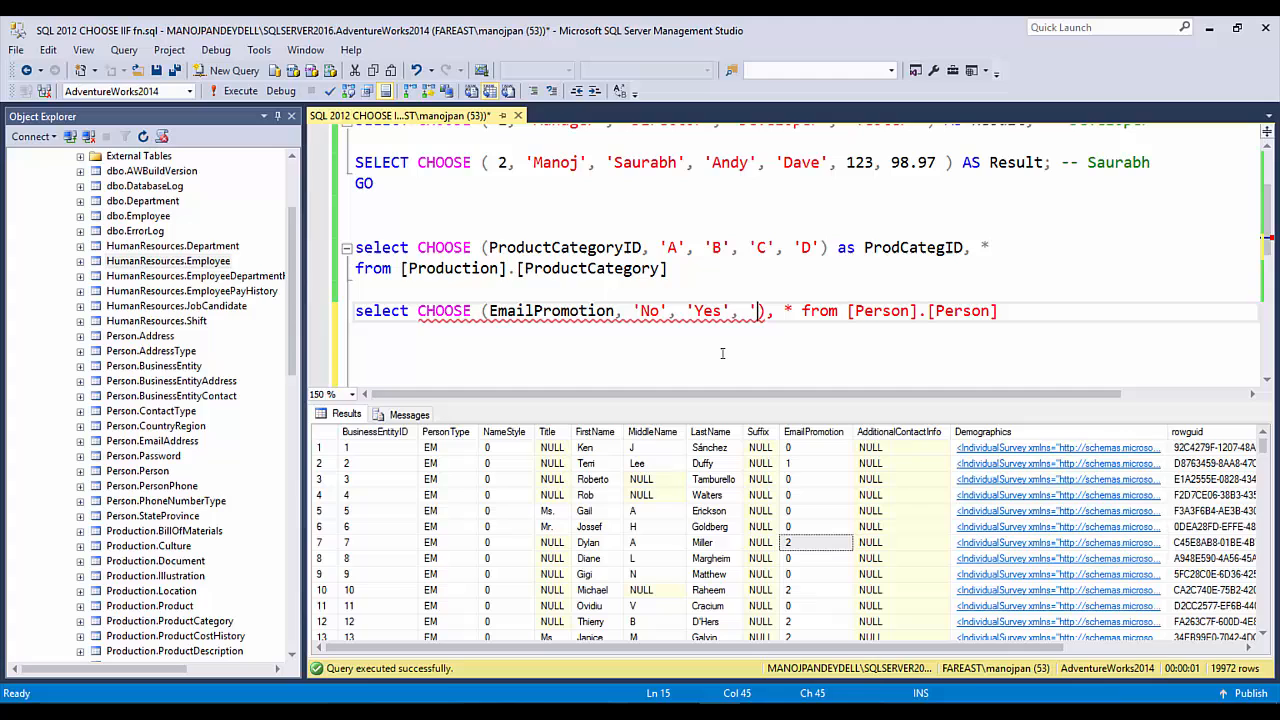
type("N/A'")
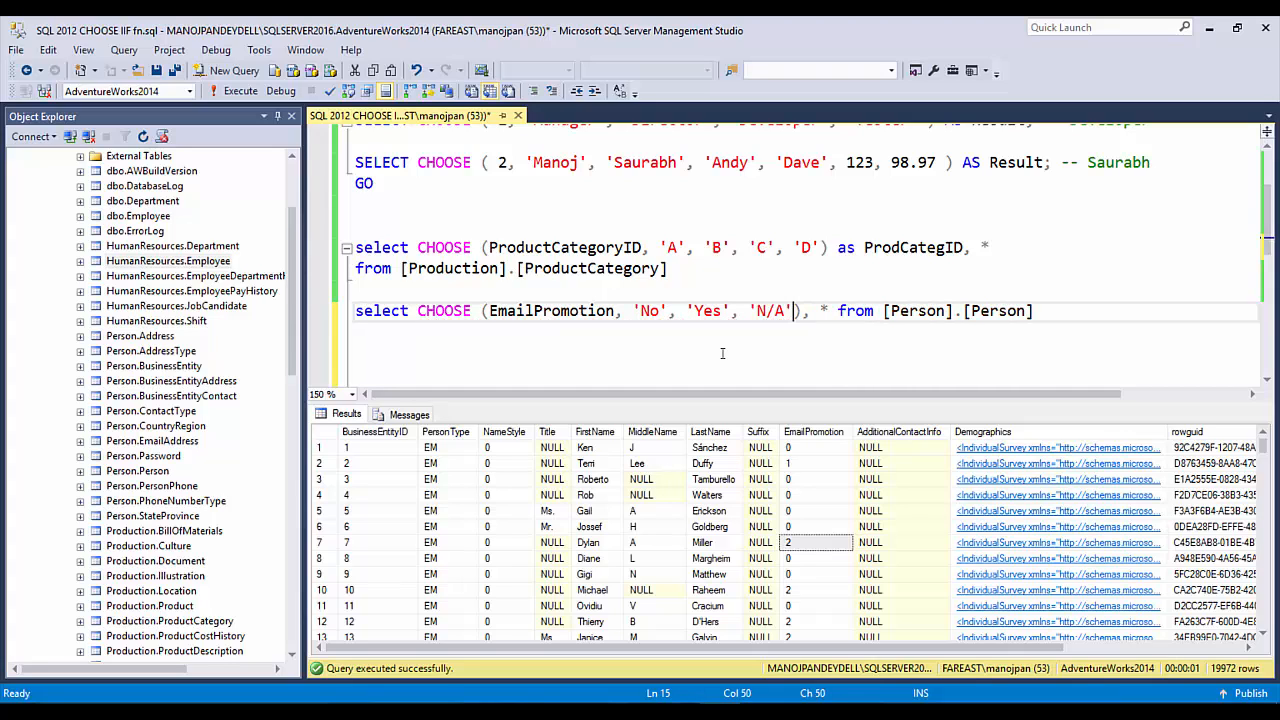
left_click(240, 90)
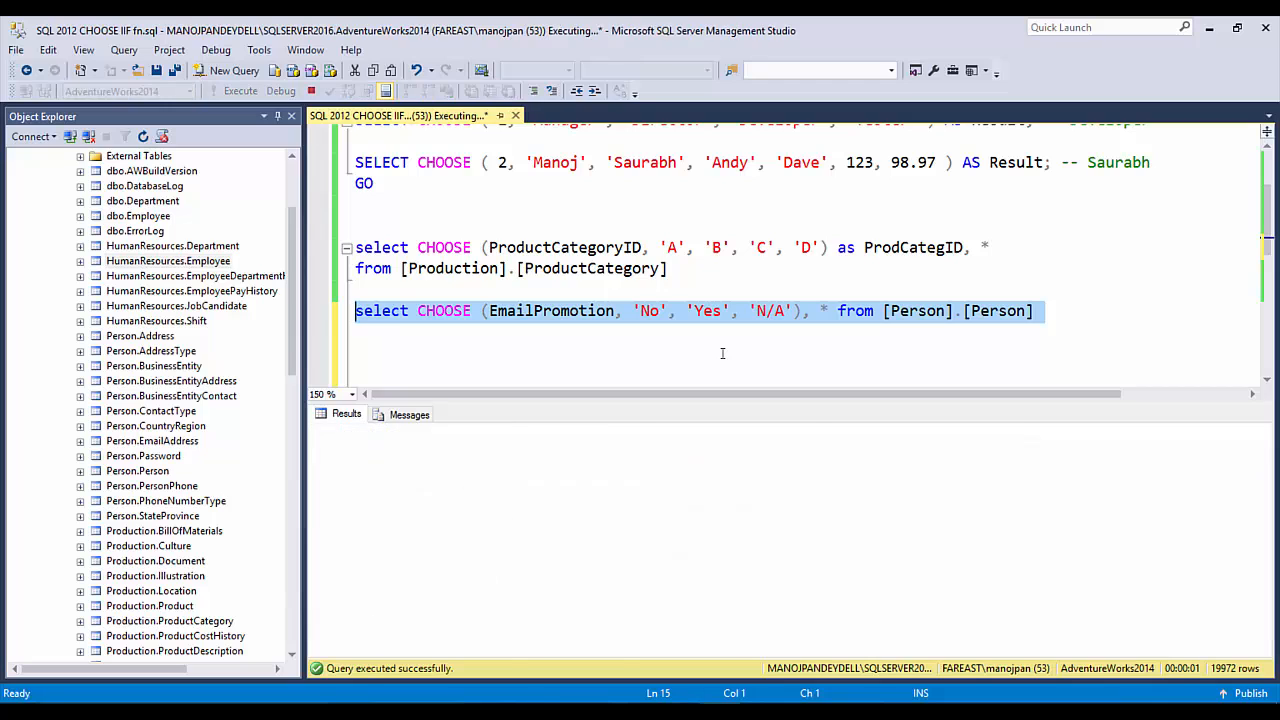
- Run the CHOOSE query and check which EmailPromotion values map to No
left_click(240, 92)
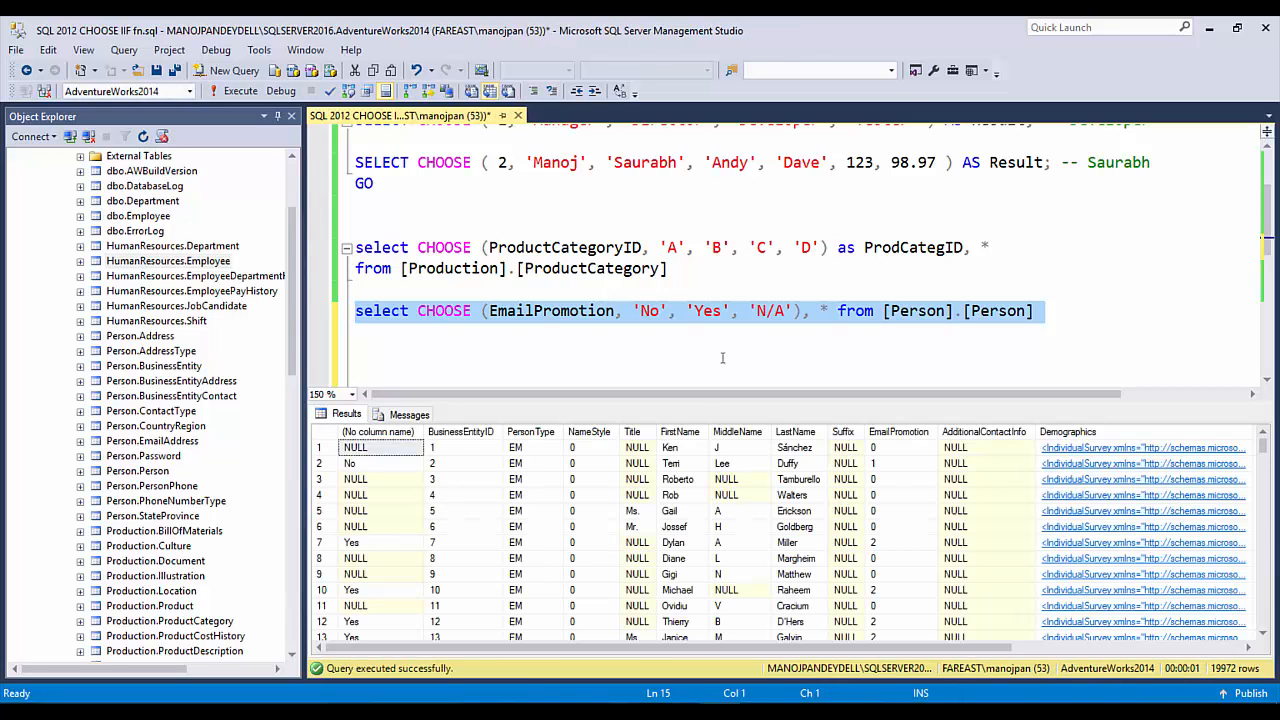
left_click(898, 448)
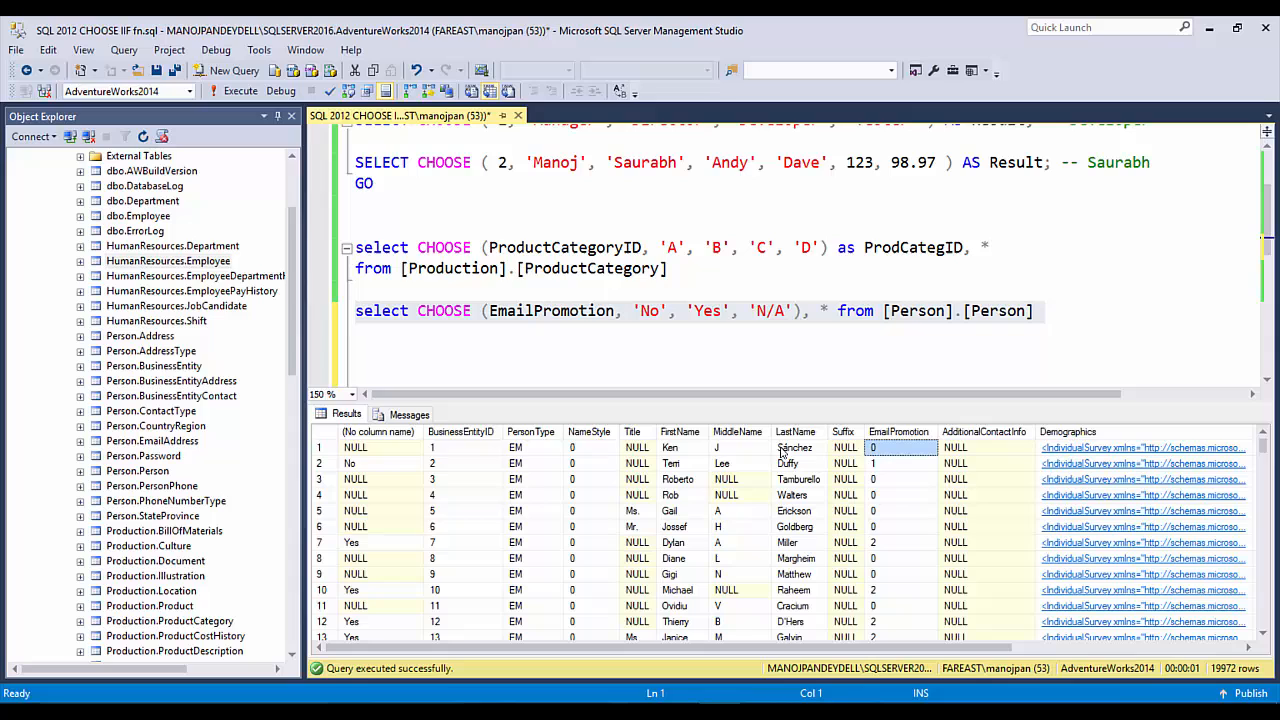
left_click(900, 462)
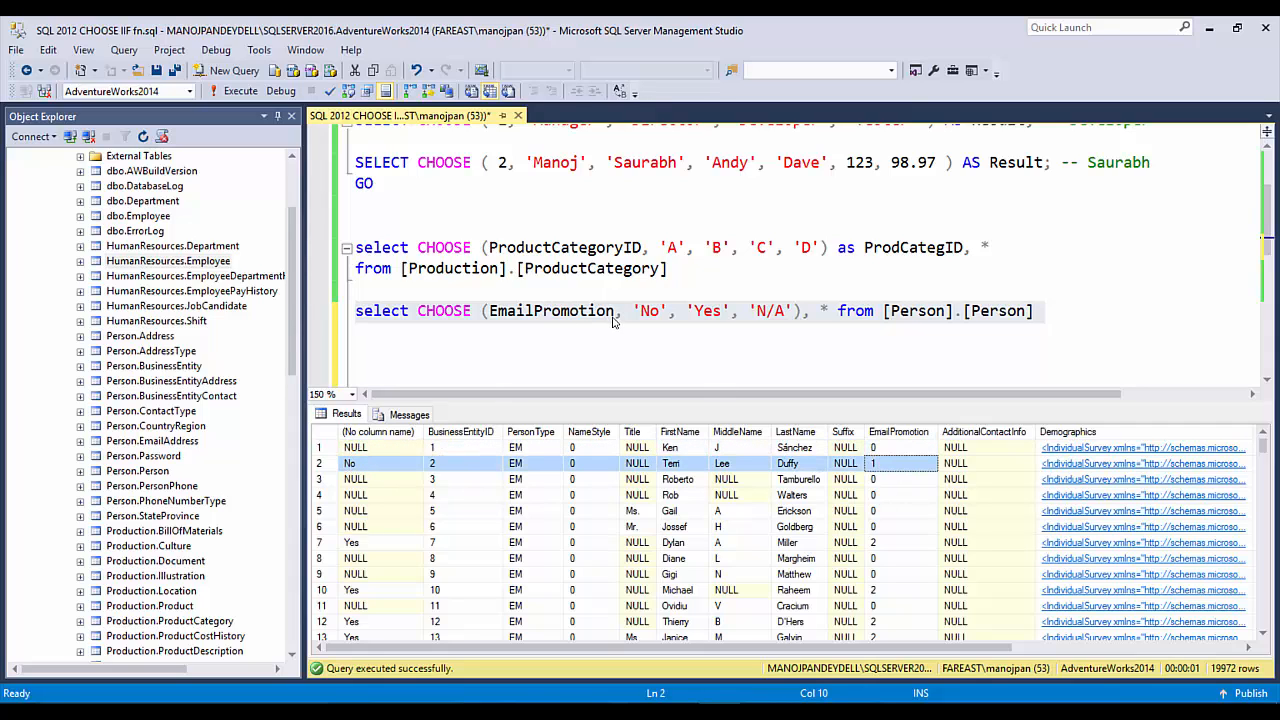
- Change the CHOOSE index to EmailPromotion+1 and rerun so rows show No, Yes or N/A
double_click(550, 312)
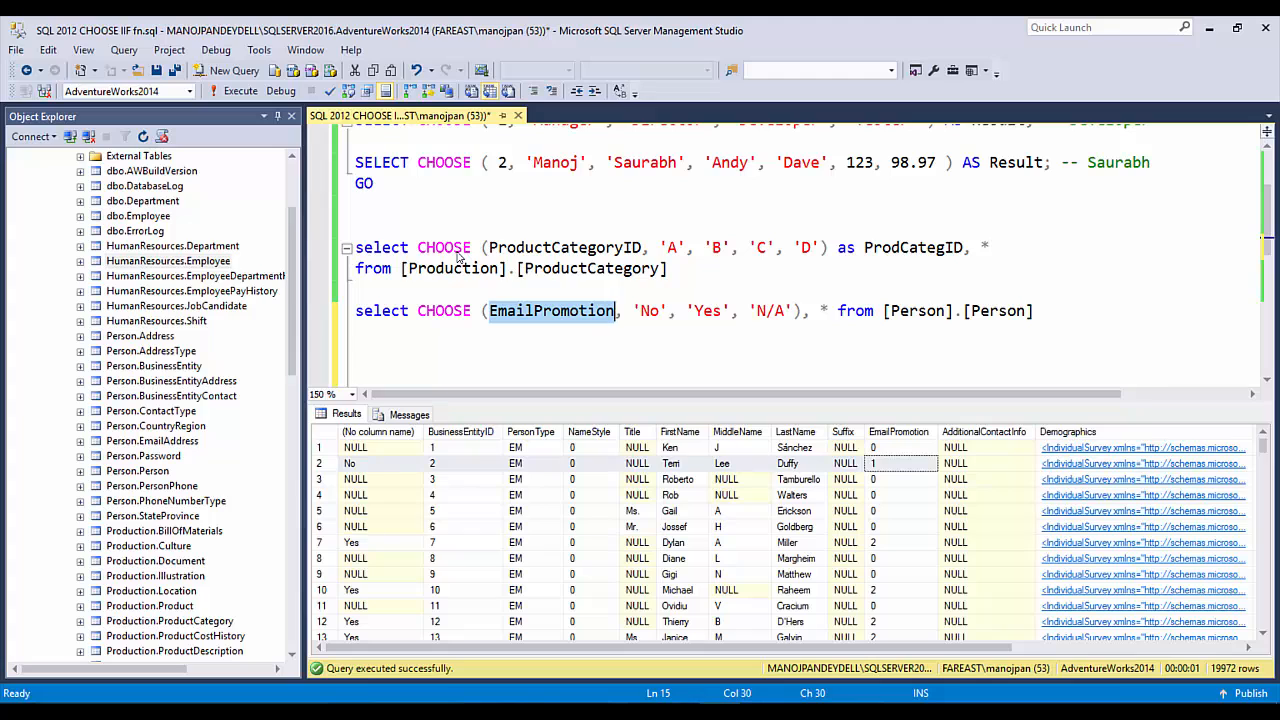
left_click(884, 448)
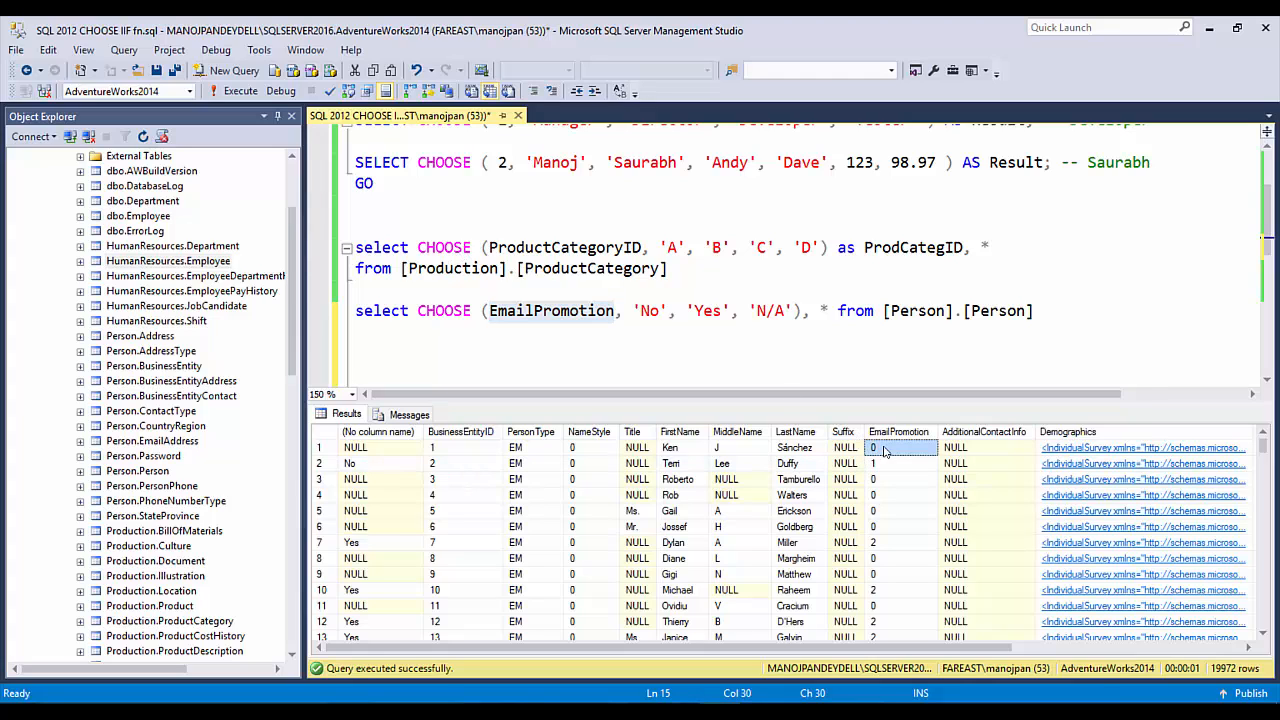
type("+1")
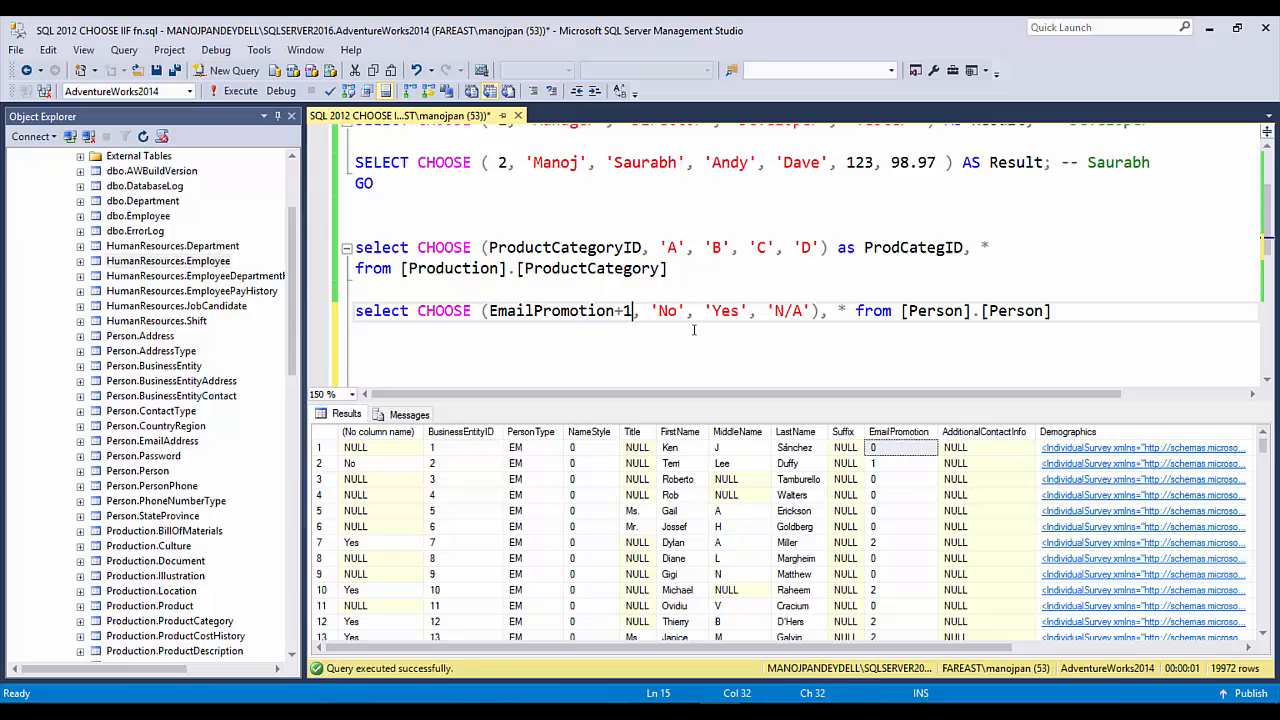
left_click(240, 92)
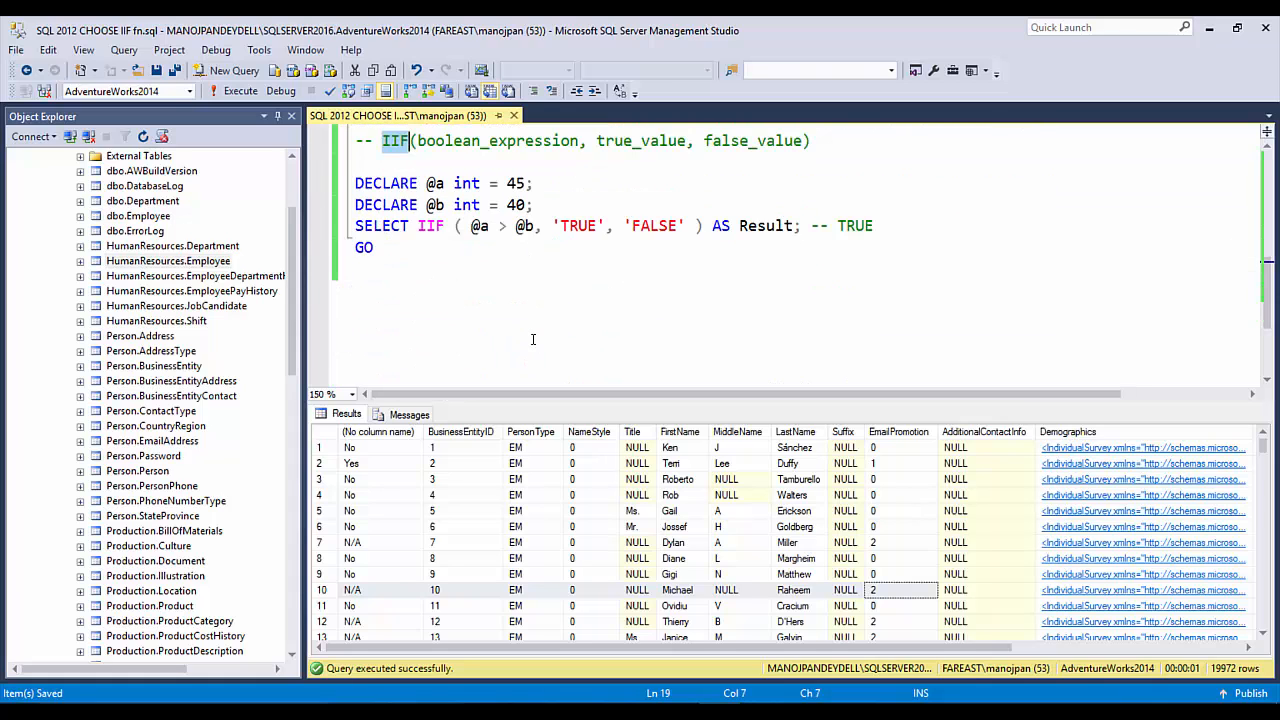
- Insert a blank line before the SELECT IIF statement in the IIF example
scroll("up", 3)
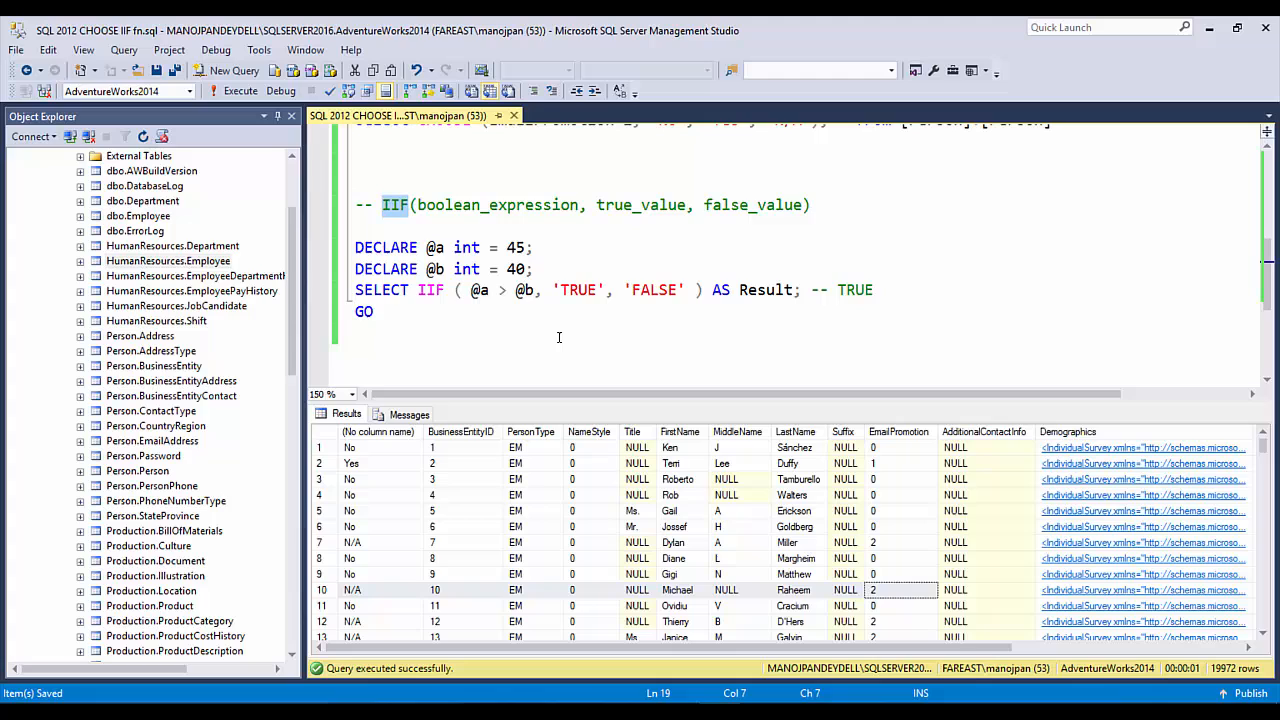
mouse_move(540, 340)
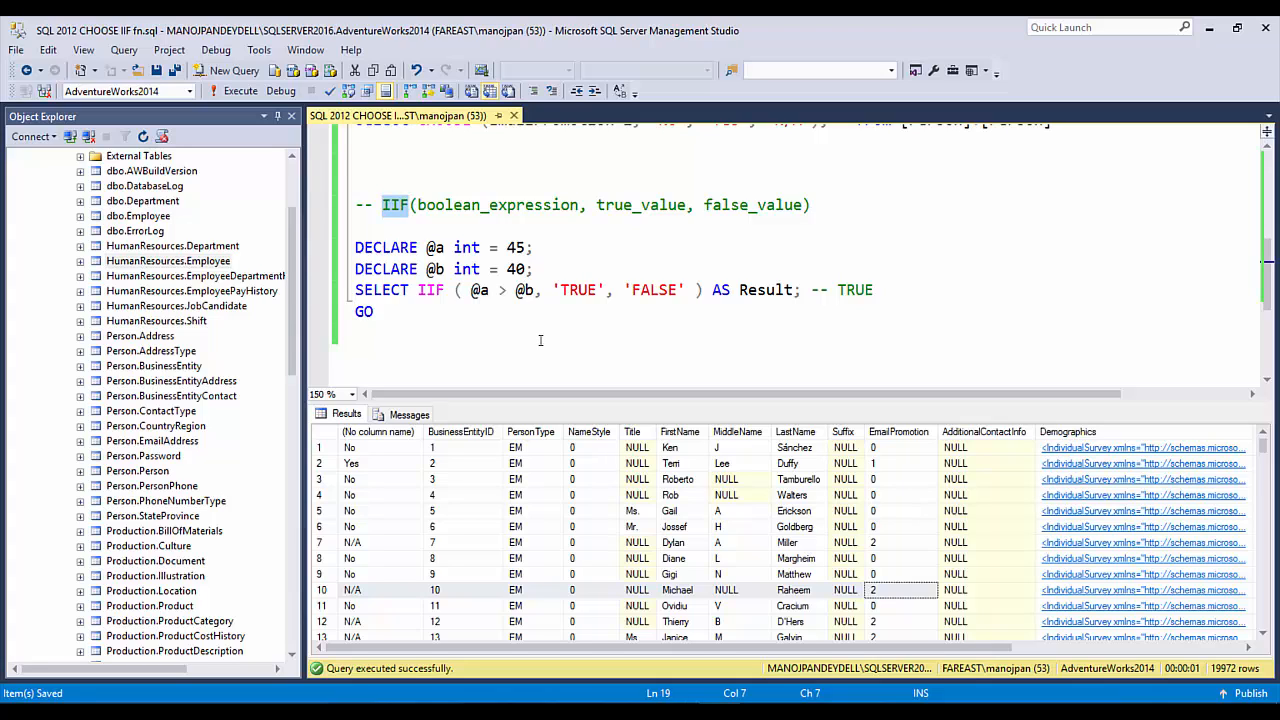
left_click(356, 332)
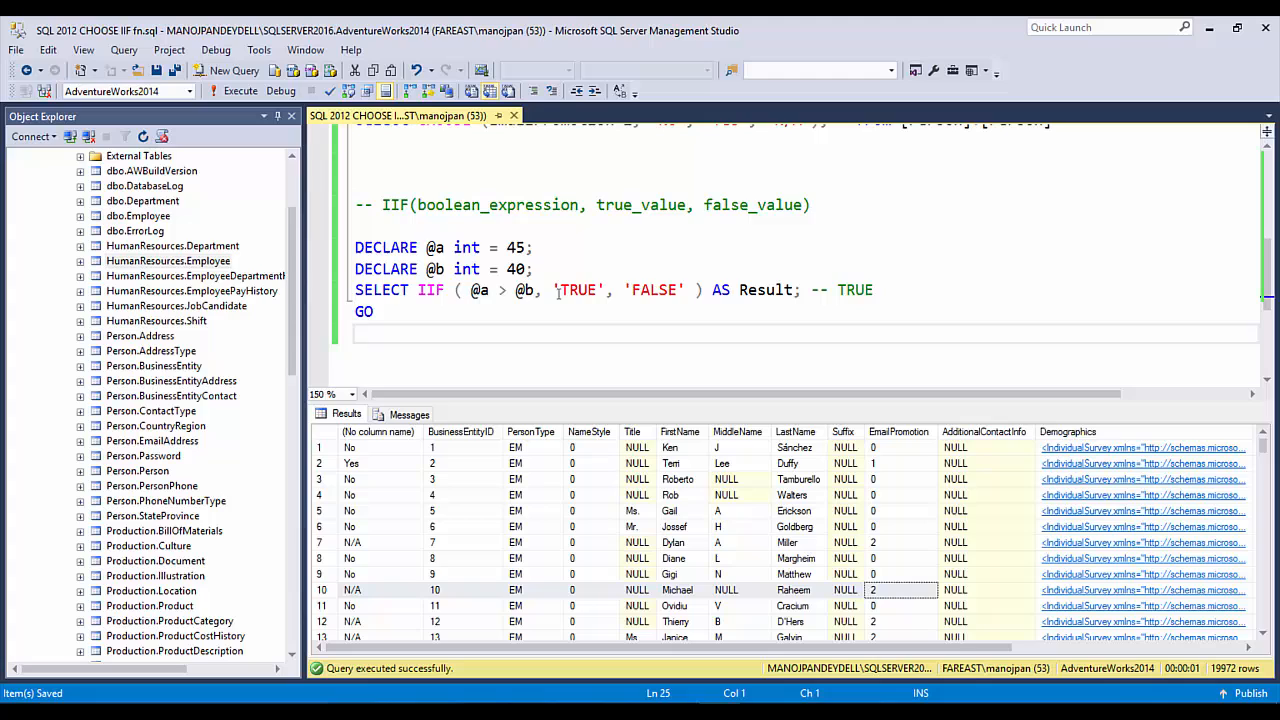
key("Return")
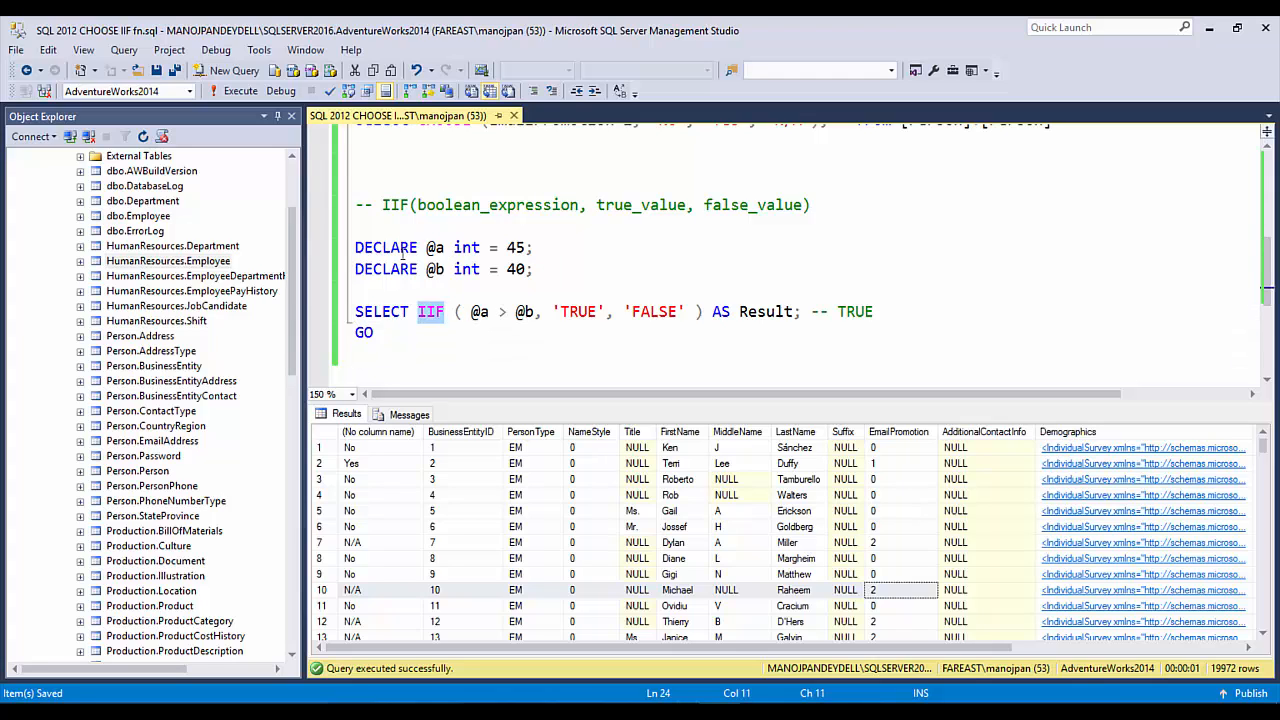
- Point out the @a value and the @a > @b comparison inside IIF
left_click(460, 248)
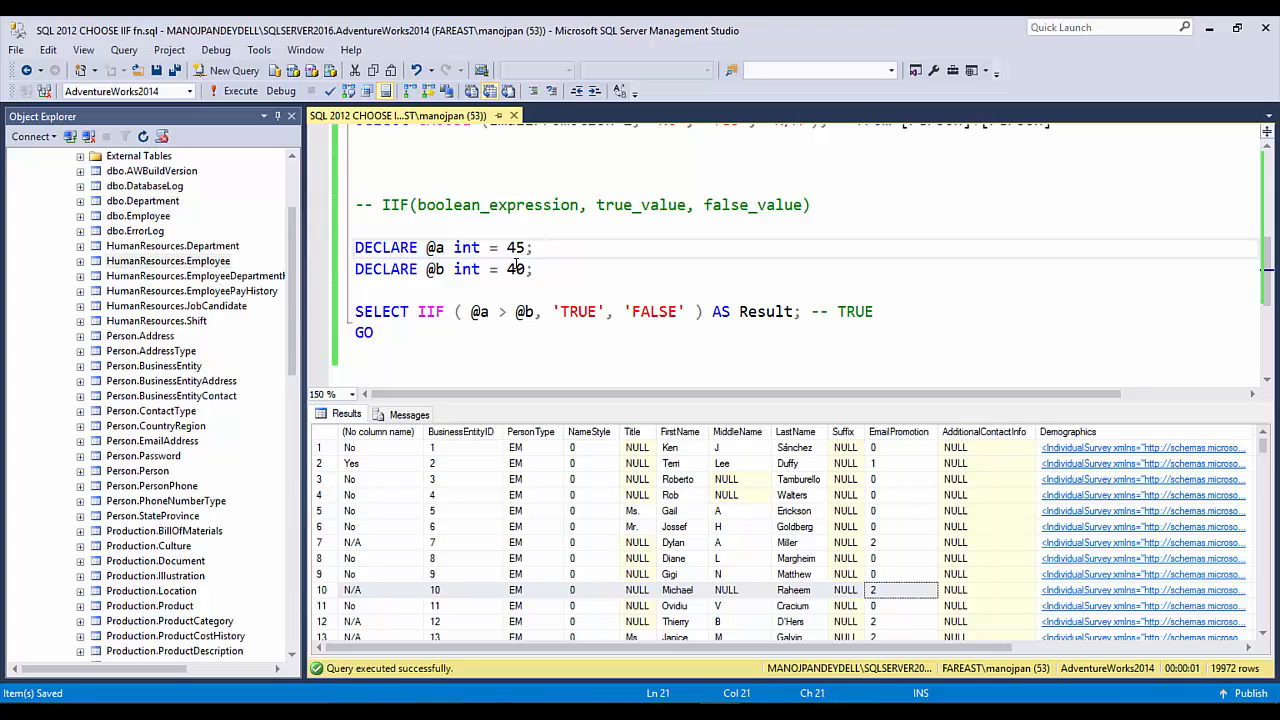
left_click(536, 268)
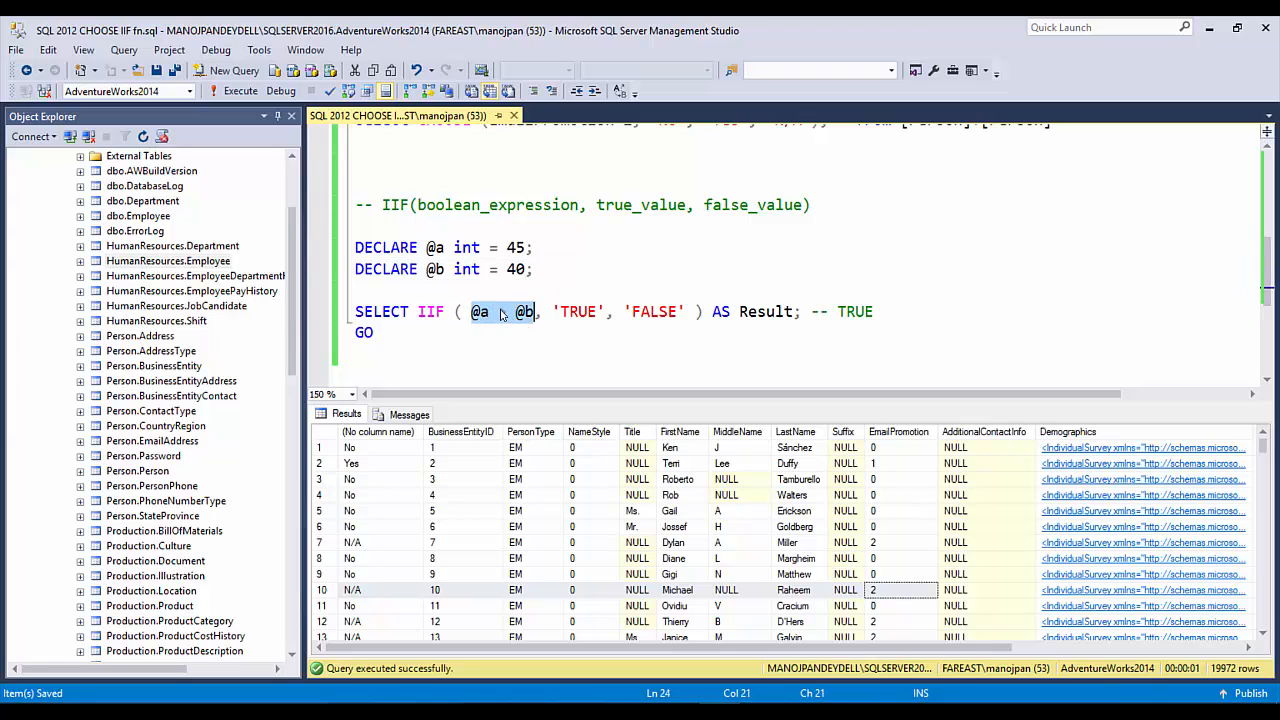
type(">")
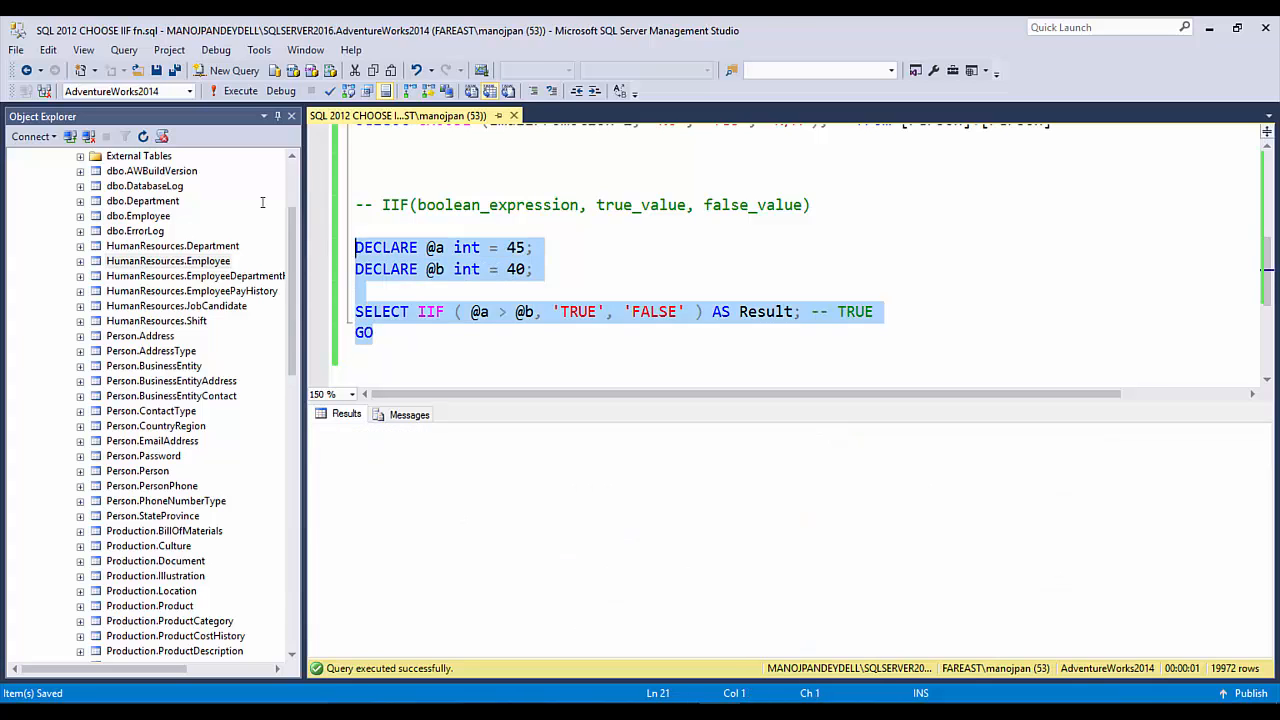
- Write 'select * from' Person.Person below the IIF example and run it
left_click(240, 92)
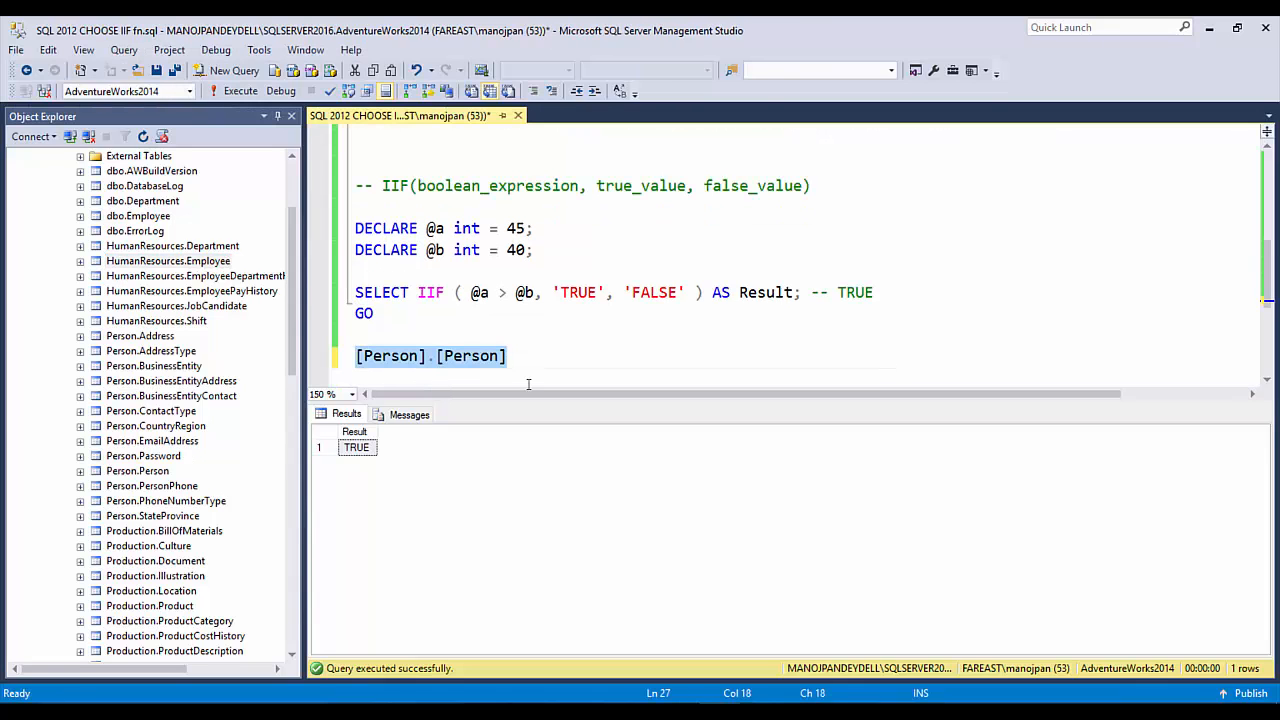
type("select")
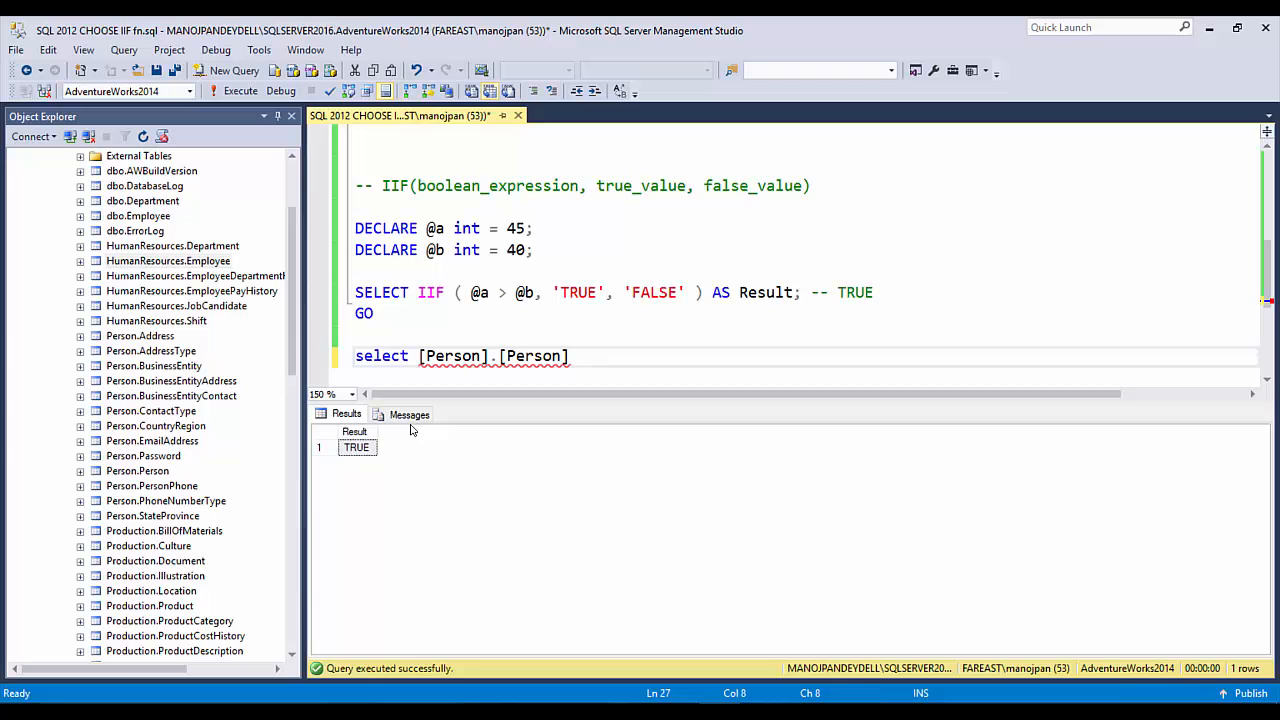
type("* from")
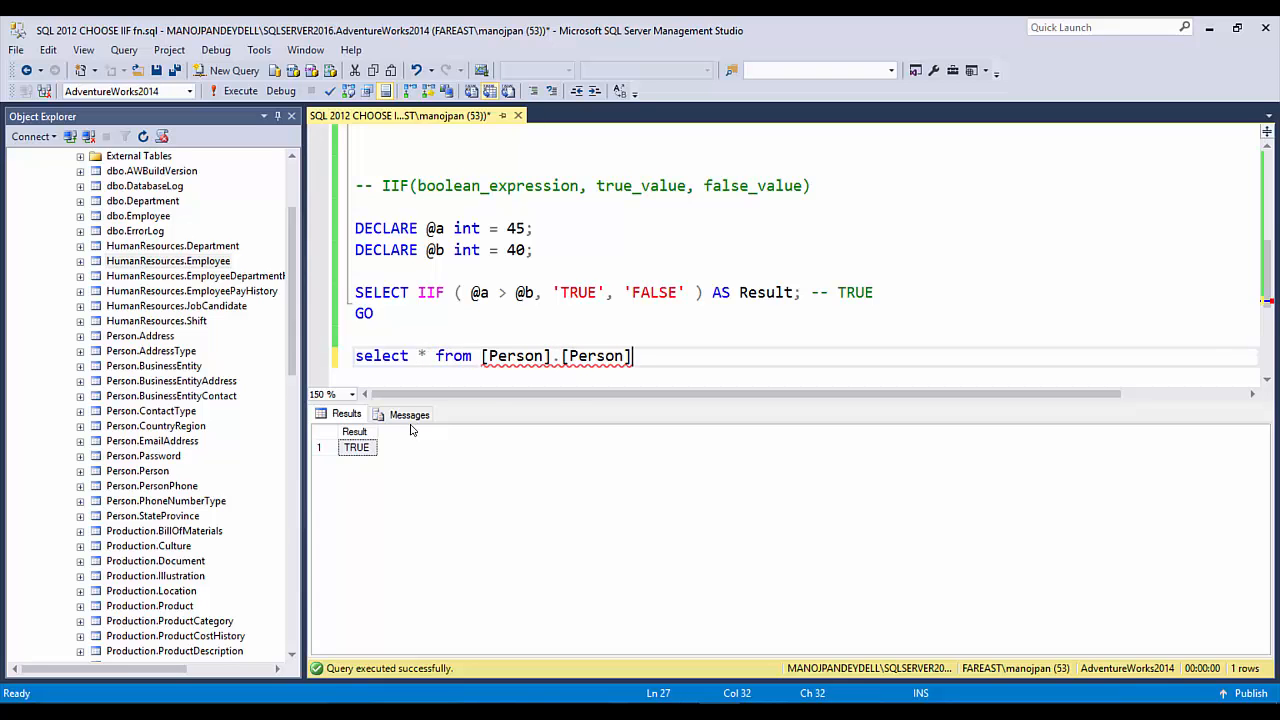
left_click(240, 92)
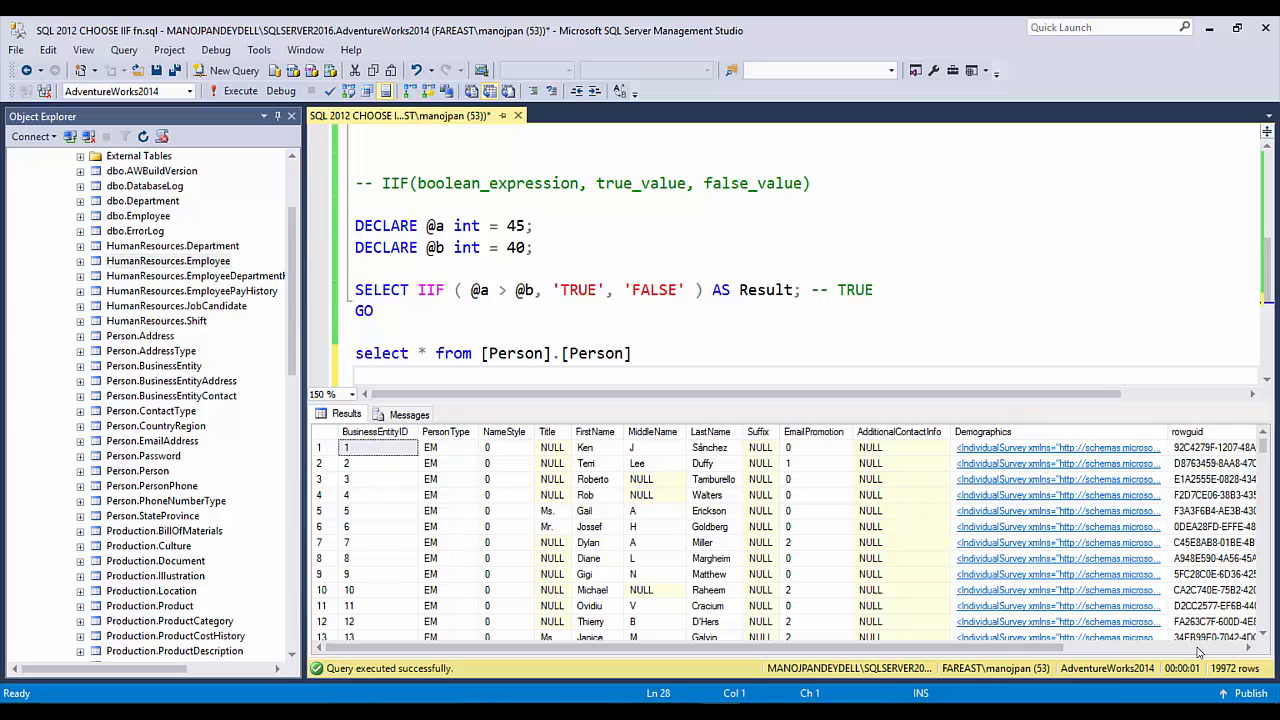
- Scroll the Person.Person results to inspect later rows' ModifiedDate values
scroll("right", 3)
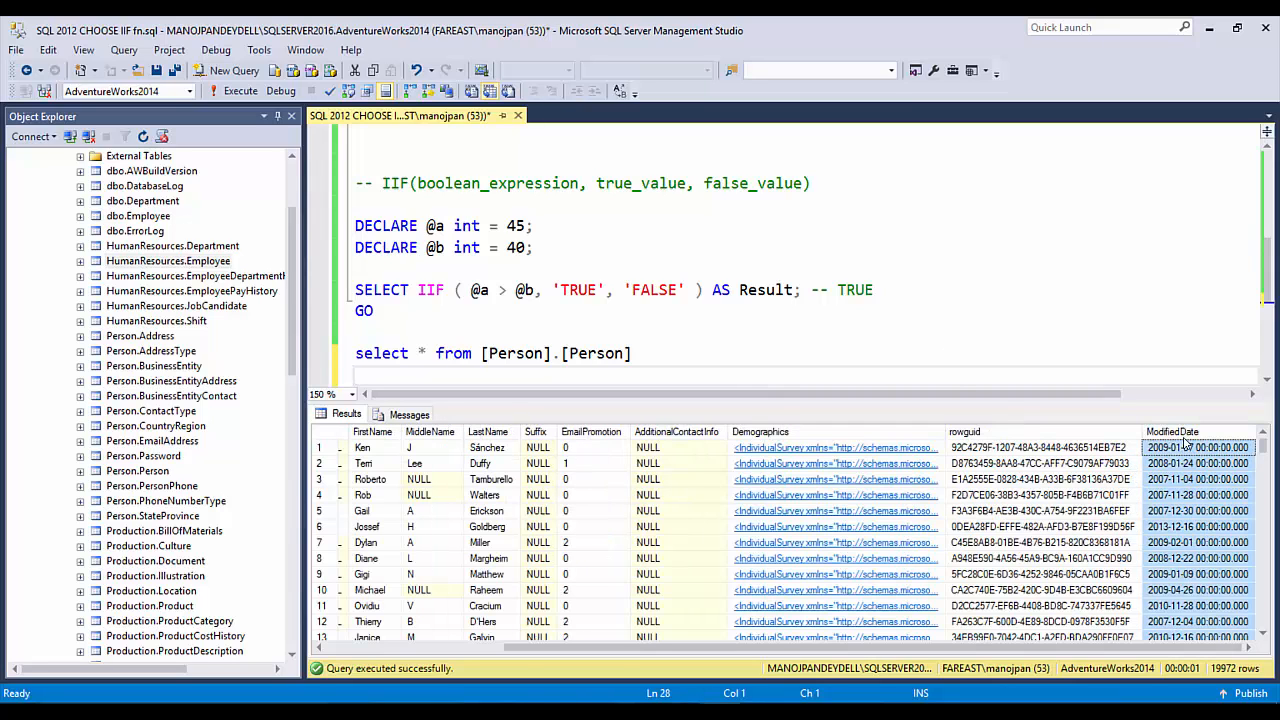
left_click(1196, 480)
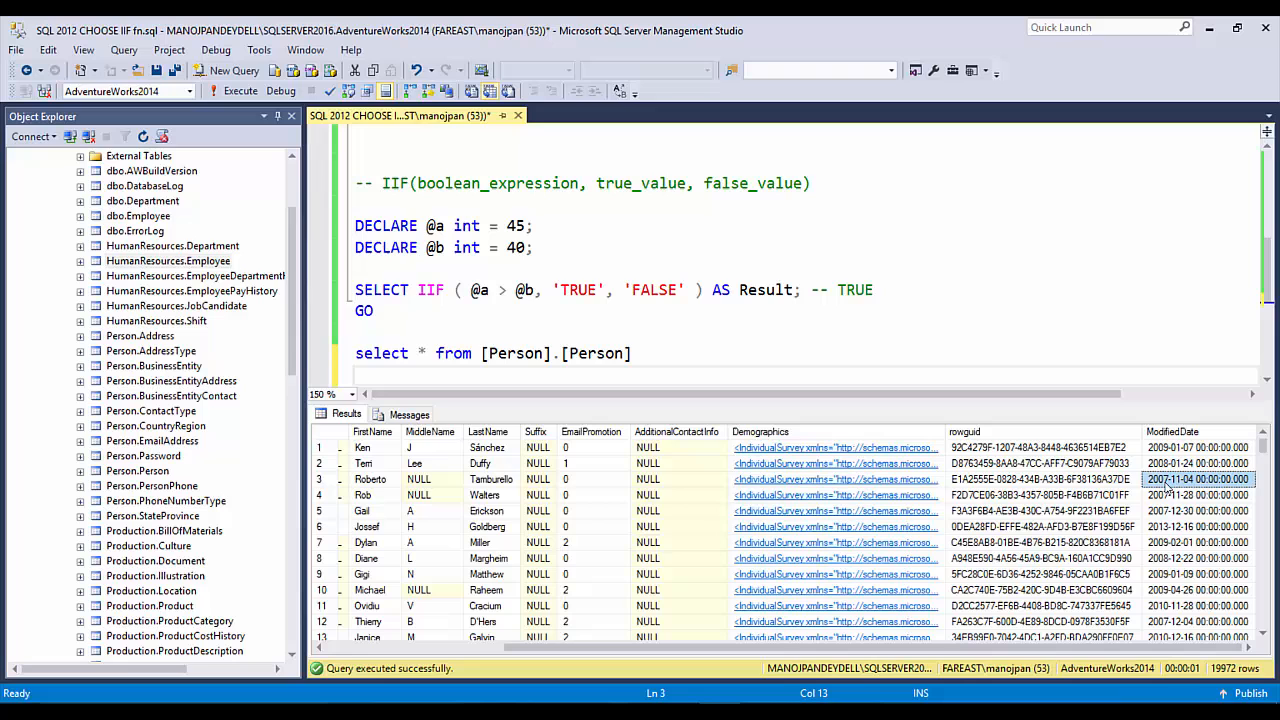
scroll("down", 3)
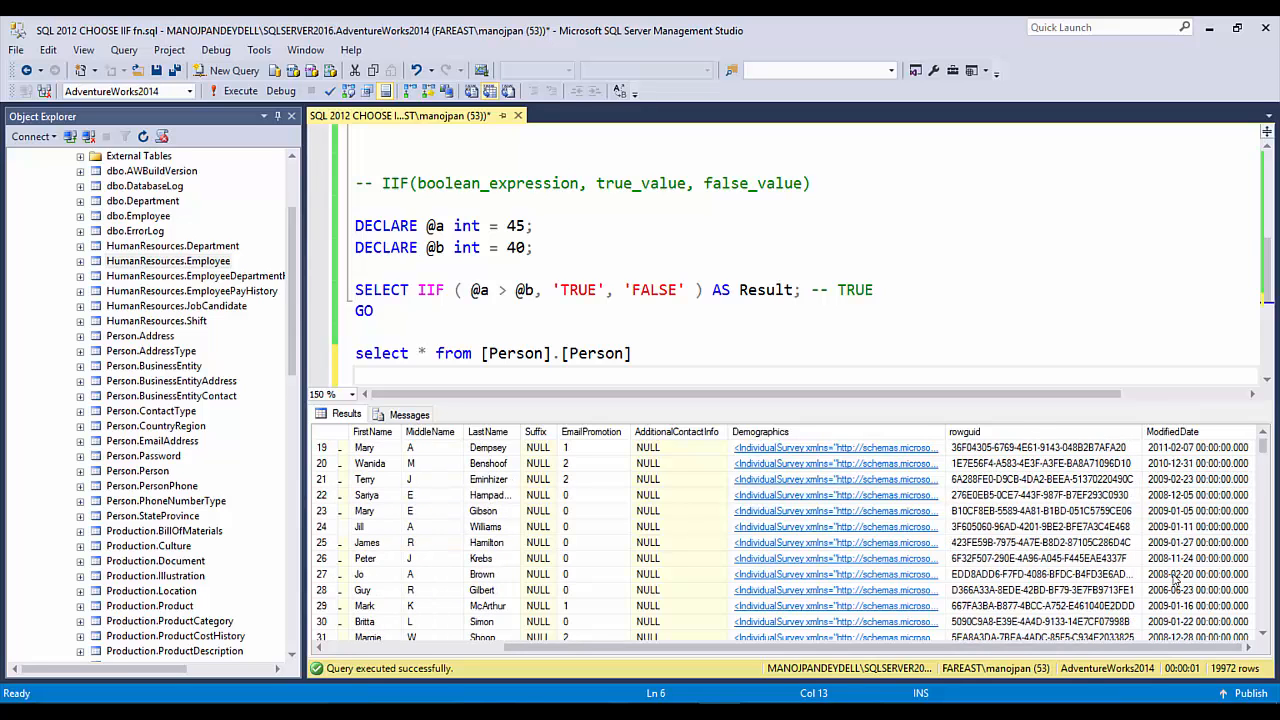
scroll("down", 3)
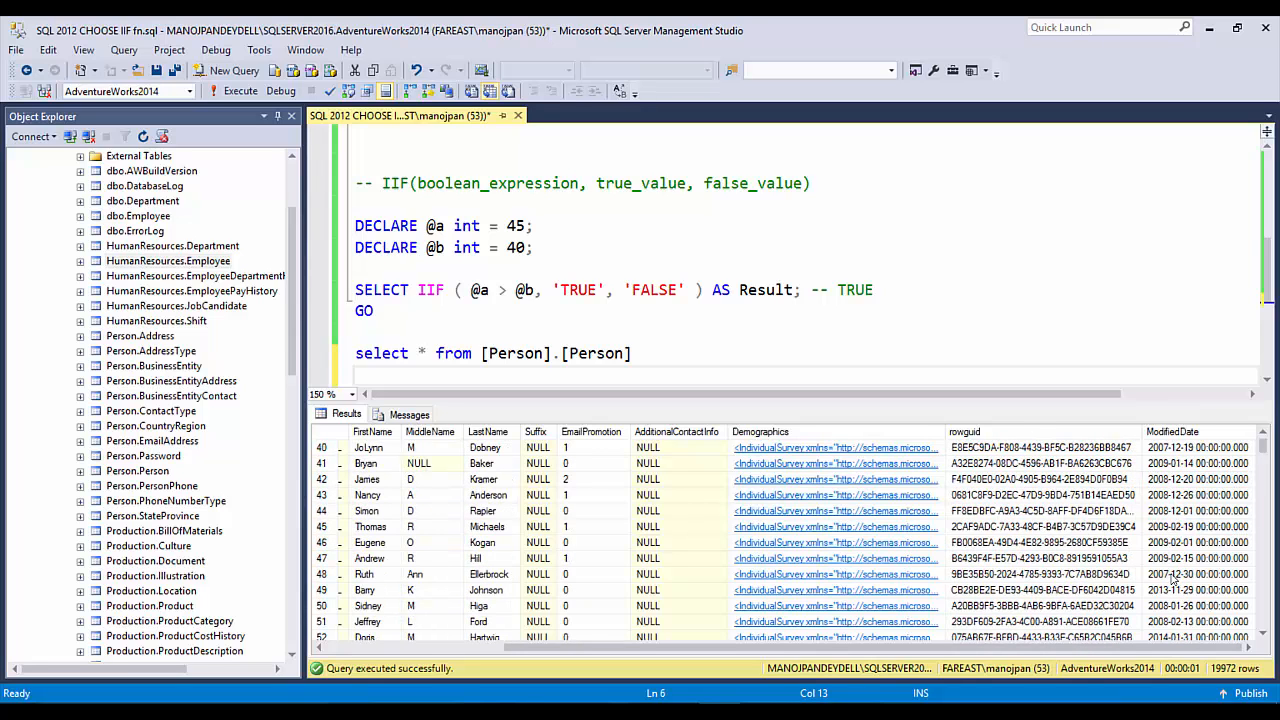
scroll("down", 3)
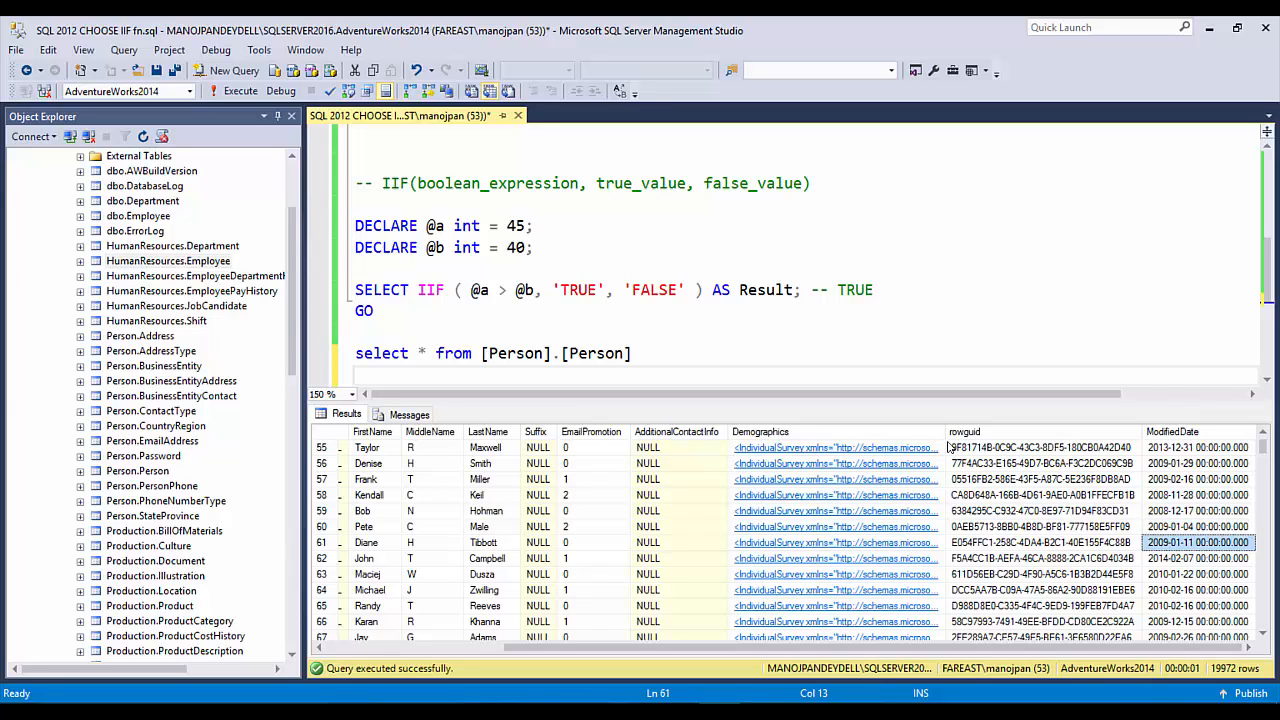
mouse_move(1186, 556)
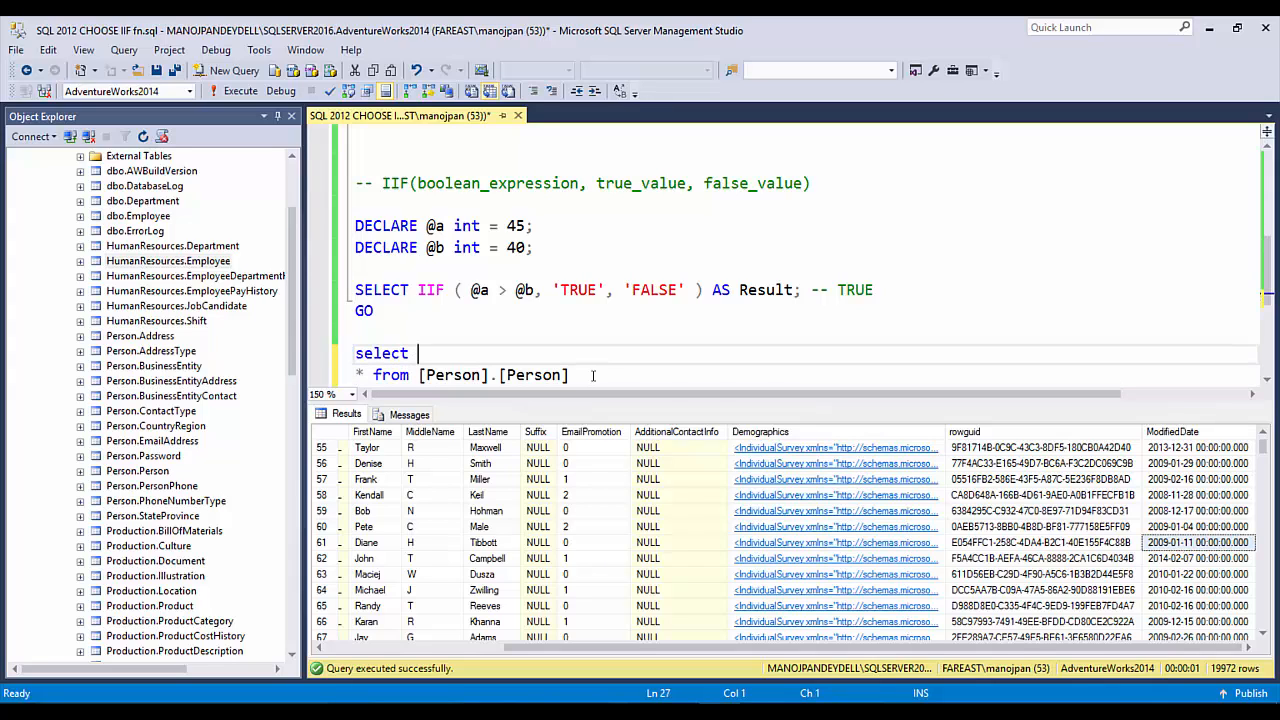
- Start the IIF column testing ModifiedDate > '2010-01-01' after select
type("IIF ()")
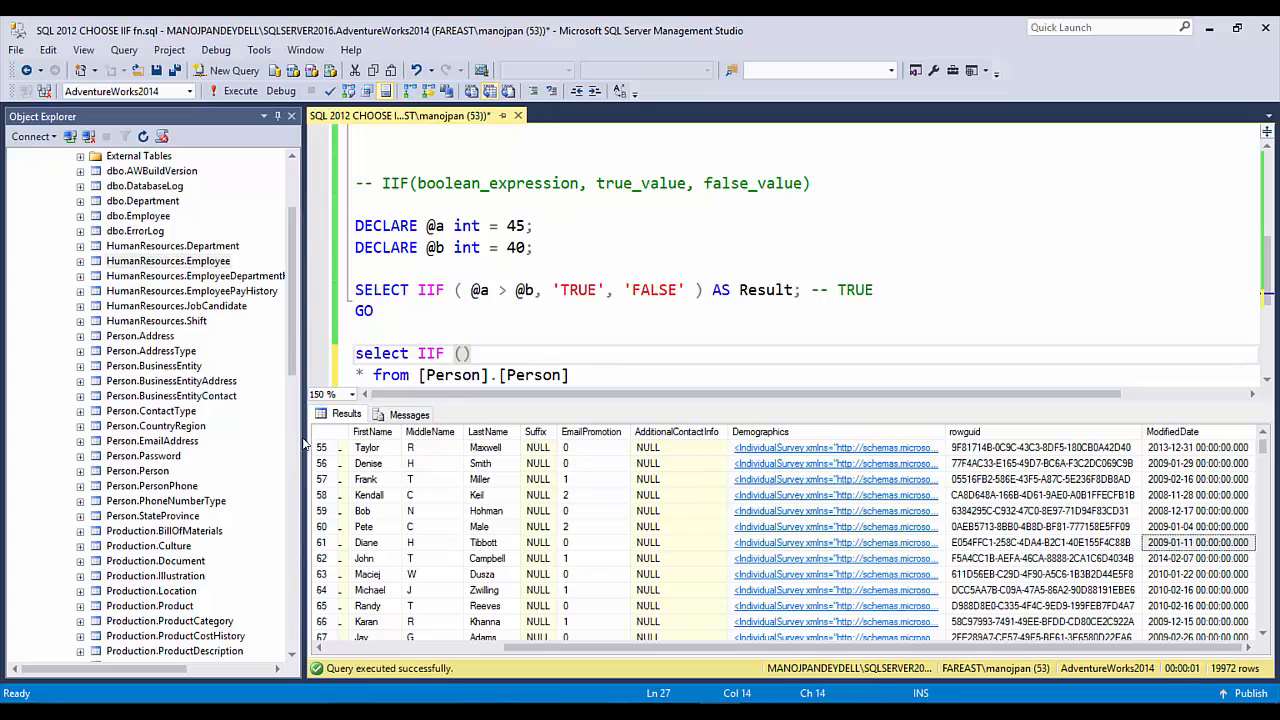
type("ModifiedDate")
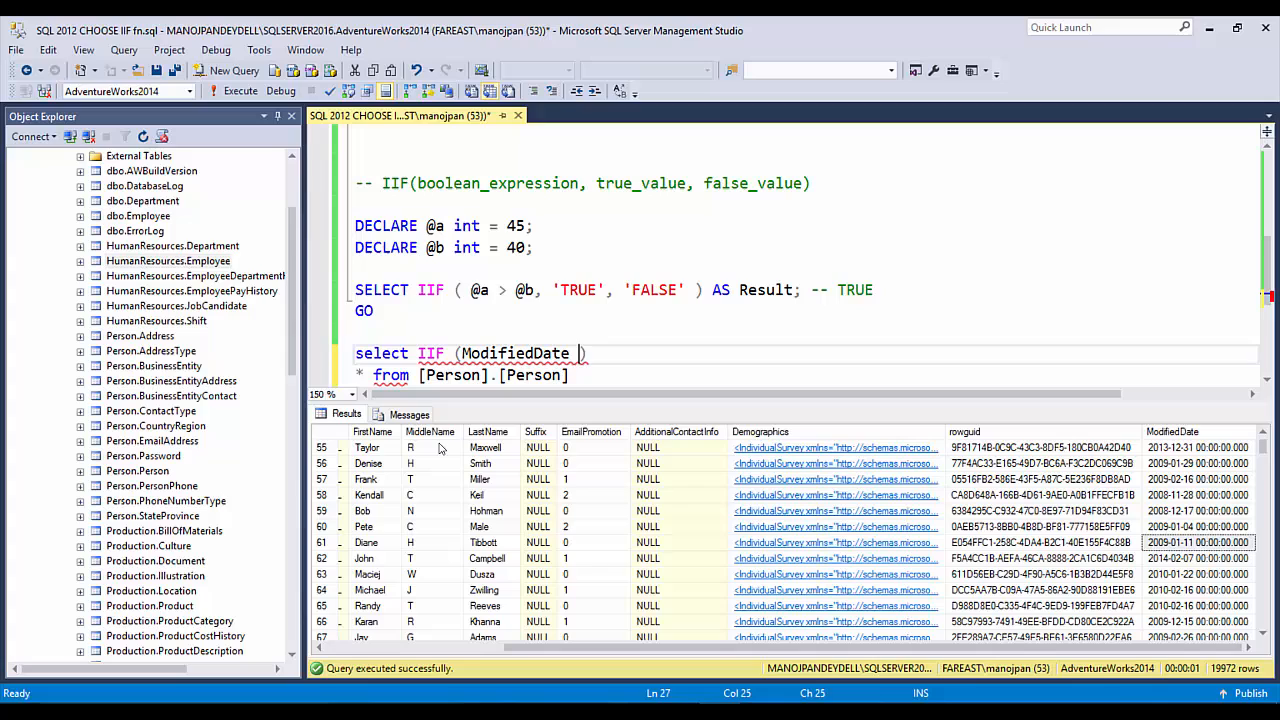
type("> ''")
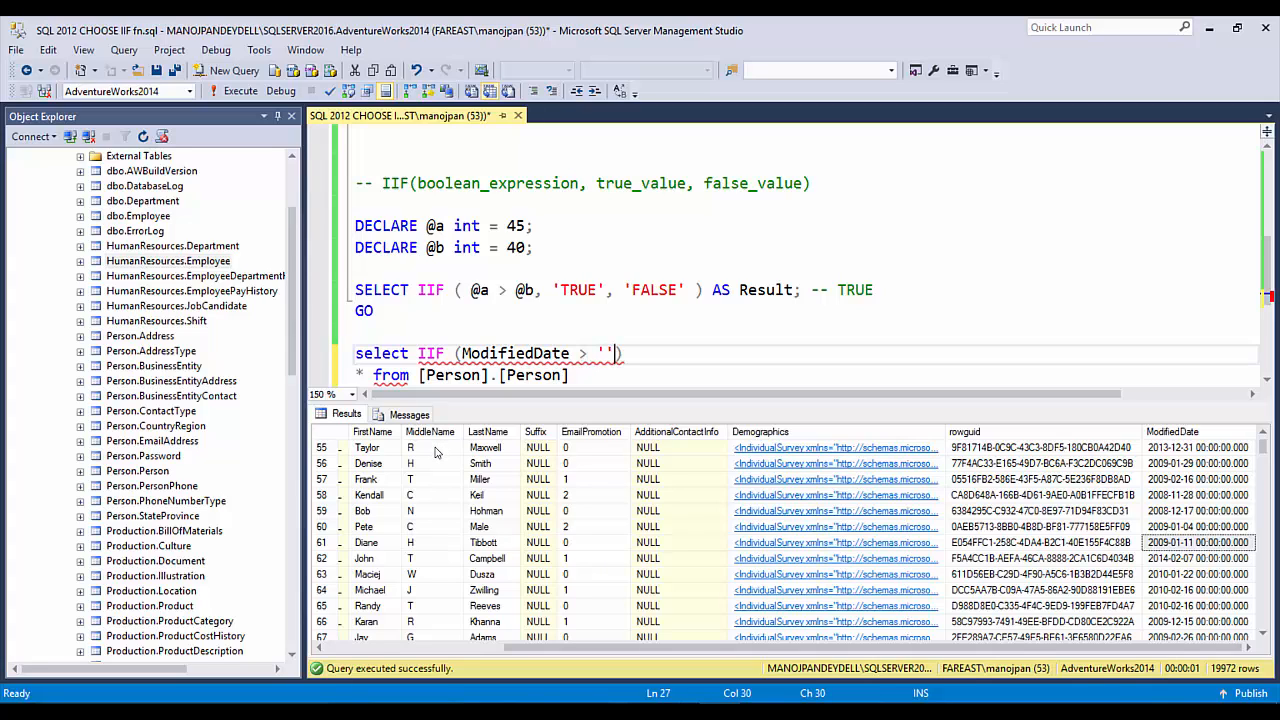
type("2010-0")
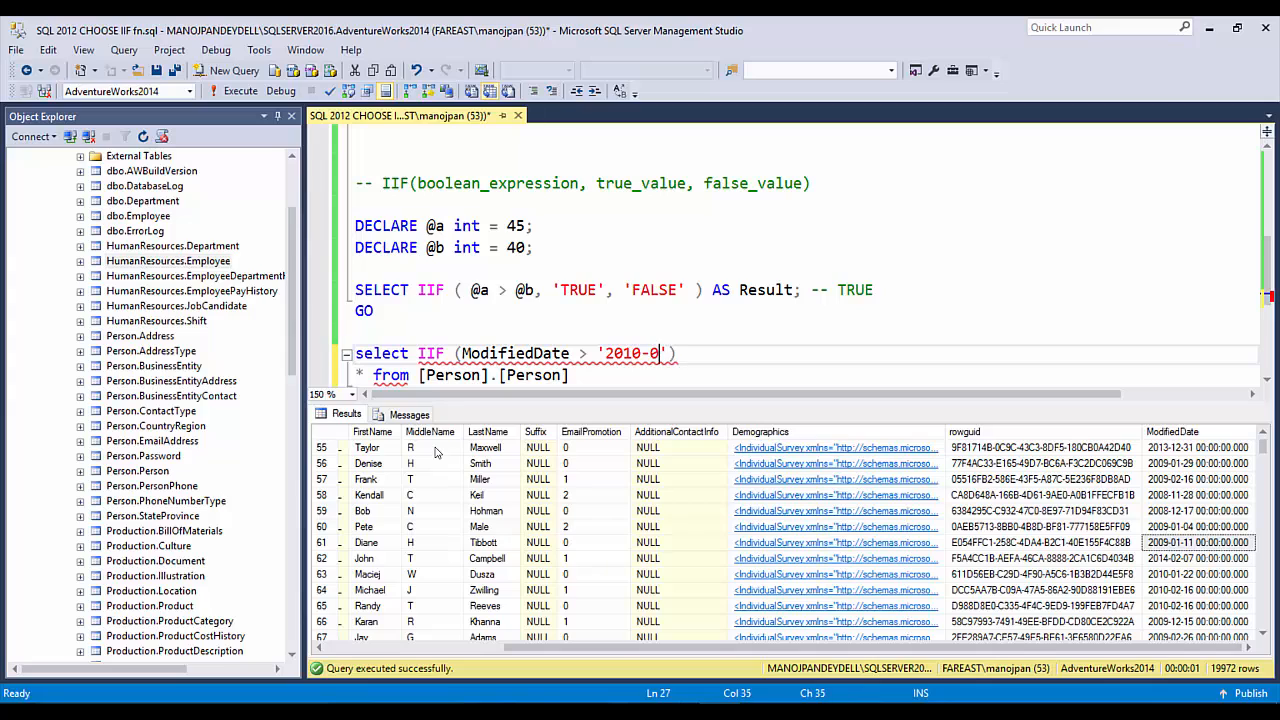
type("1-01')")
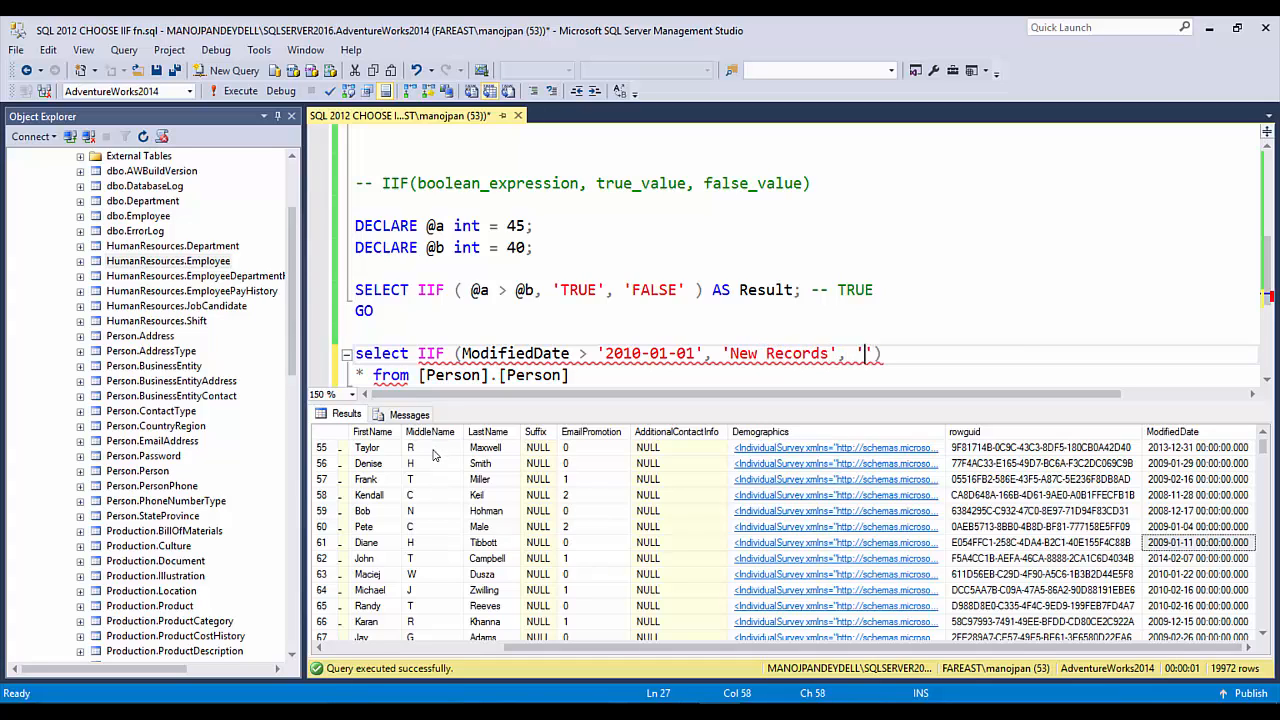
- Finish it with 'New Records'/'Old Records' as NewOrOld and run the query
type("Old Recor")
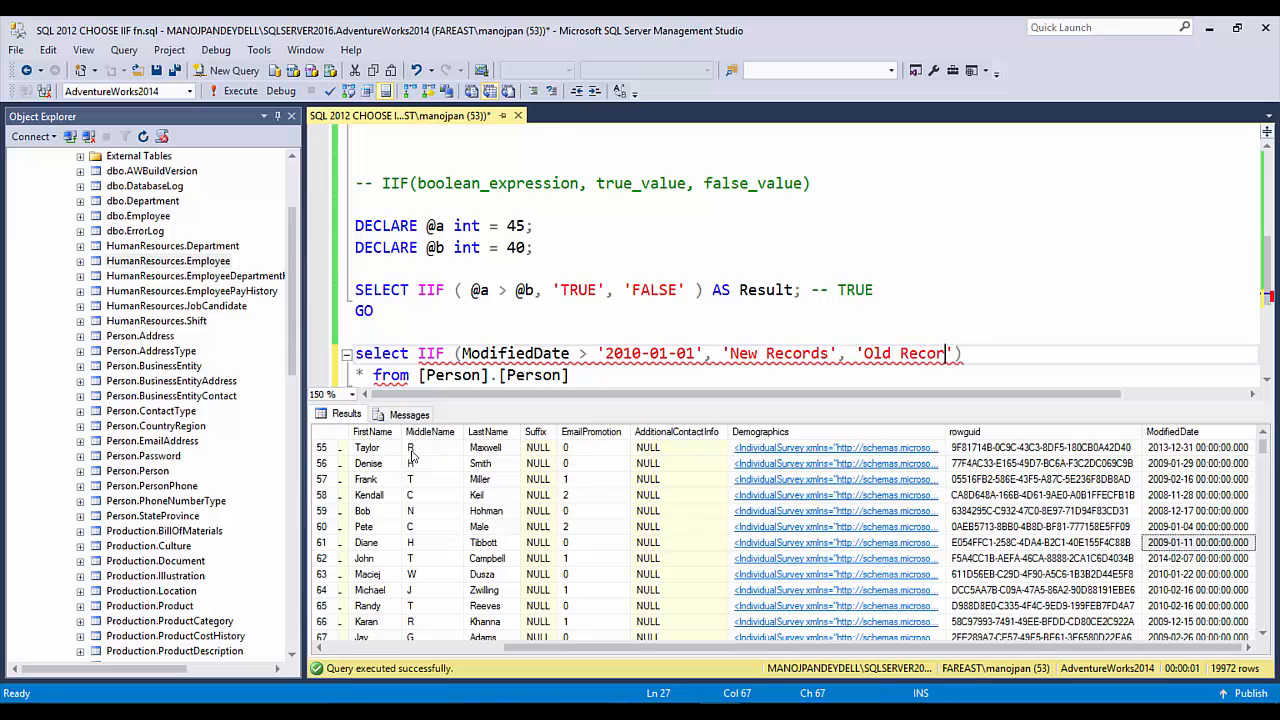
type("ds') a")
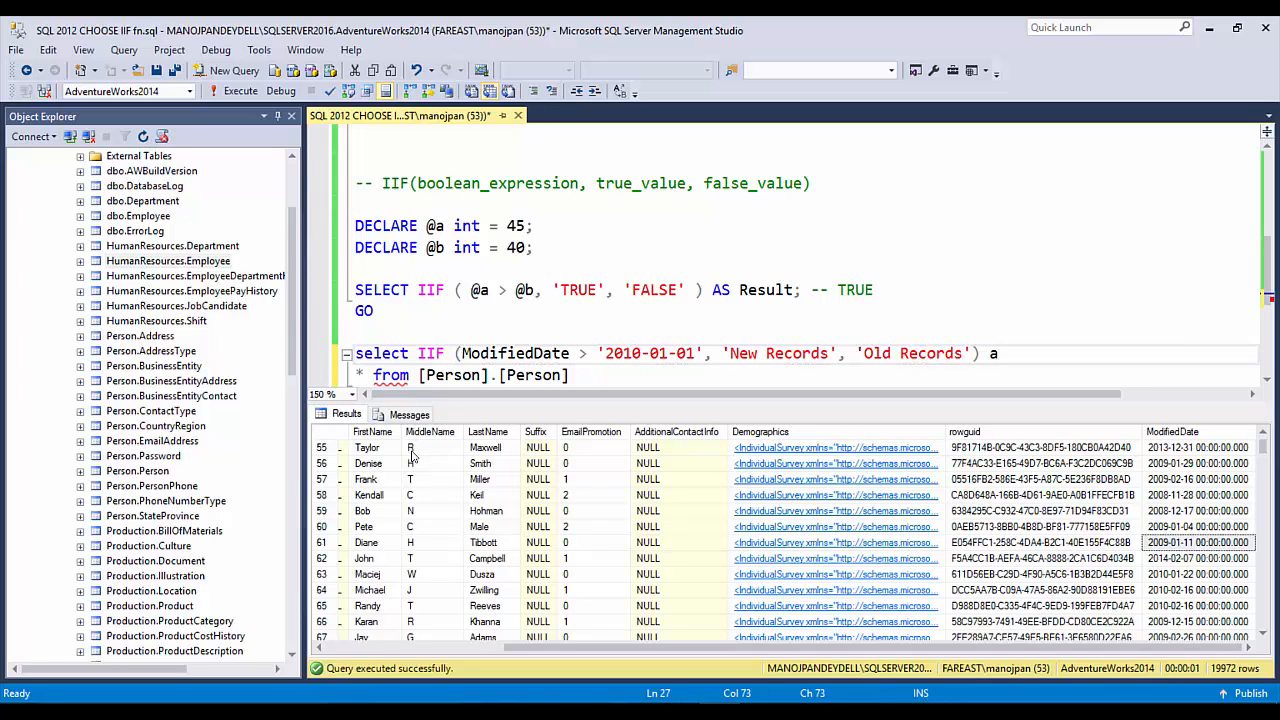
type("as NewOr")
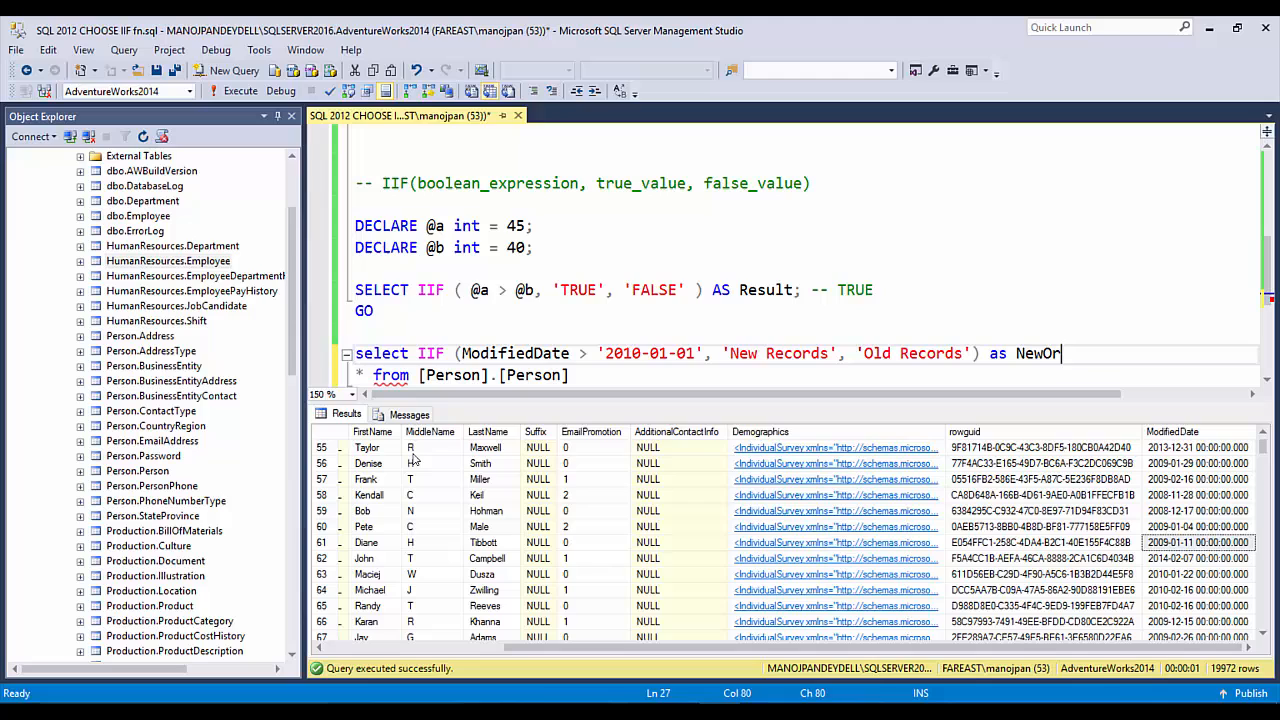
type("ld,")
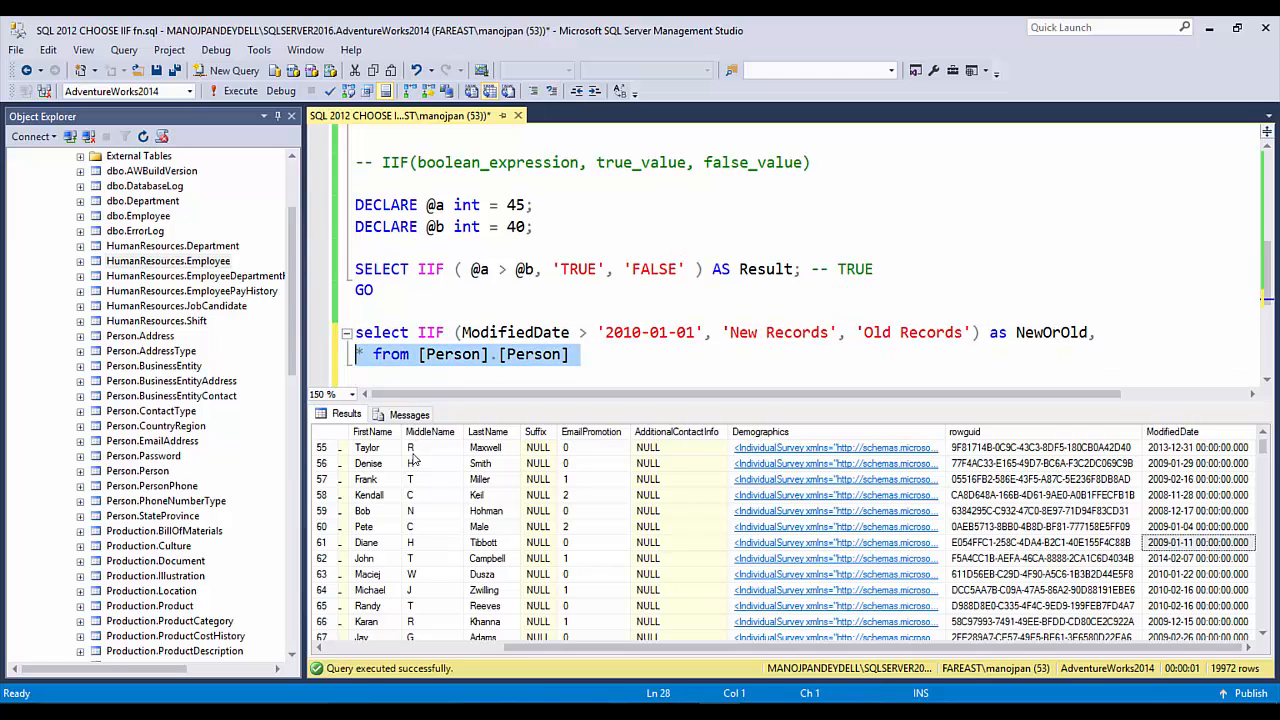
left_click(240, 90)
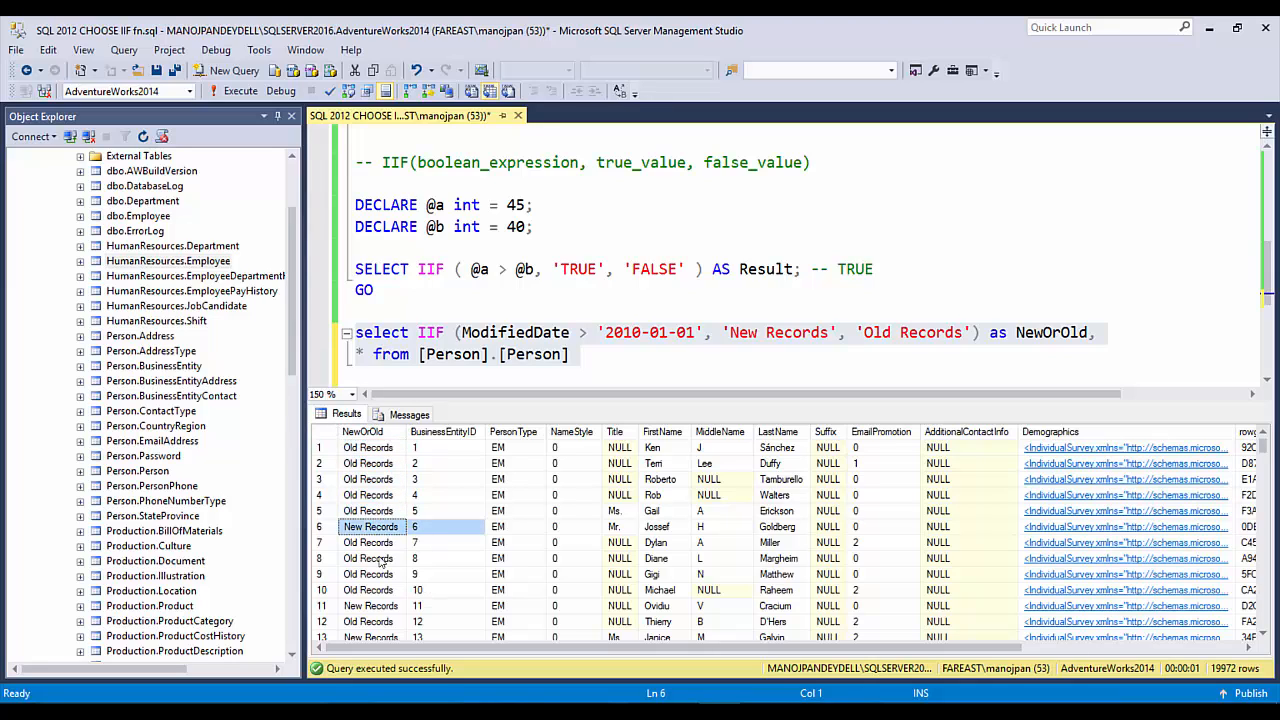
mouse_move(1090, 344)
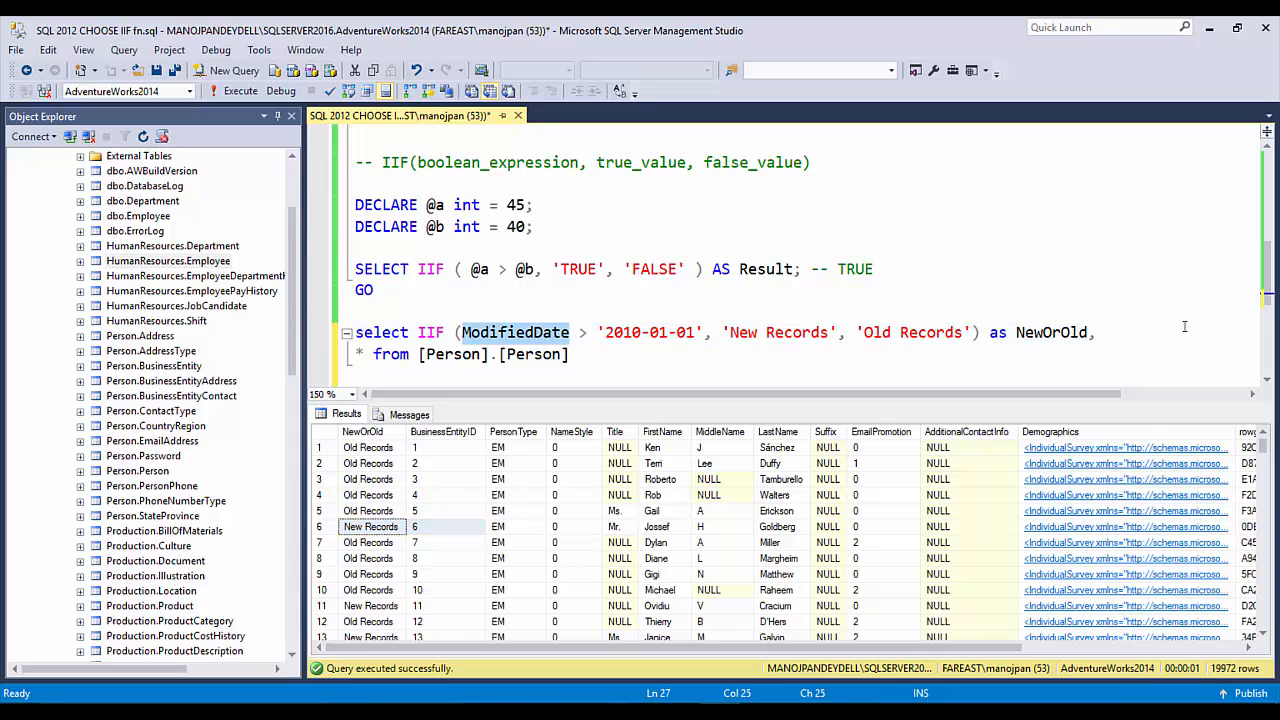
- Add ModifiedDate after NewOrOld and rerun the query
type(", ModifiedDate,")
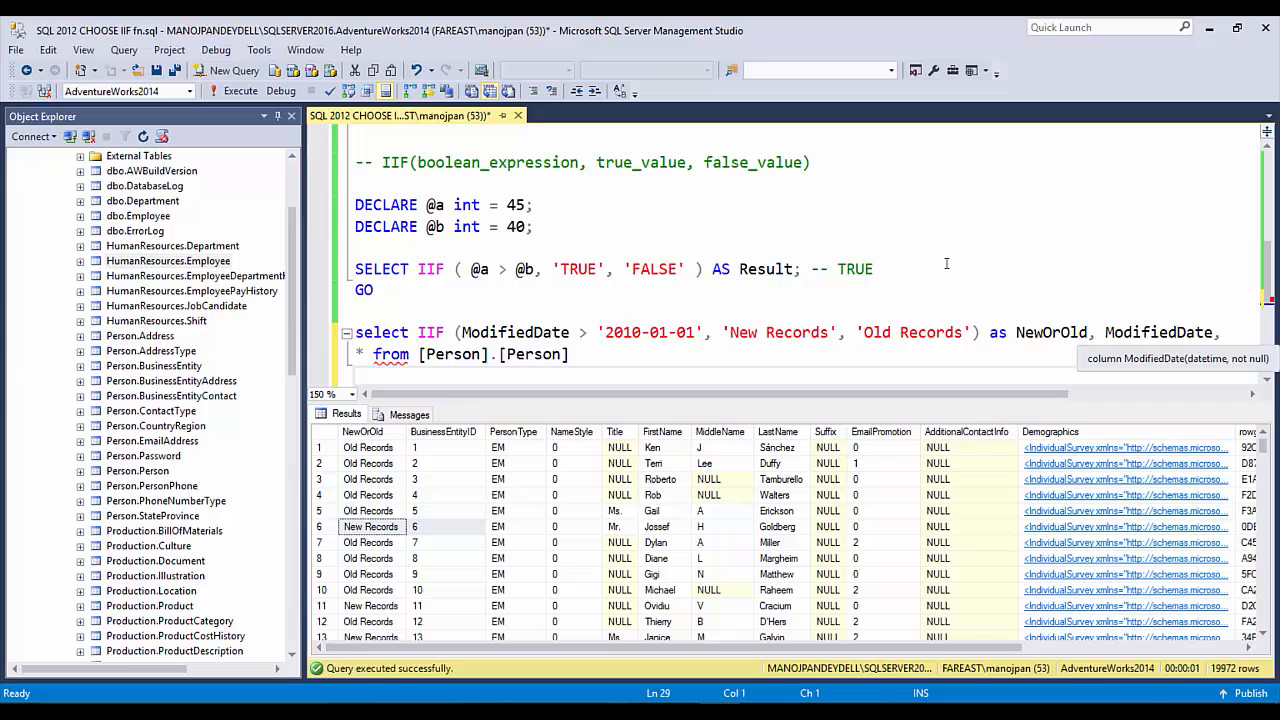
left_click(240, 92)
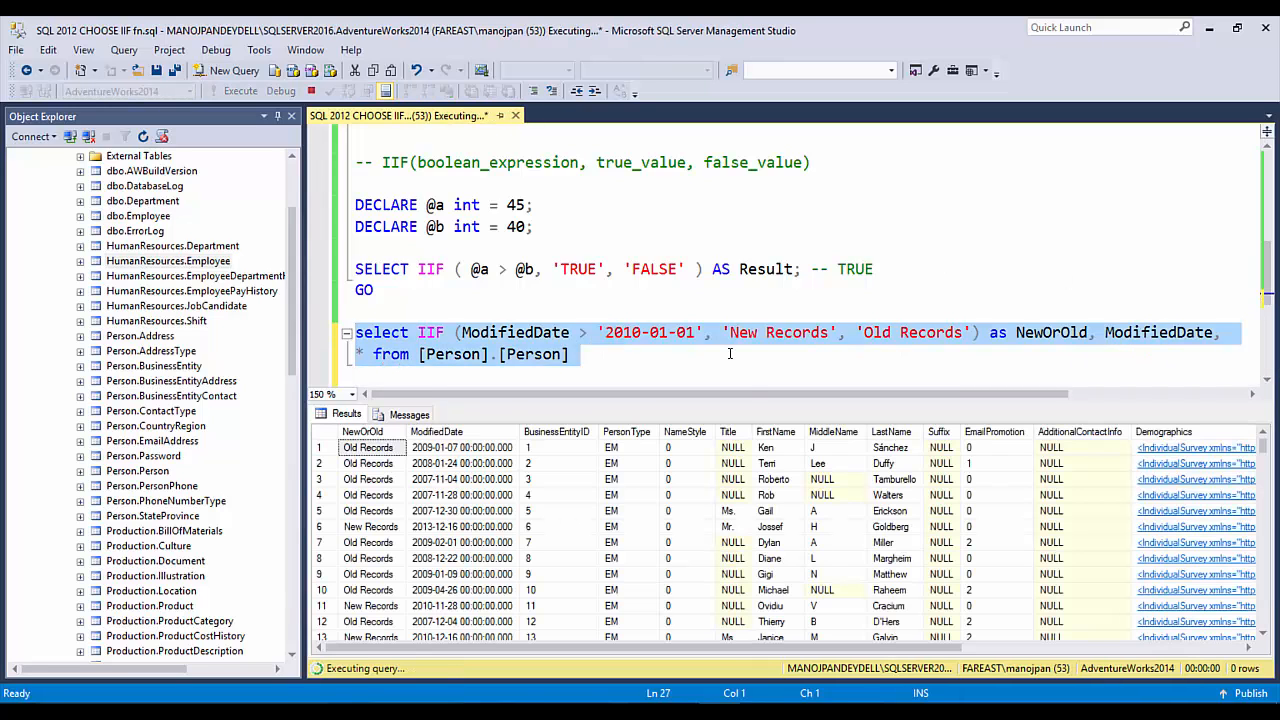
left_click(240, 92)
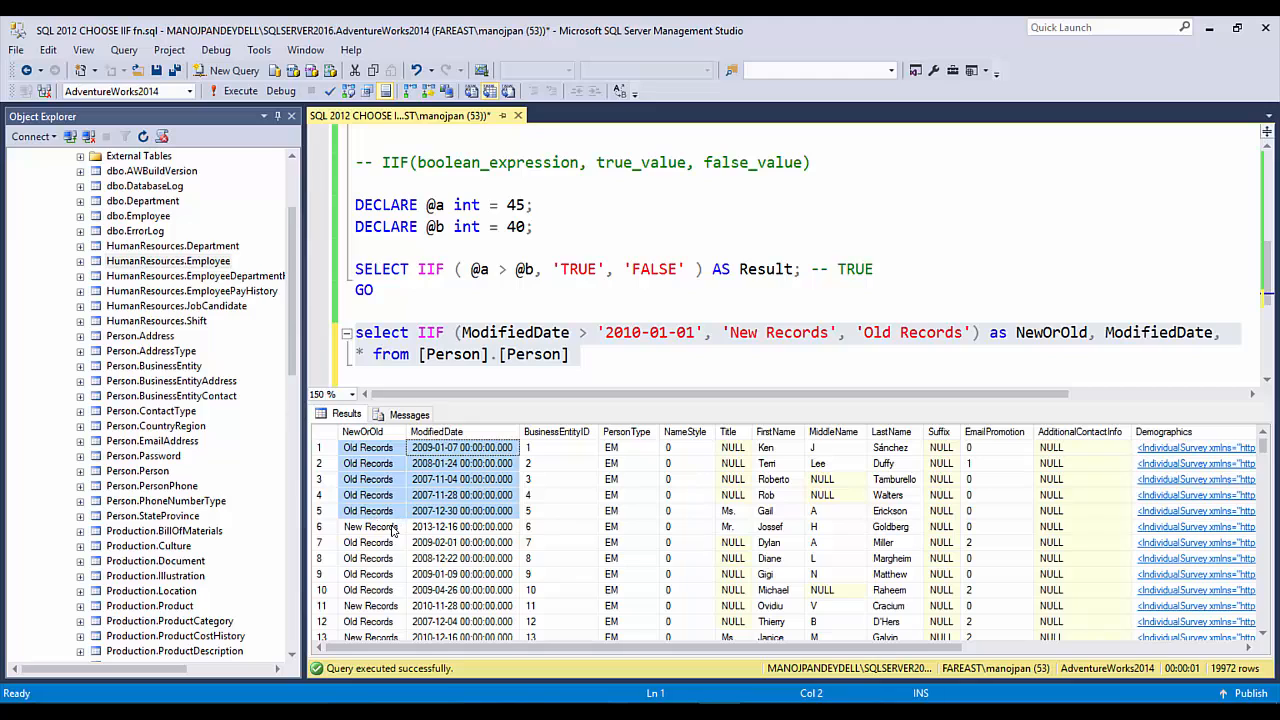
- Compare New Records rows against their post-2010 ModifiedDate values in the results
left_click(462, 526)
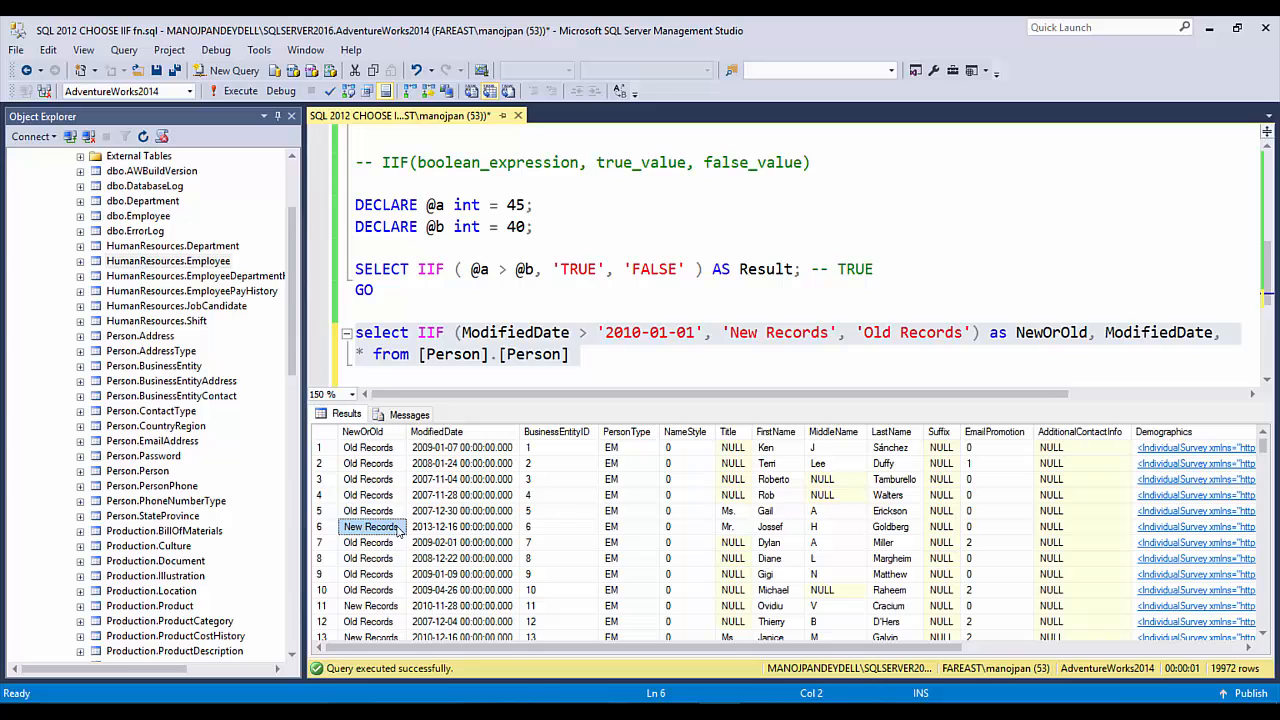
scroll("down", 3)
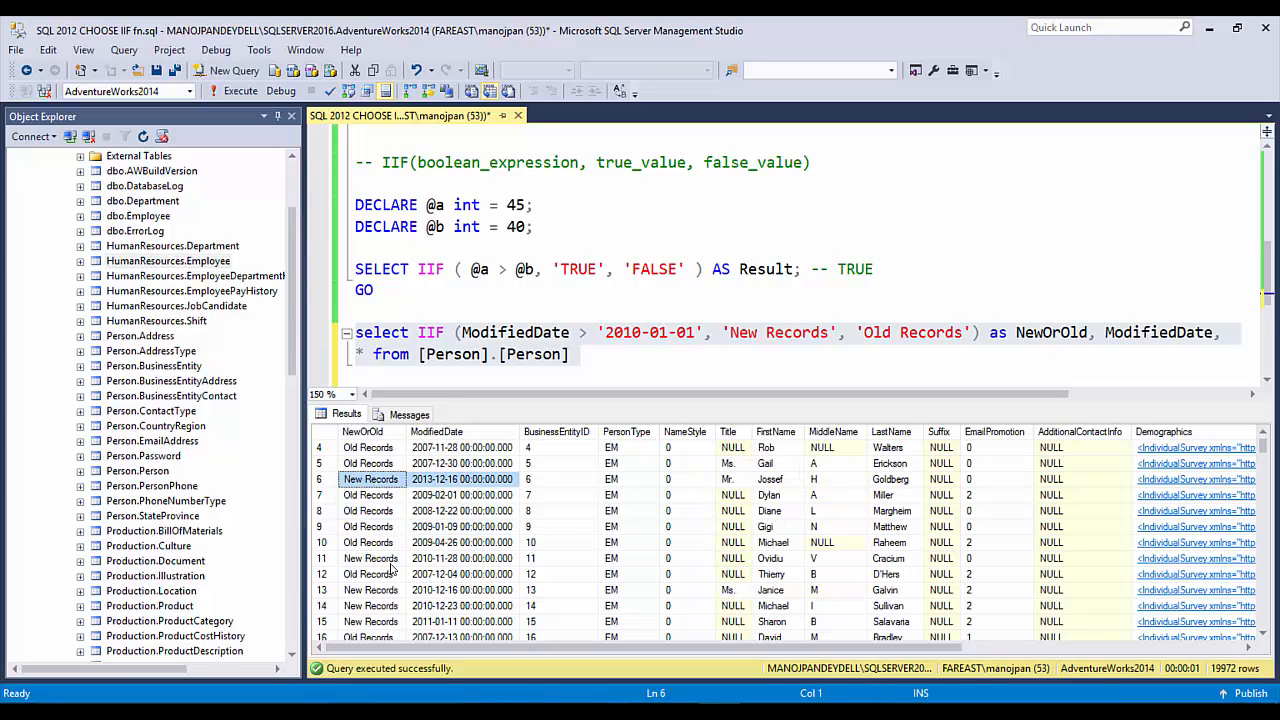
left_click(370, 588)
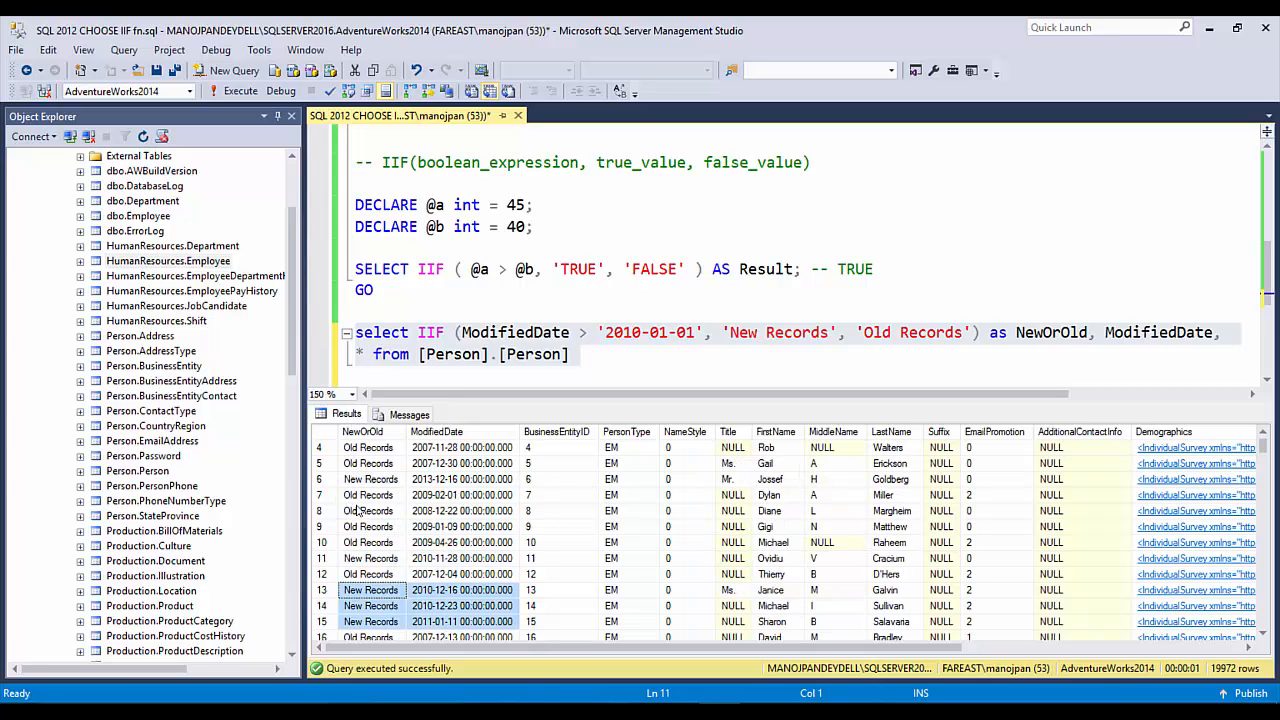